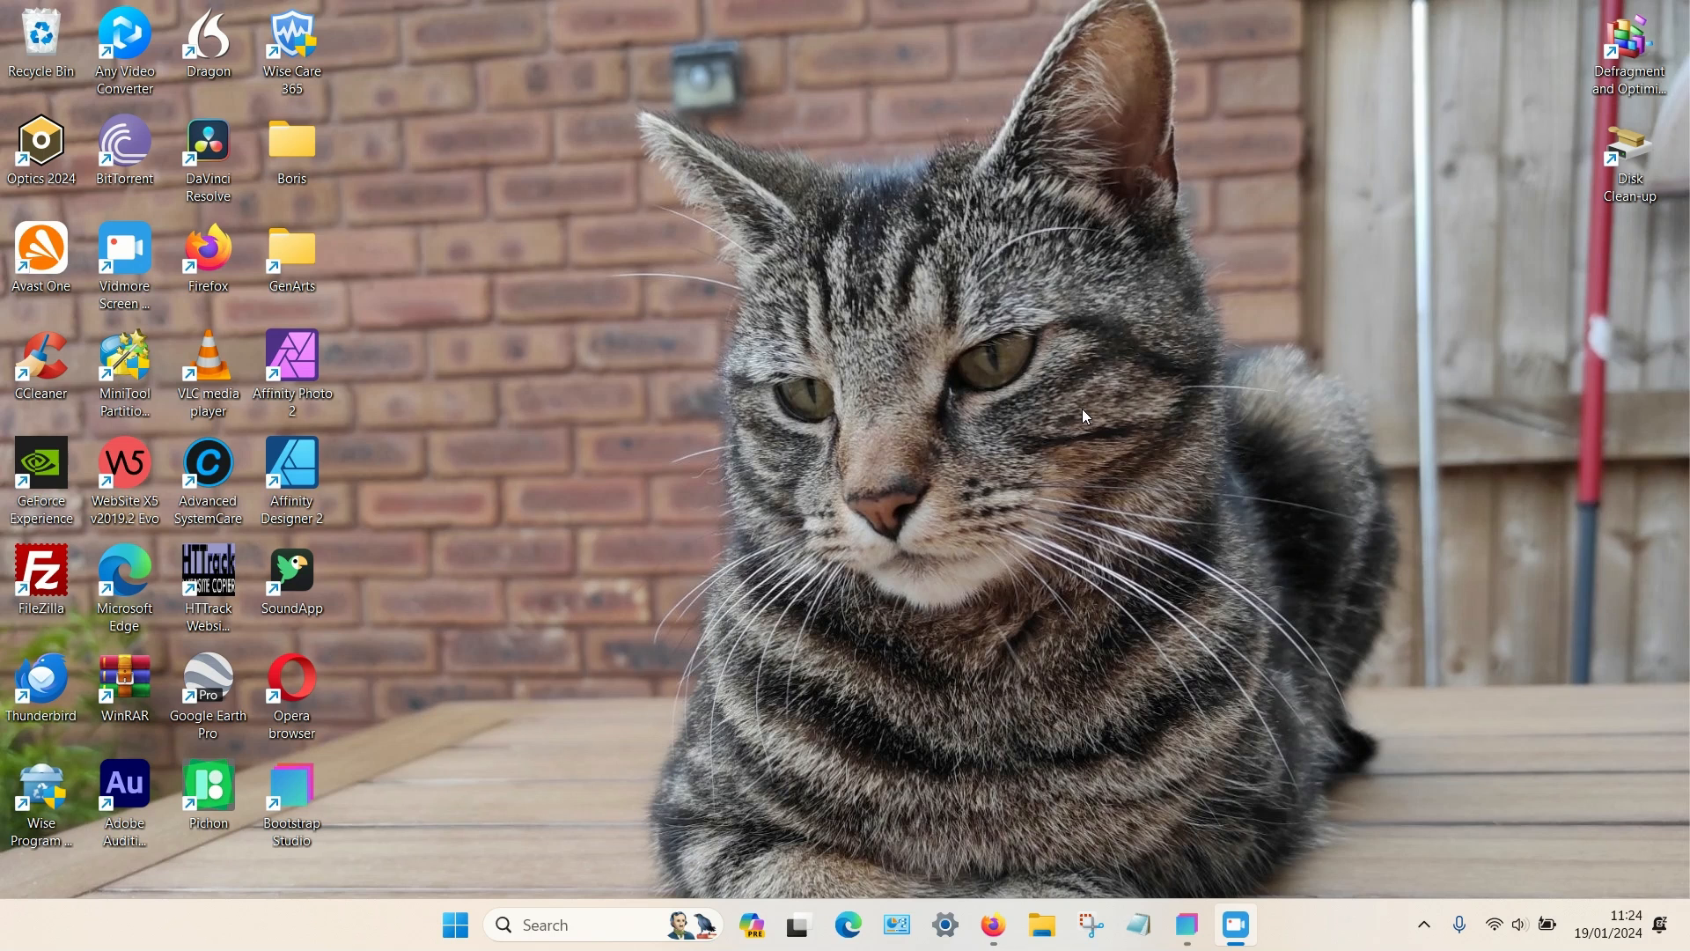
# Step: Check the heading's font family choices and the project's font library, closing it unchanged
pyautogui.click(957, 595)
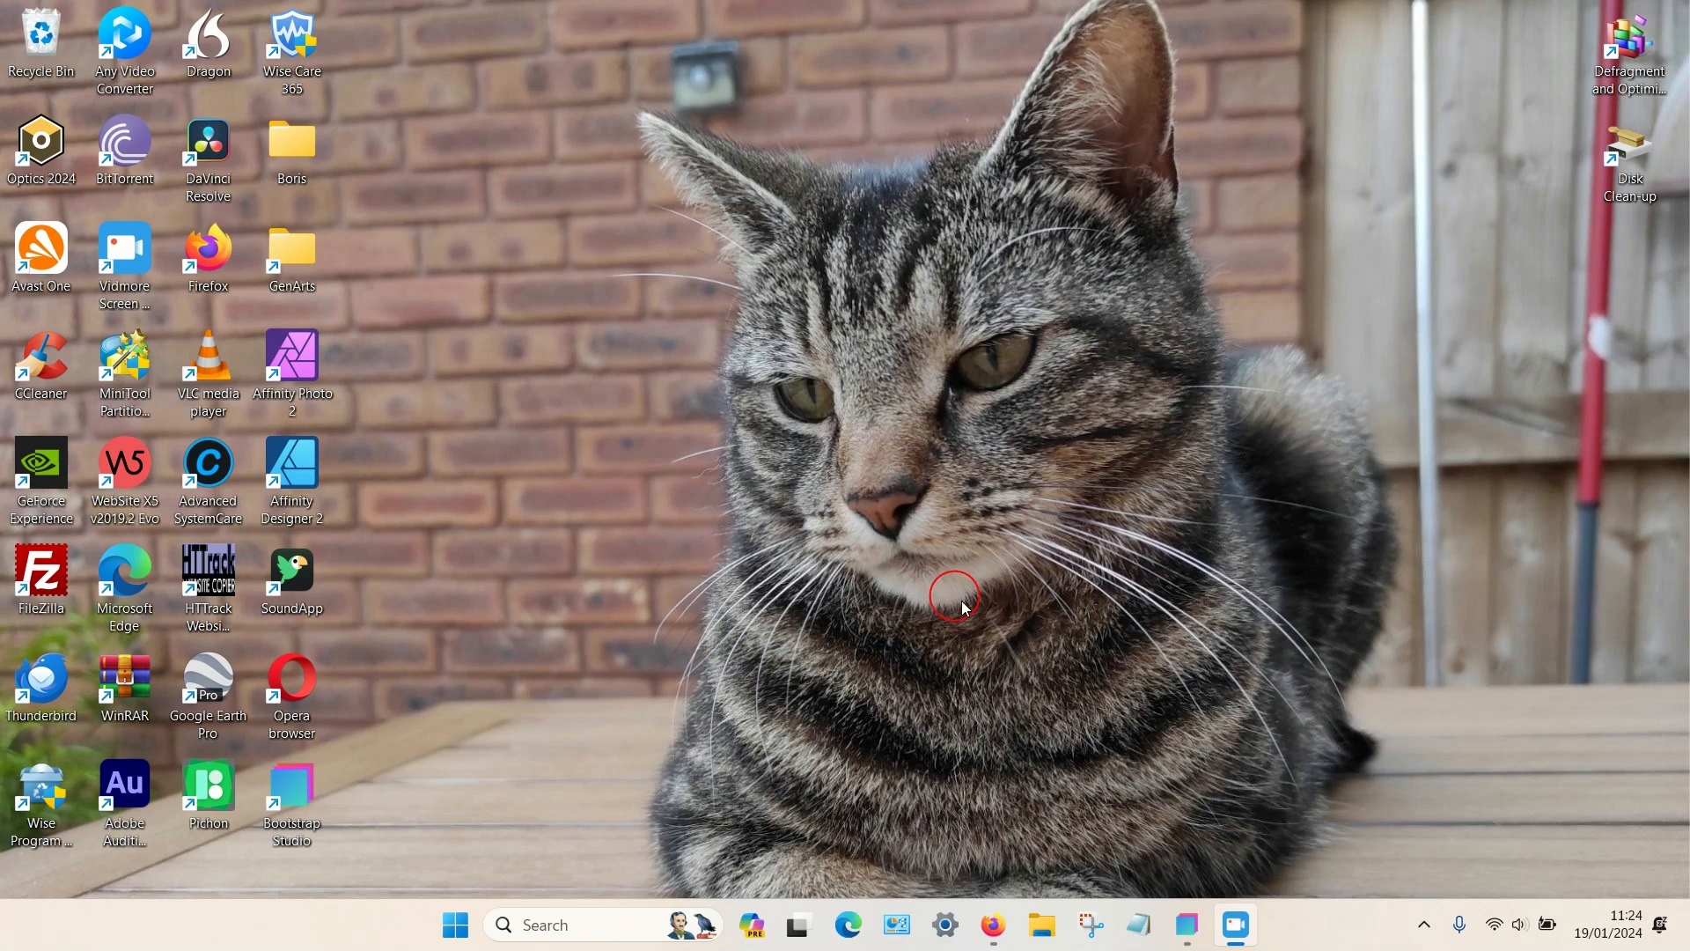
pyautogui.click(1234, 924)
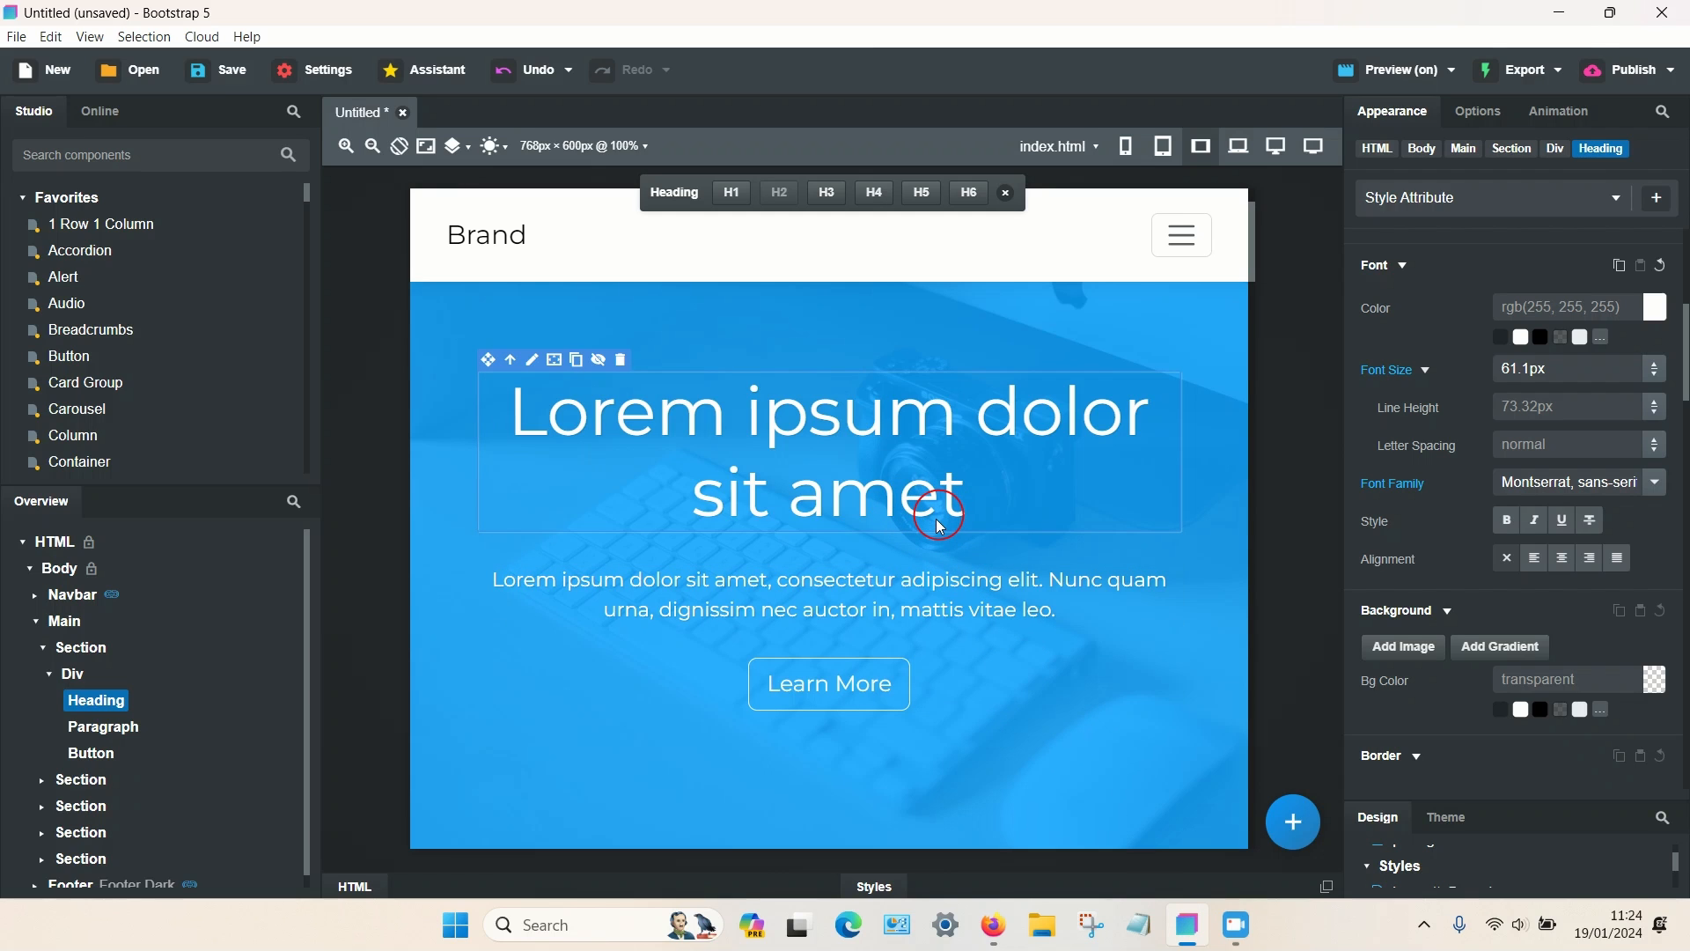
pyautogui.moveTo(1366, 259)
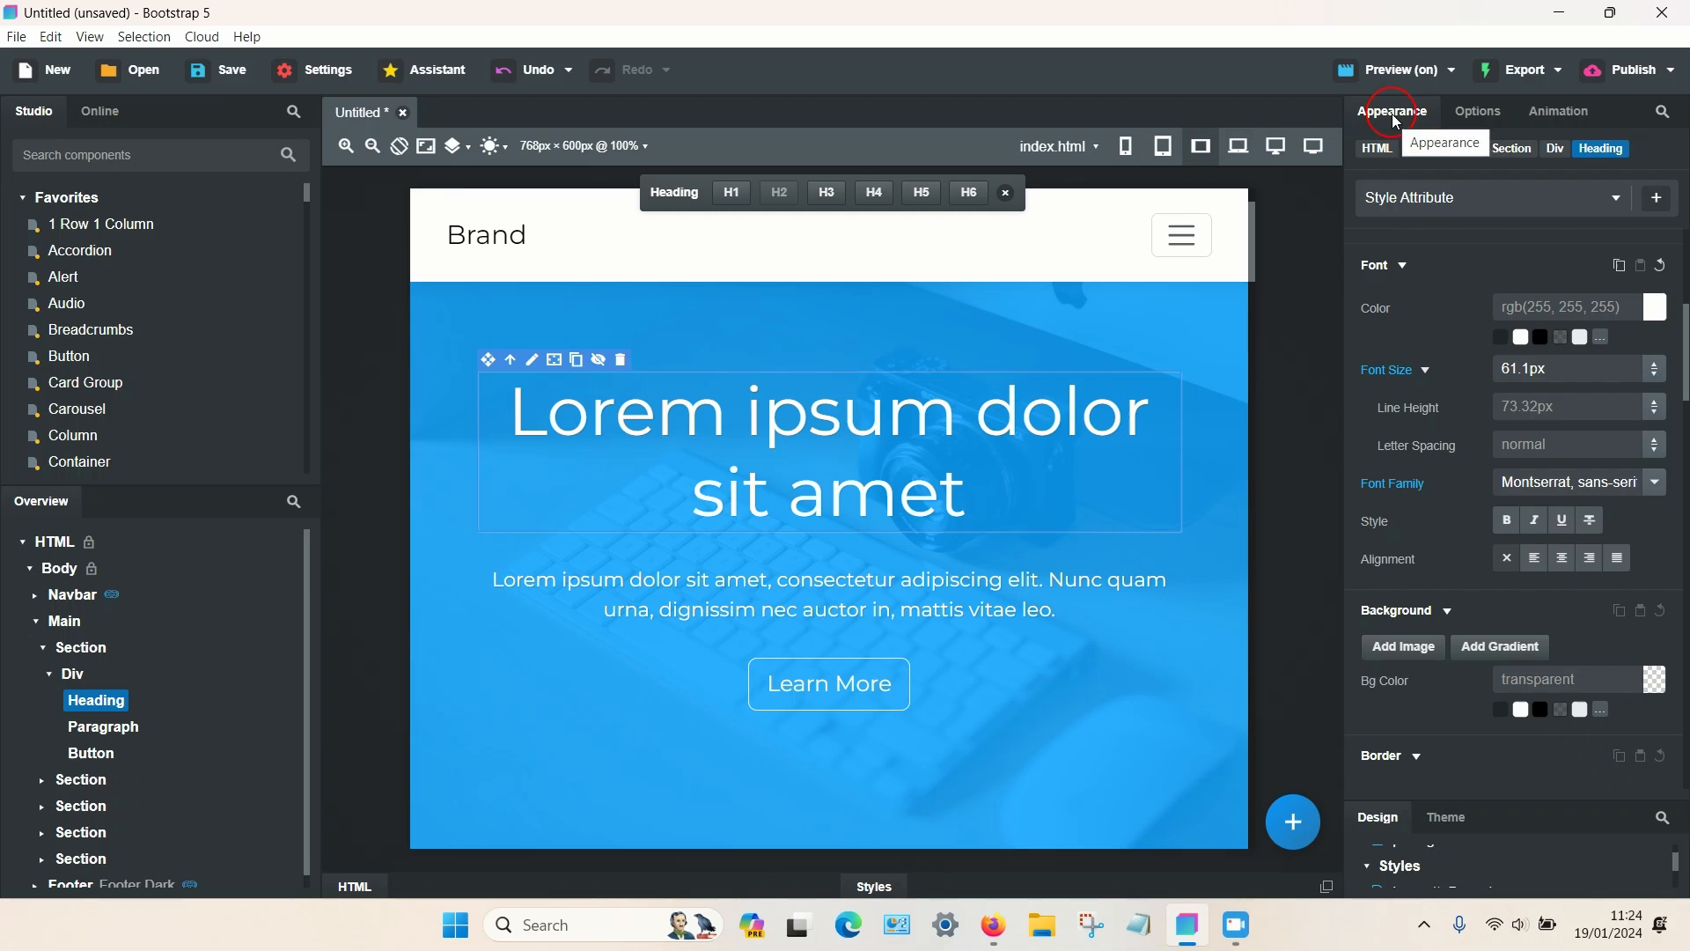
pyautogui.scroll(-3)
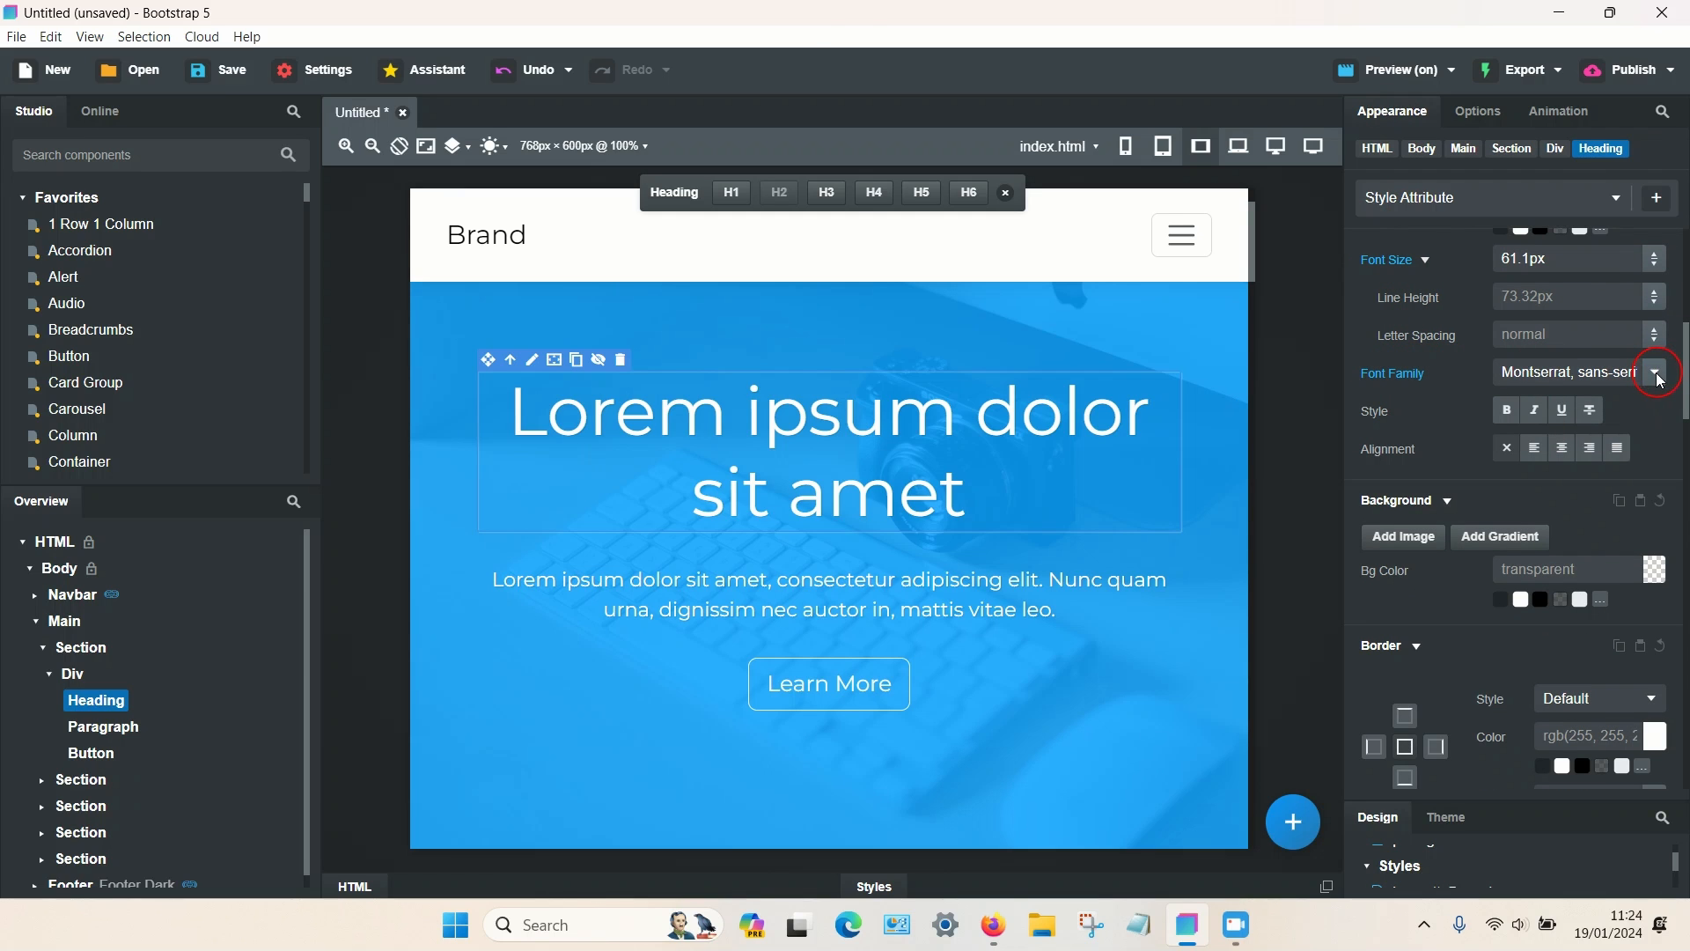
pyautogui.click(1654, 375)
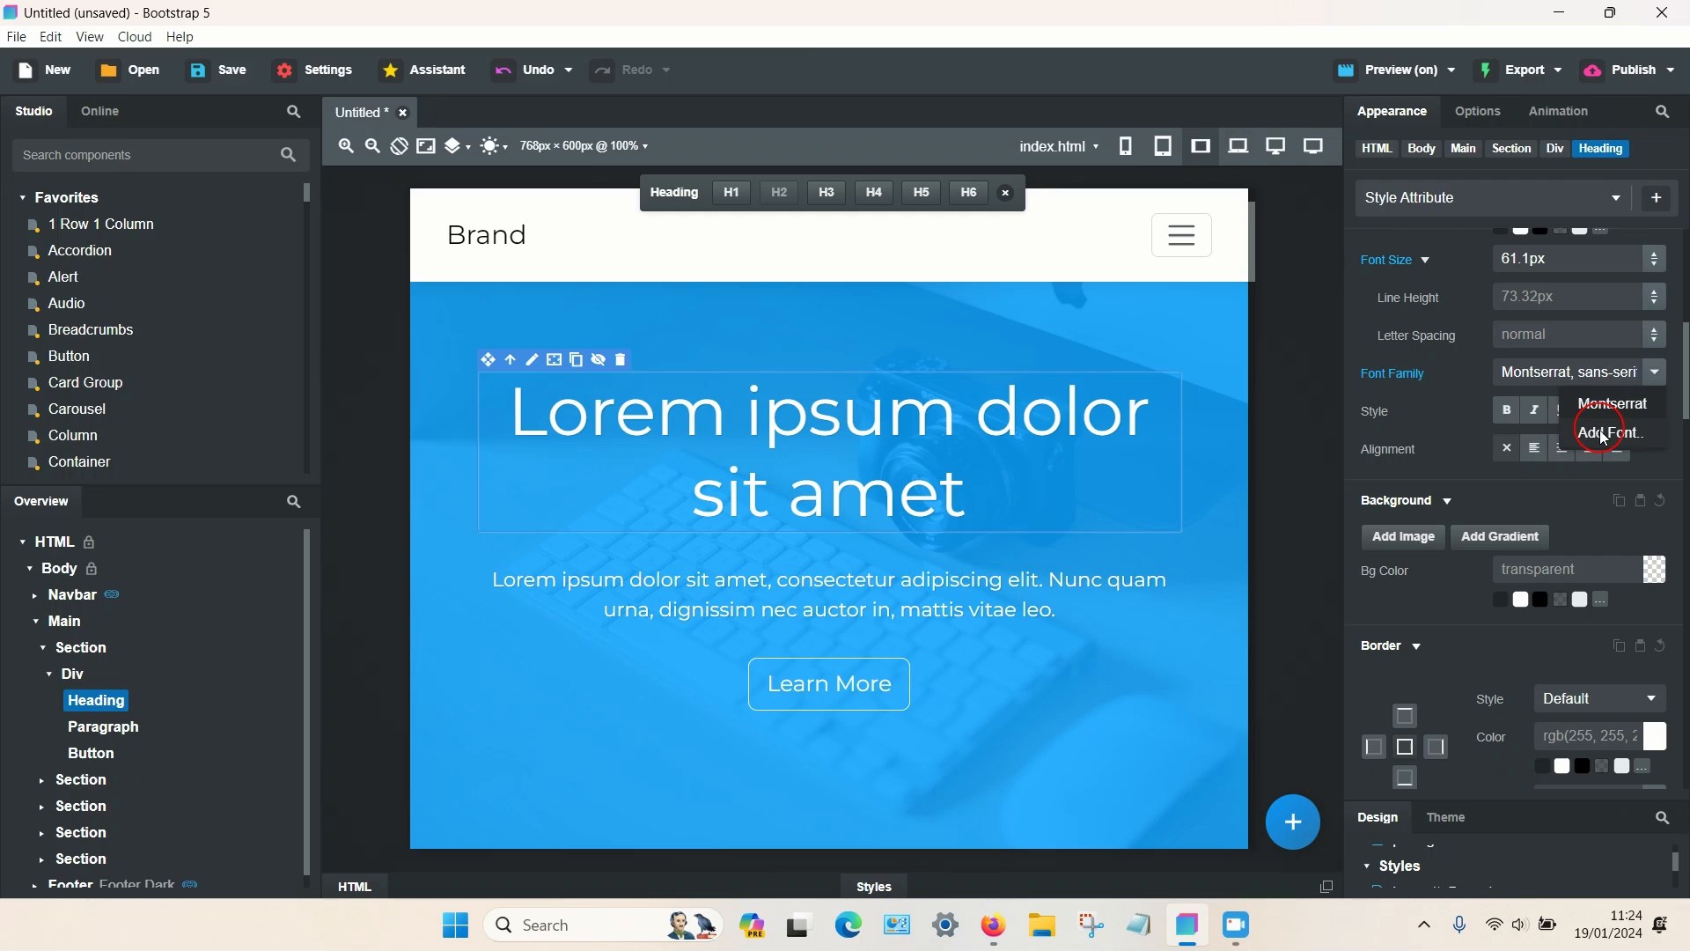
pyautogui.click(1611, 433)
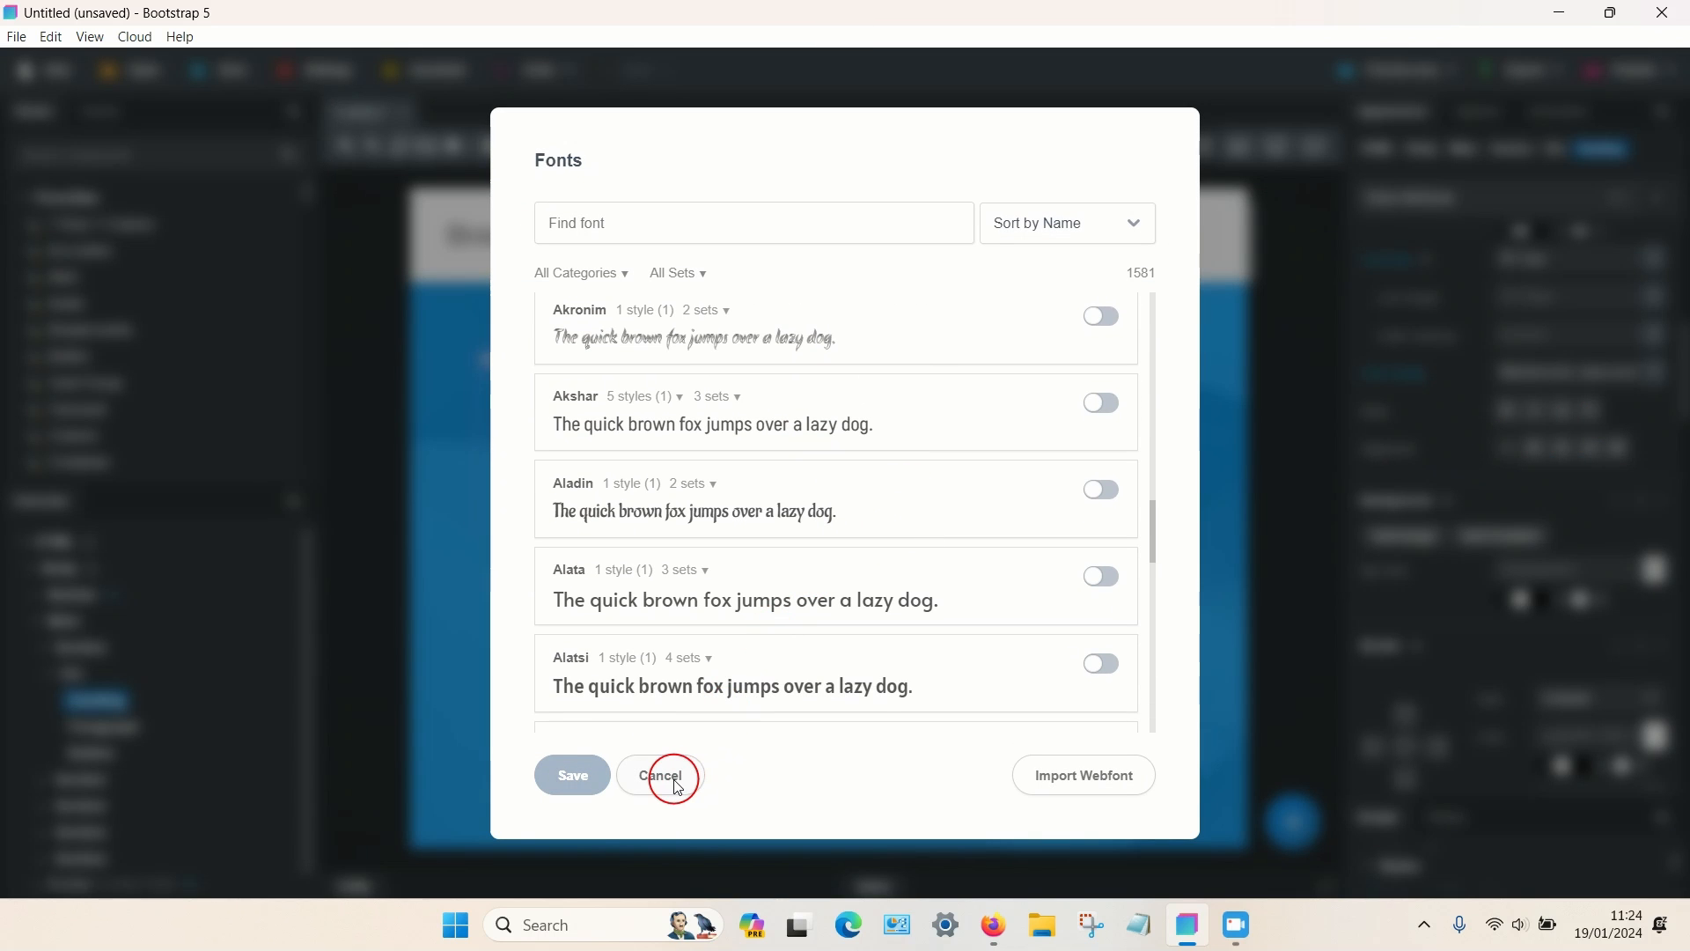
pyautogui.click(660, 778)
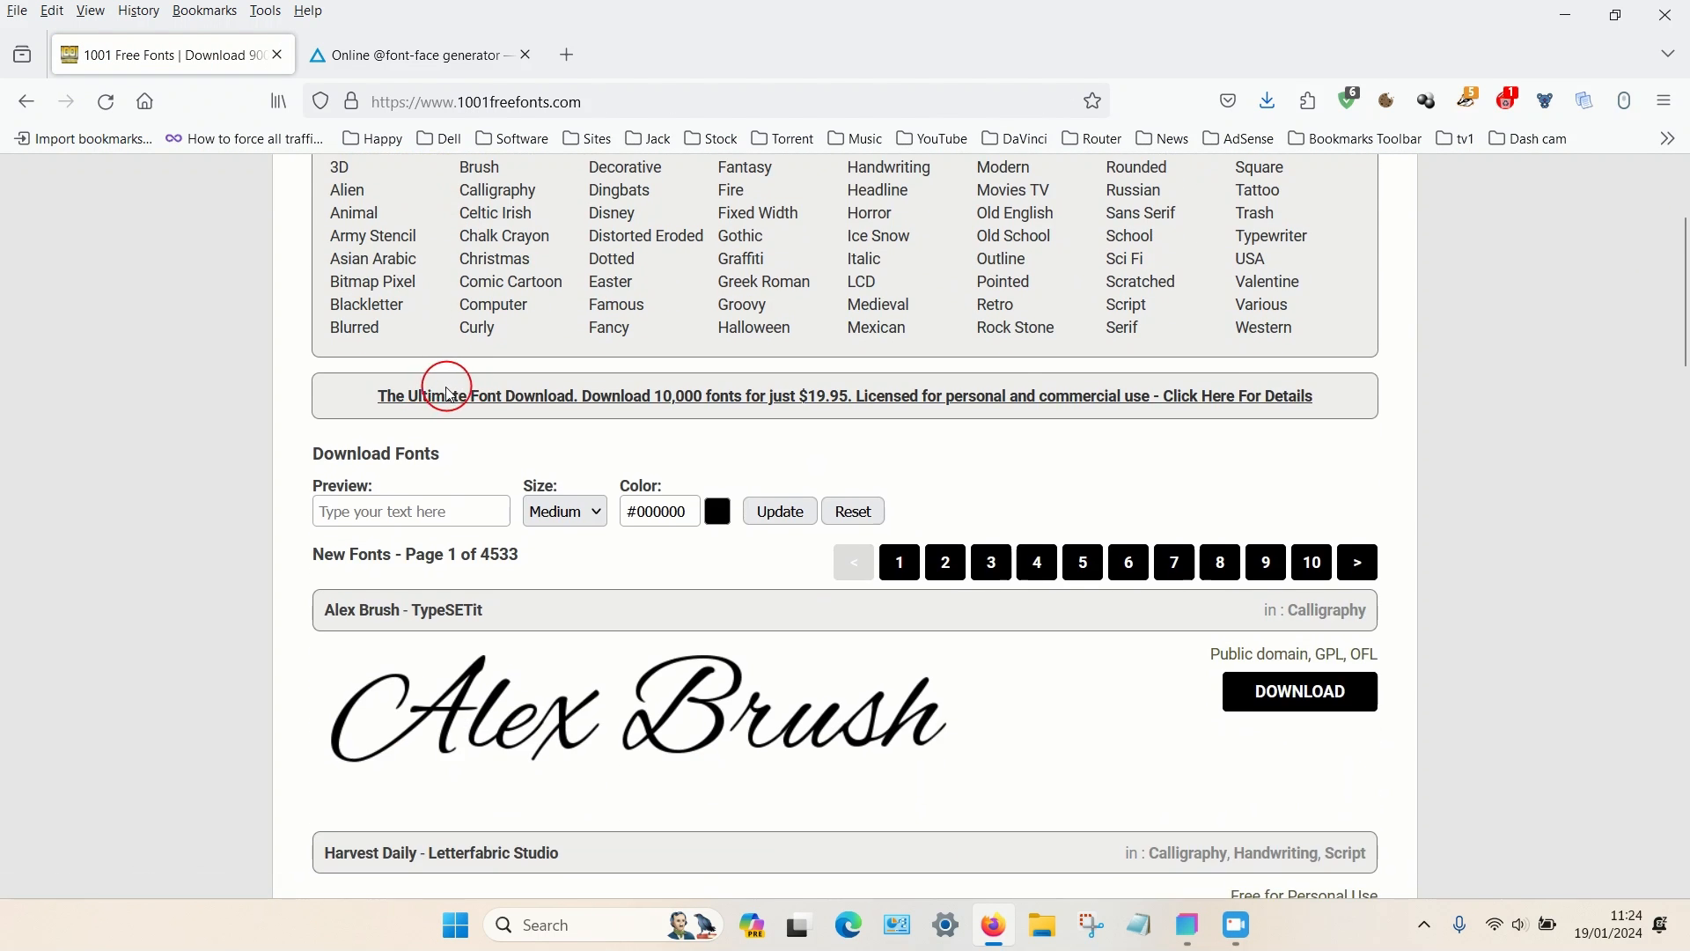
# Step: Scroll 1001freefonts.com to Southern Aire and save southern-aire.zip to Downloads
pyautogui.scroll(-3)
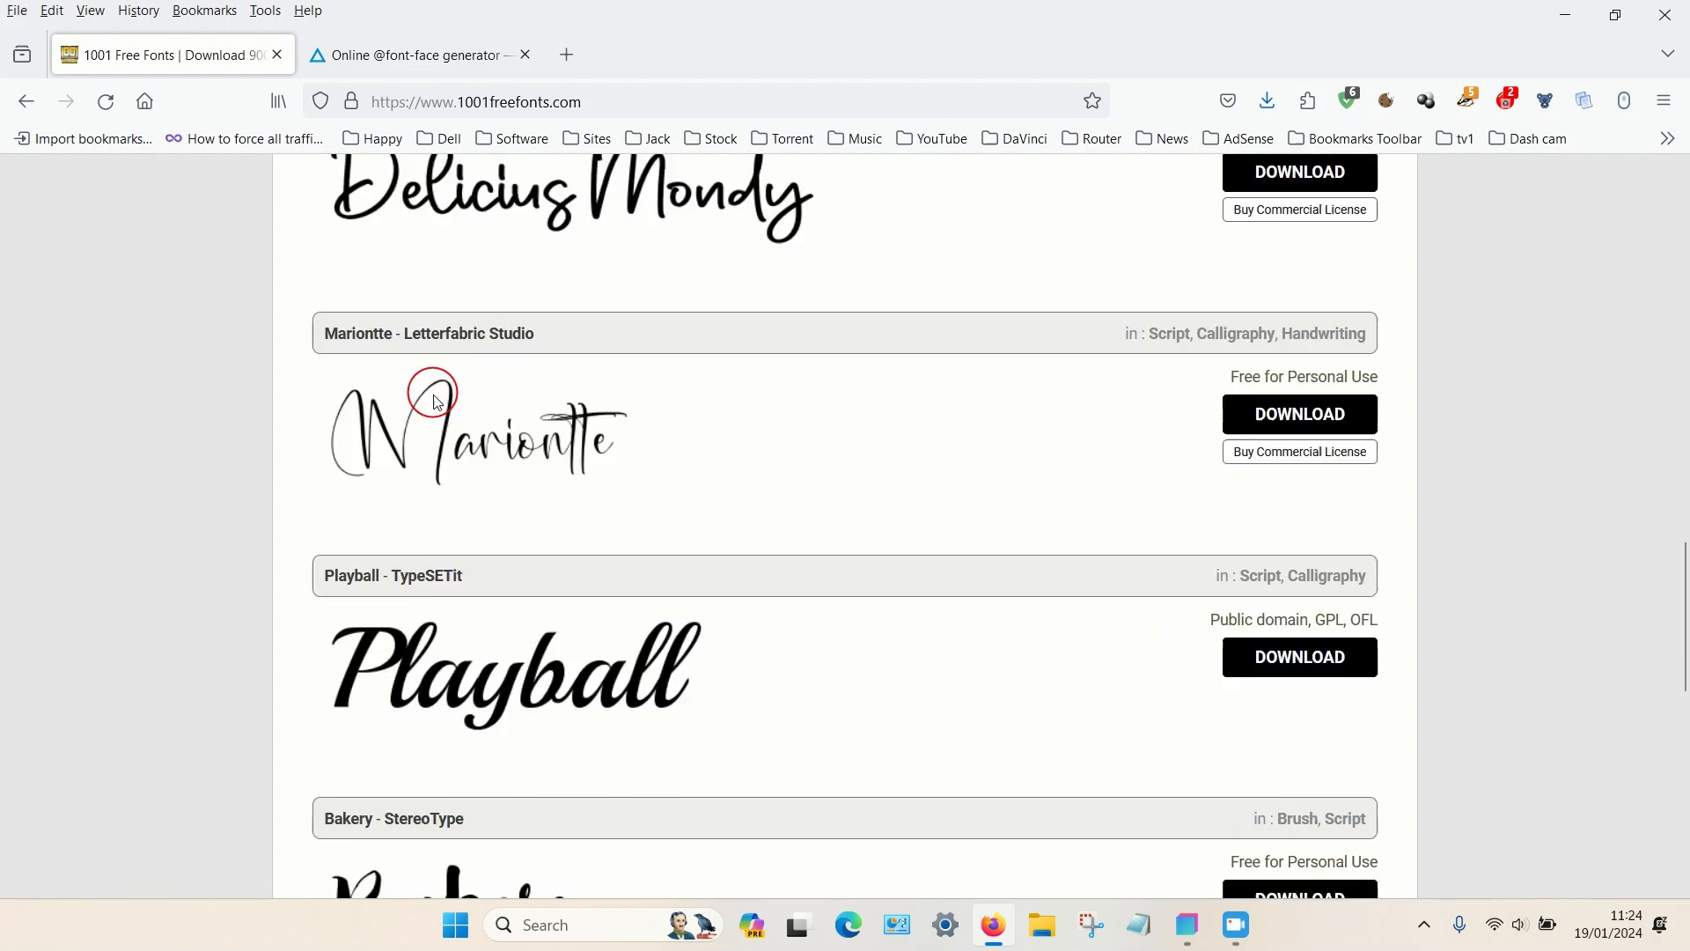
pyautogui.scroll(-3)
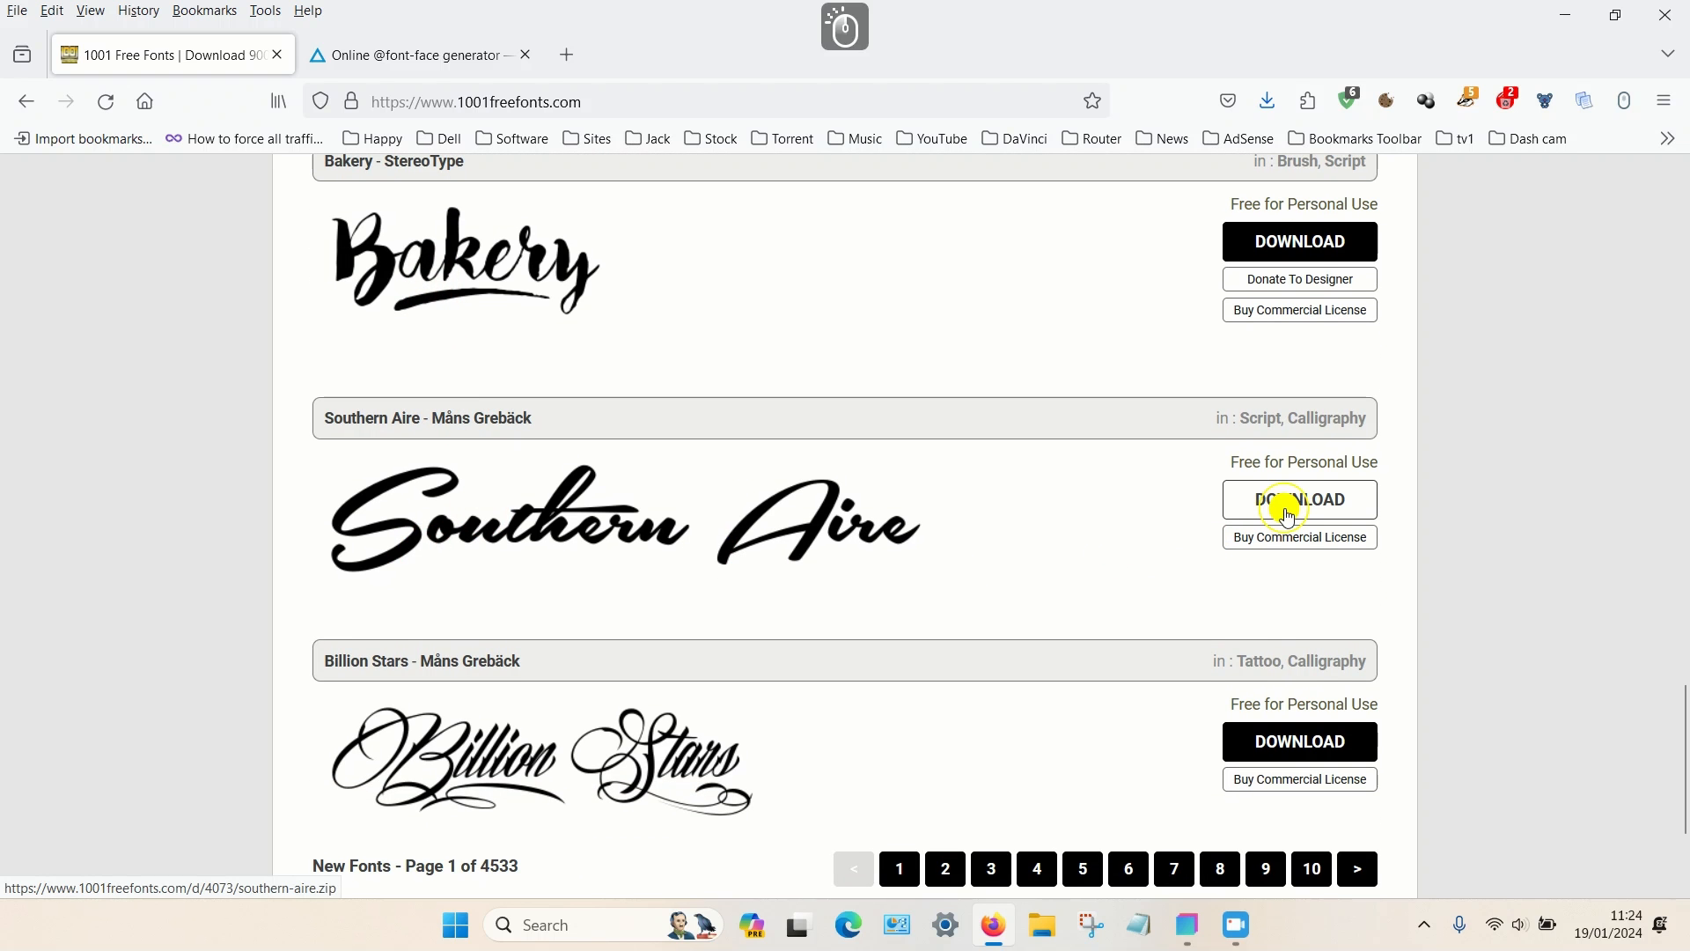
pyautogui.click(1299, 498)
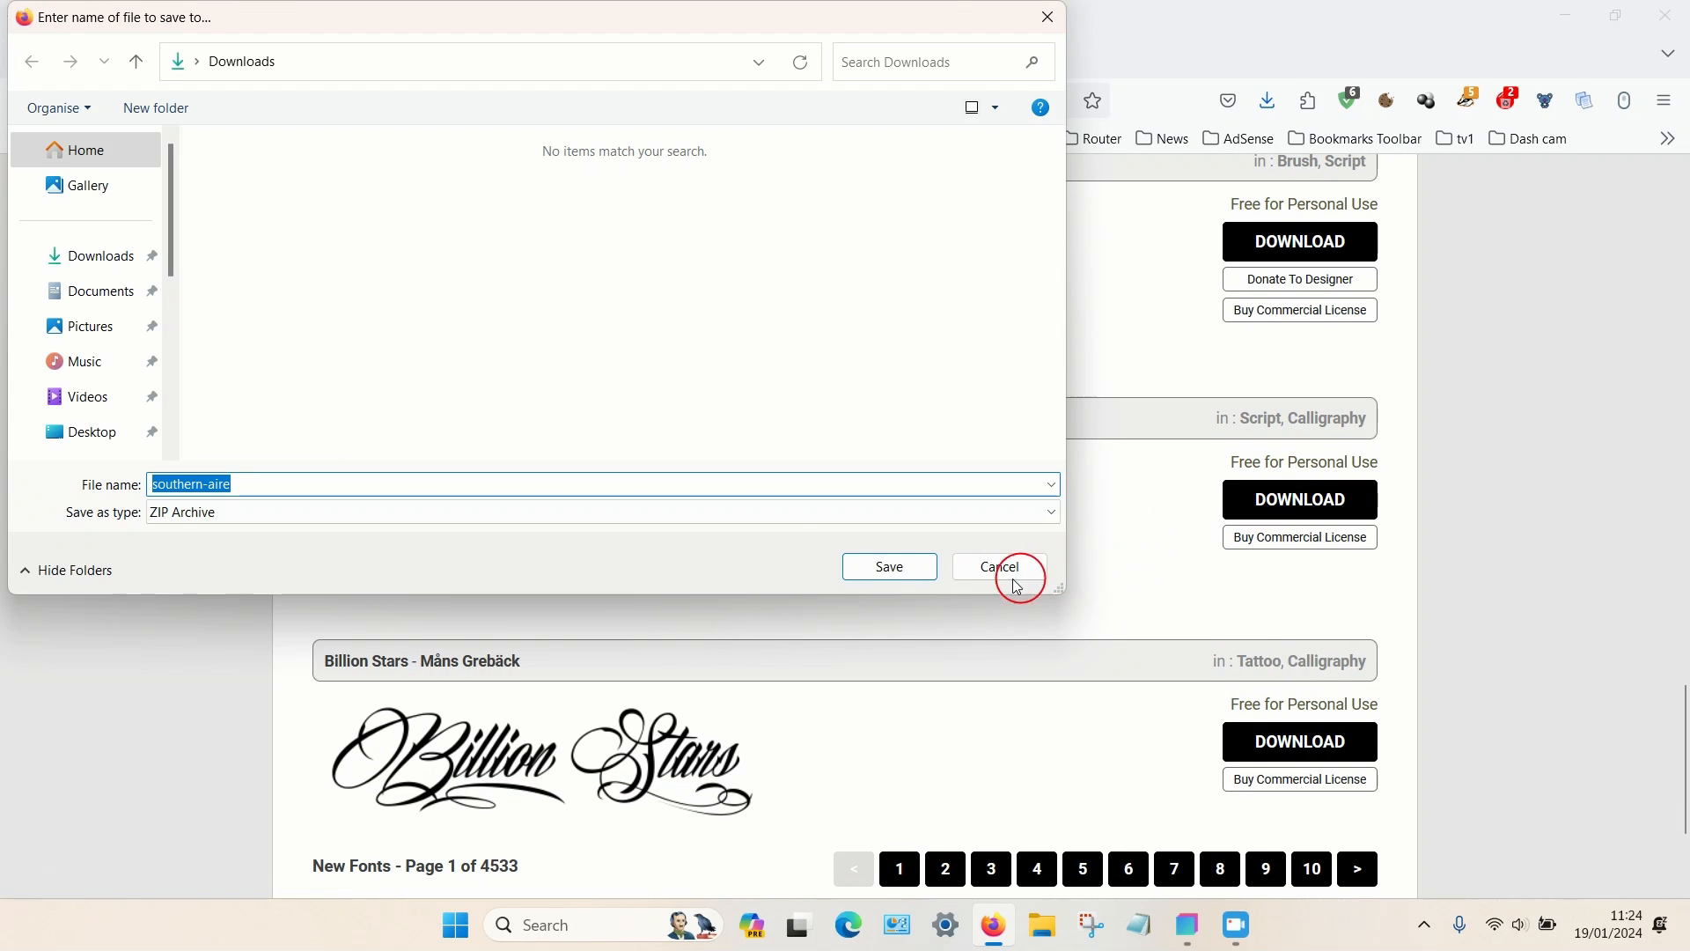
pyautogui.click(997, 565)
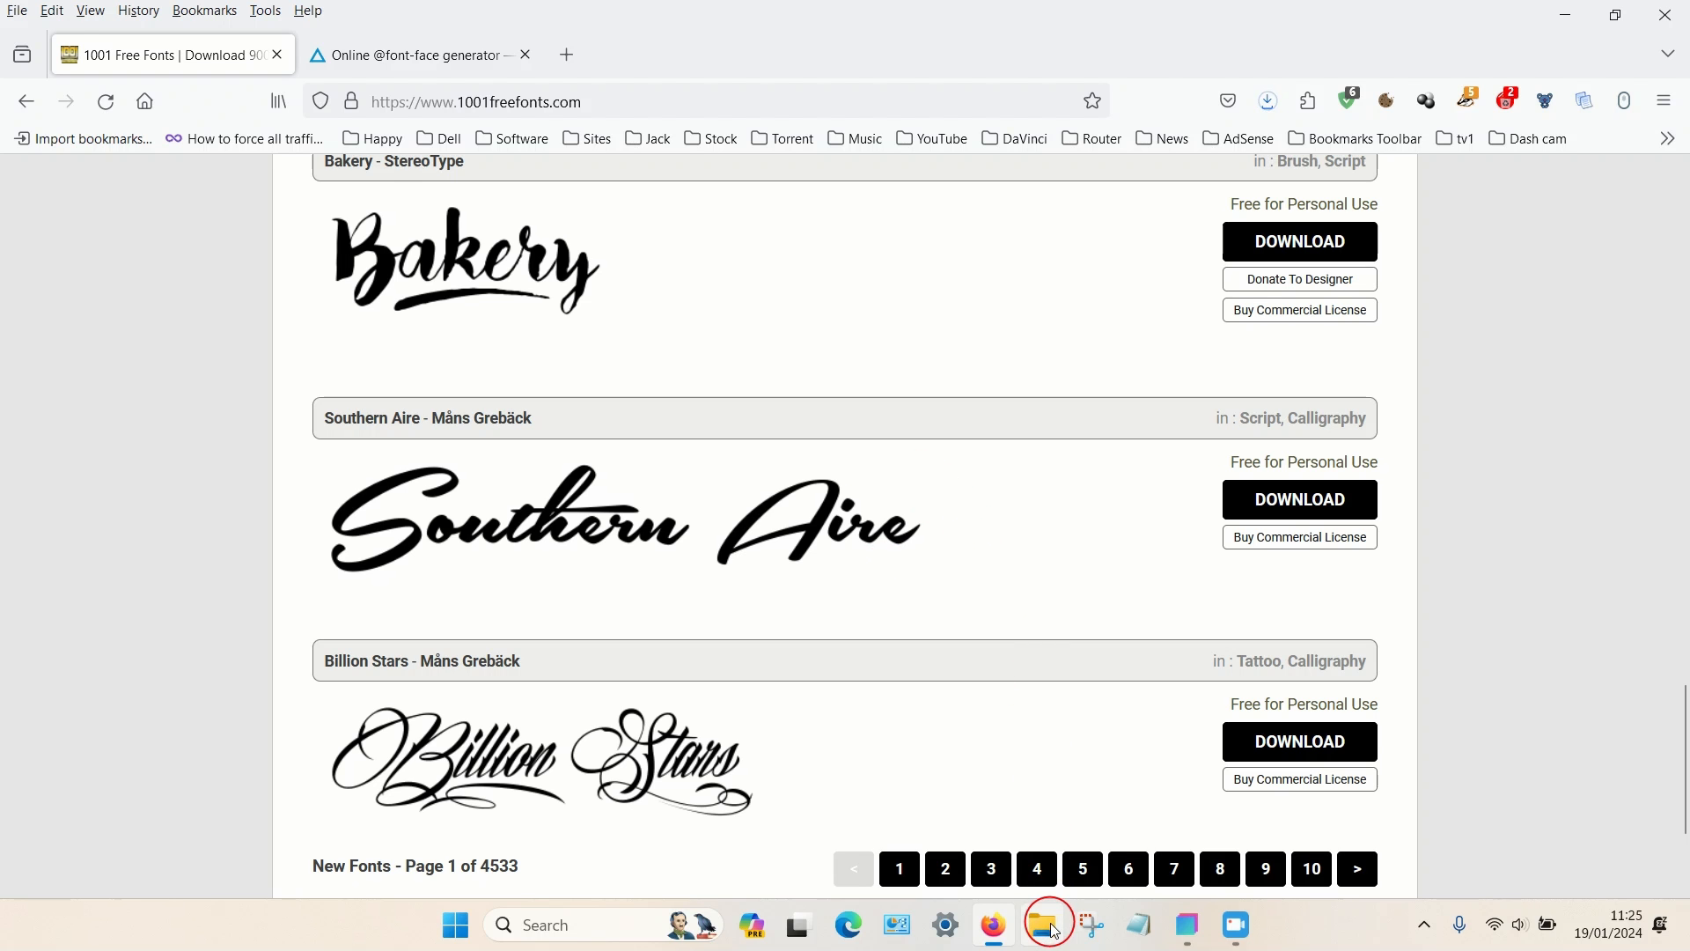
# Step: Extract the southern-aire zip in Downloads via Extract All, yielding the TrueType font, license and images
pyautogui.click(1045, 924)
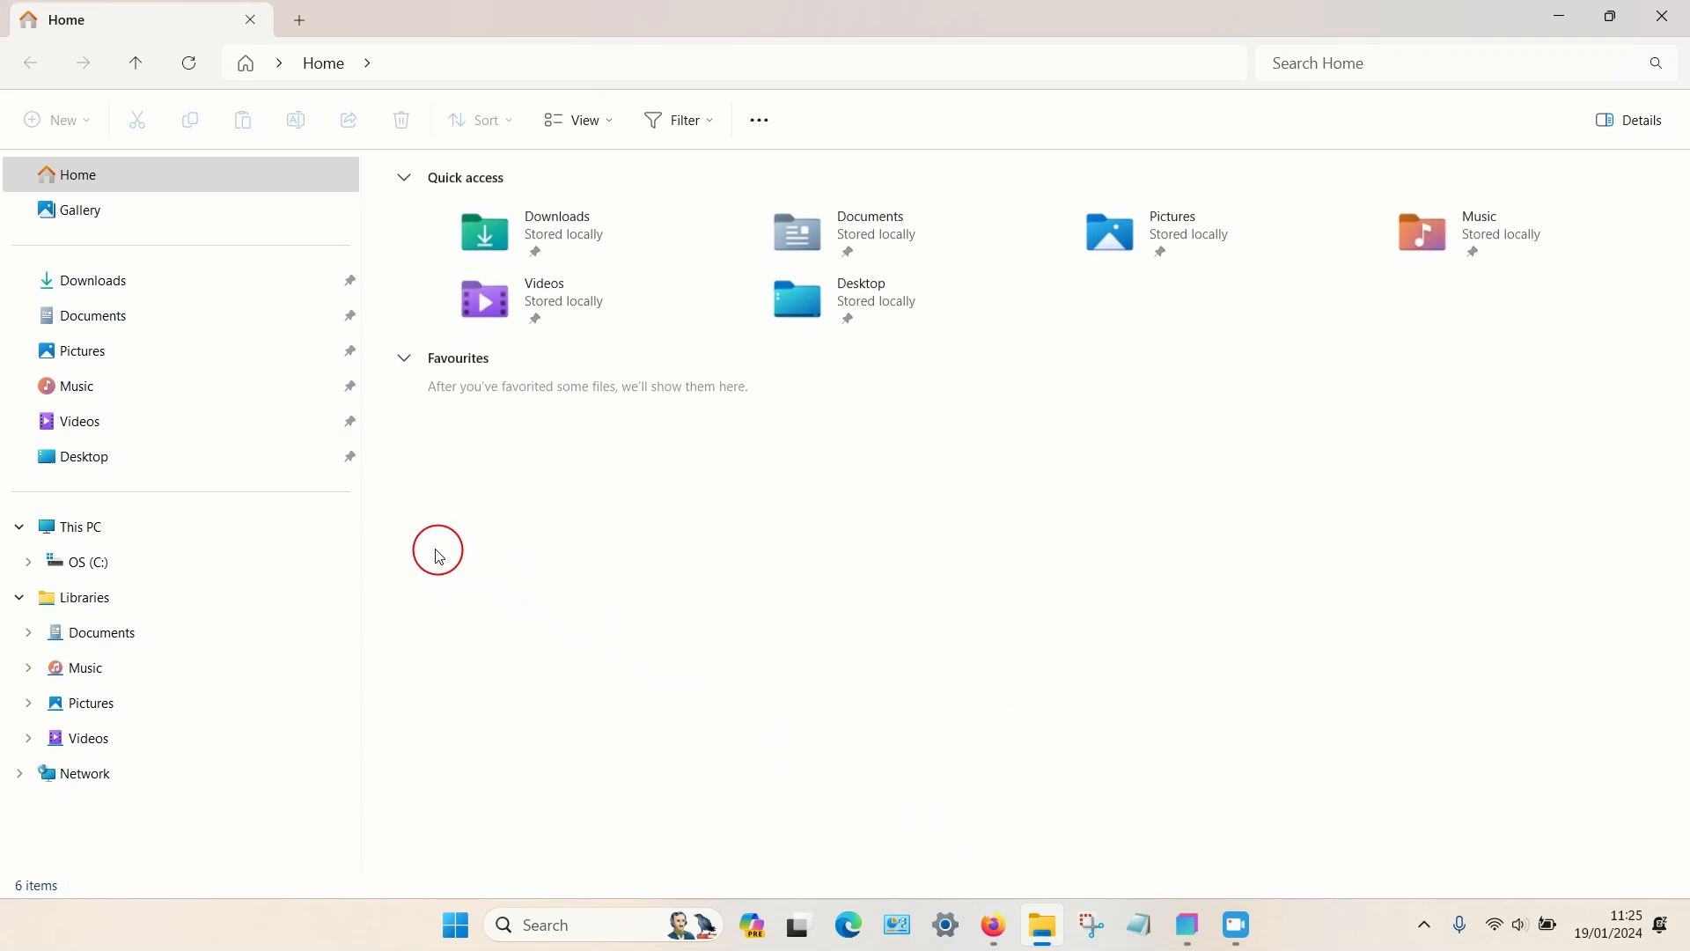
pyautogui.click(91, 280)
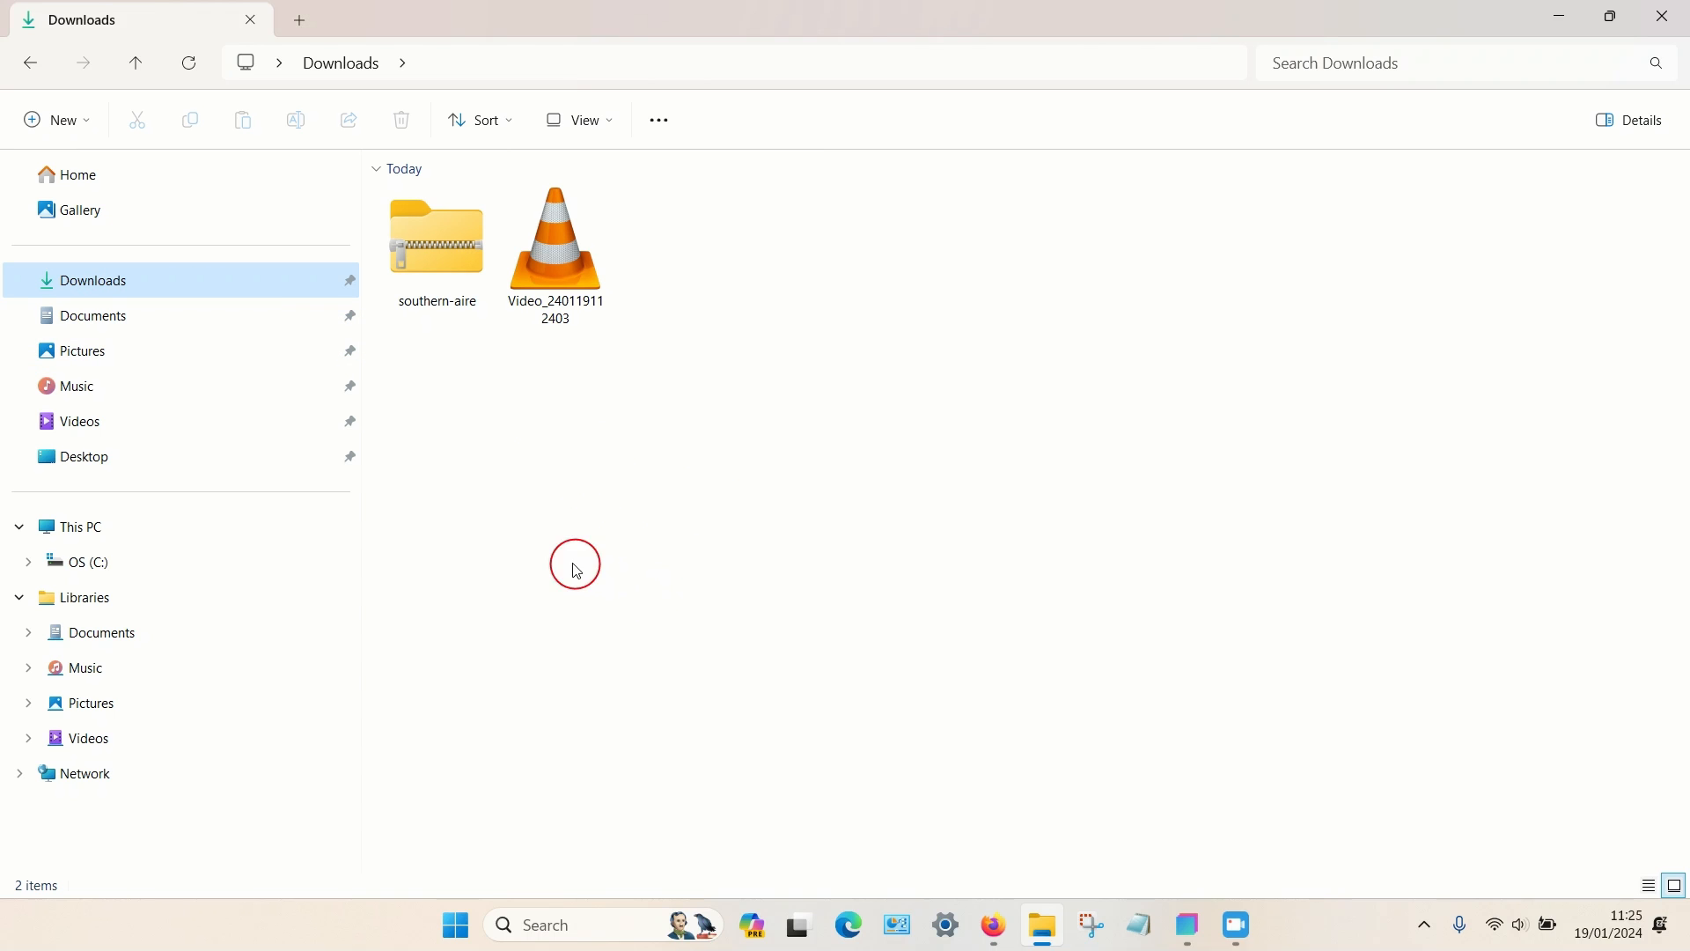
pyautogui.click(436, 237)
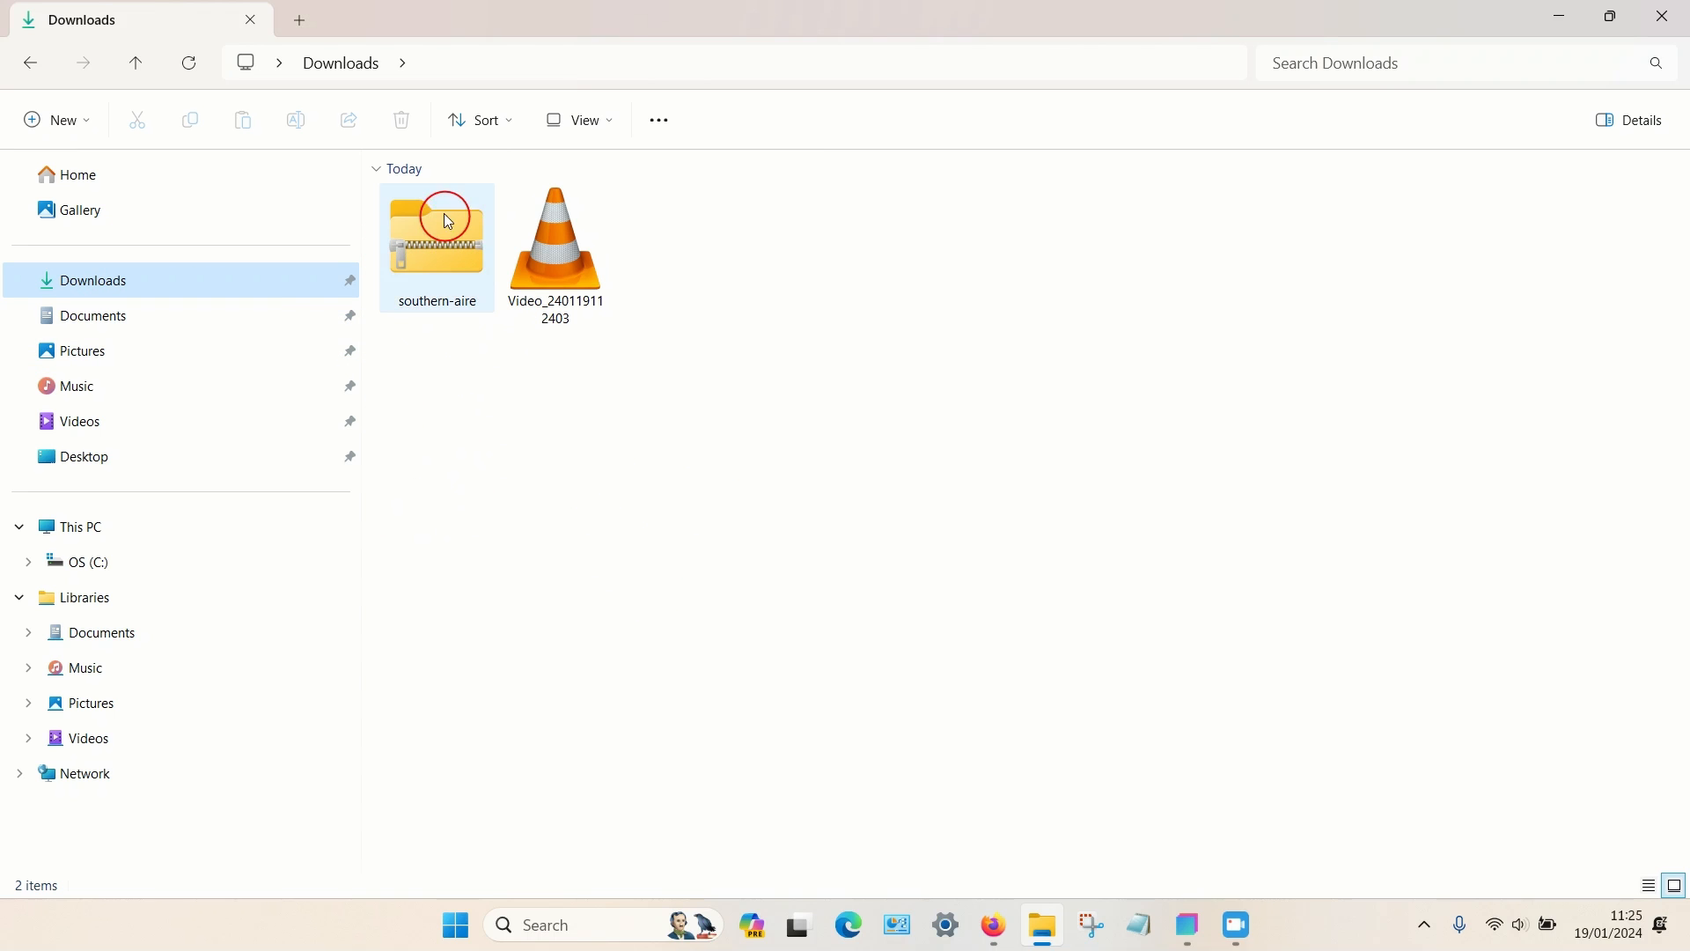
pyautogui.moveTo(433, 254)
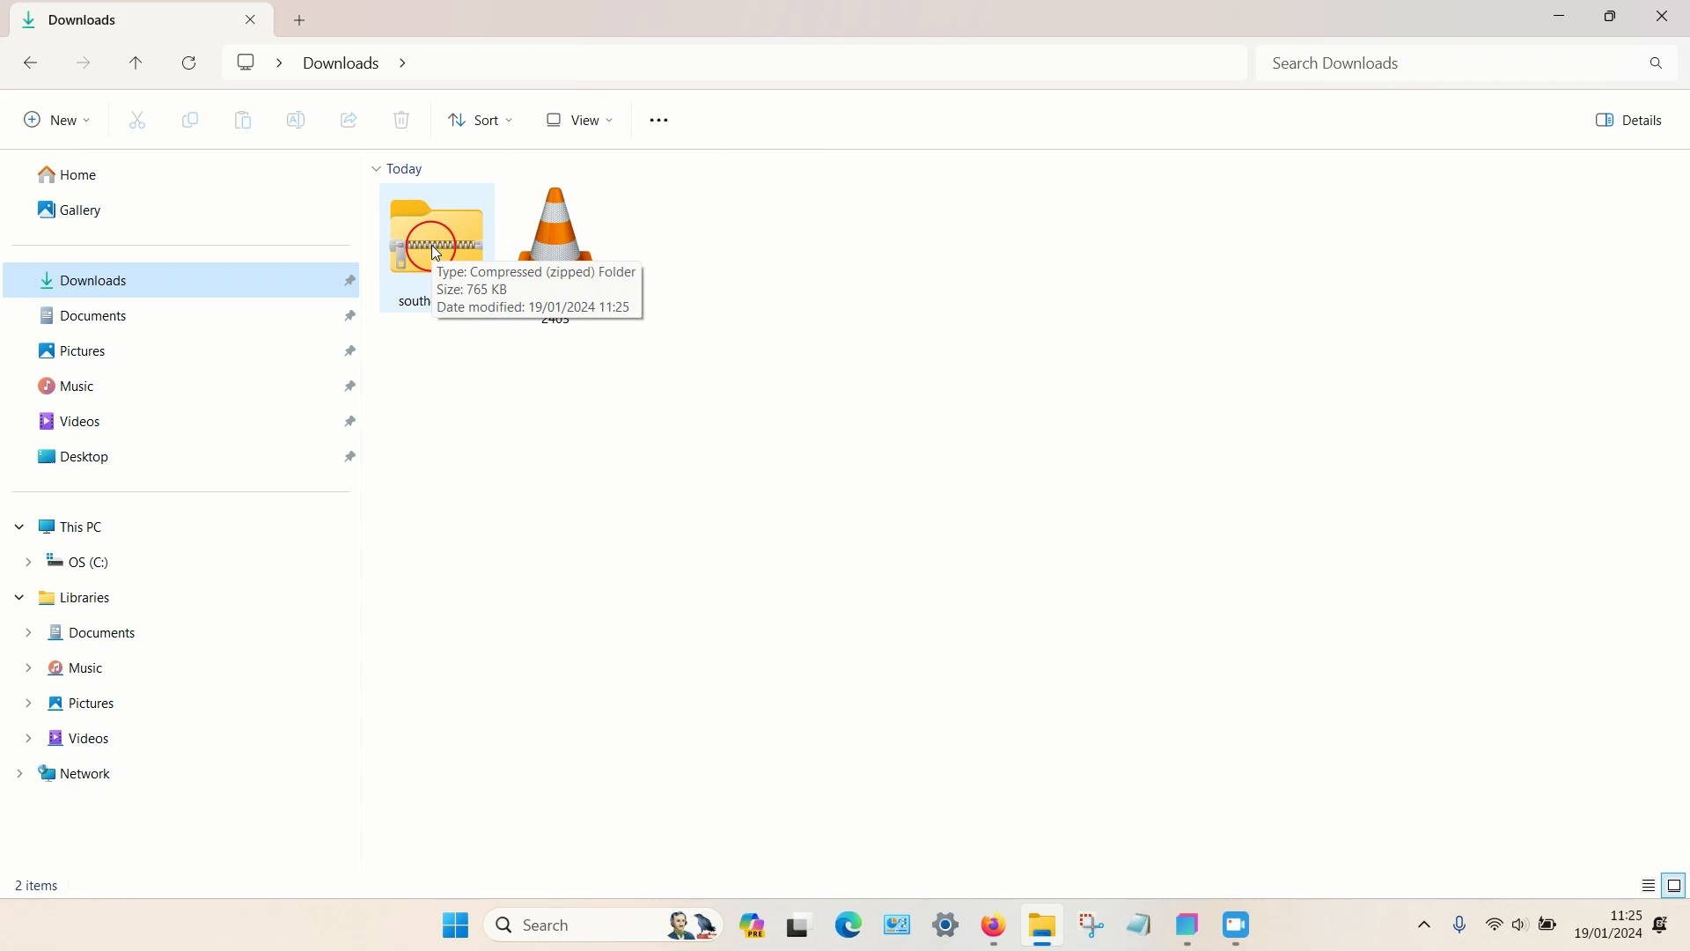
pyautogui.rightClick(433, 248)
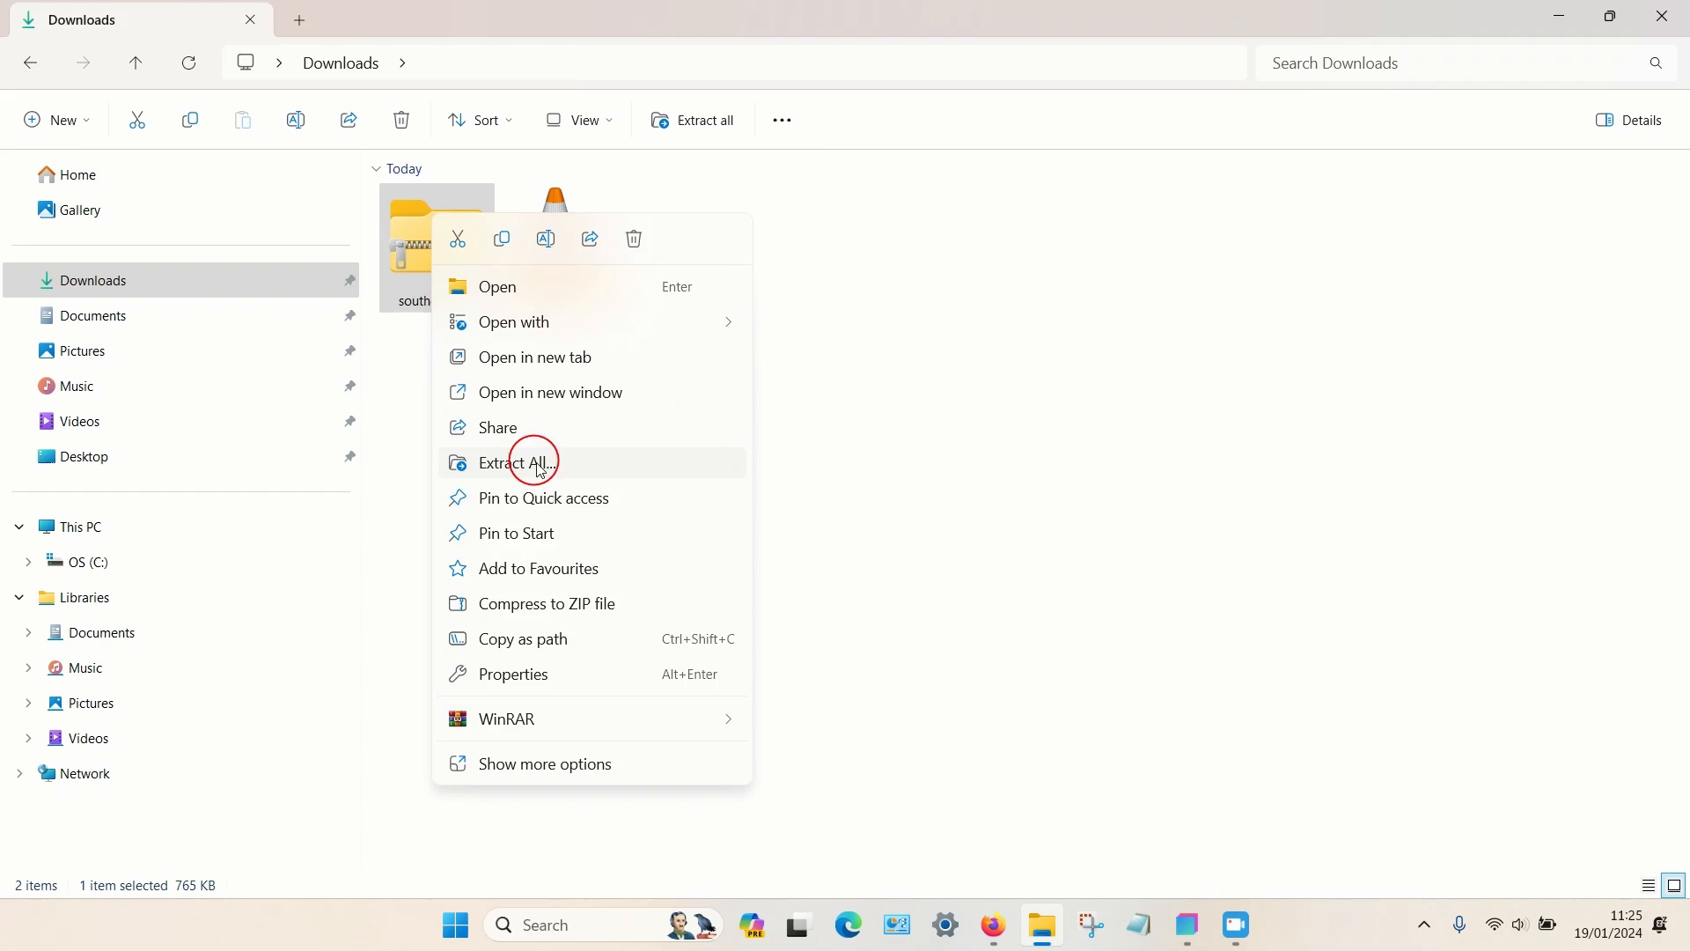
pyautogui.click(518, 461)
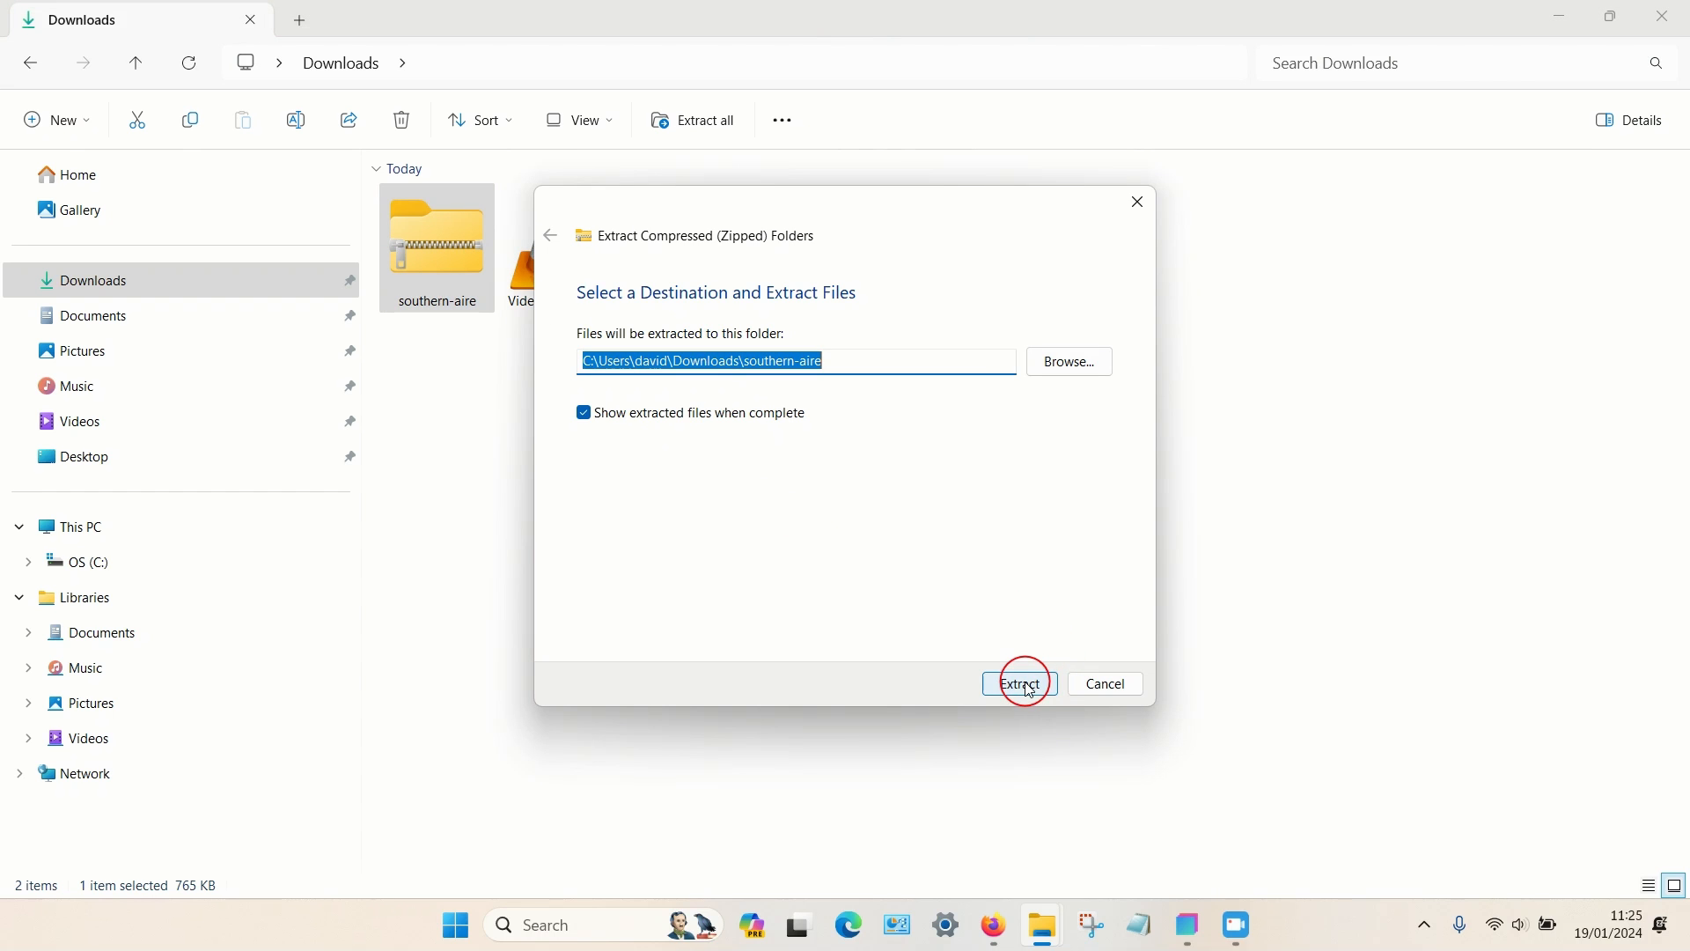
pyautogui.click(1016, 683)
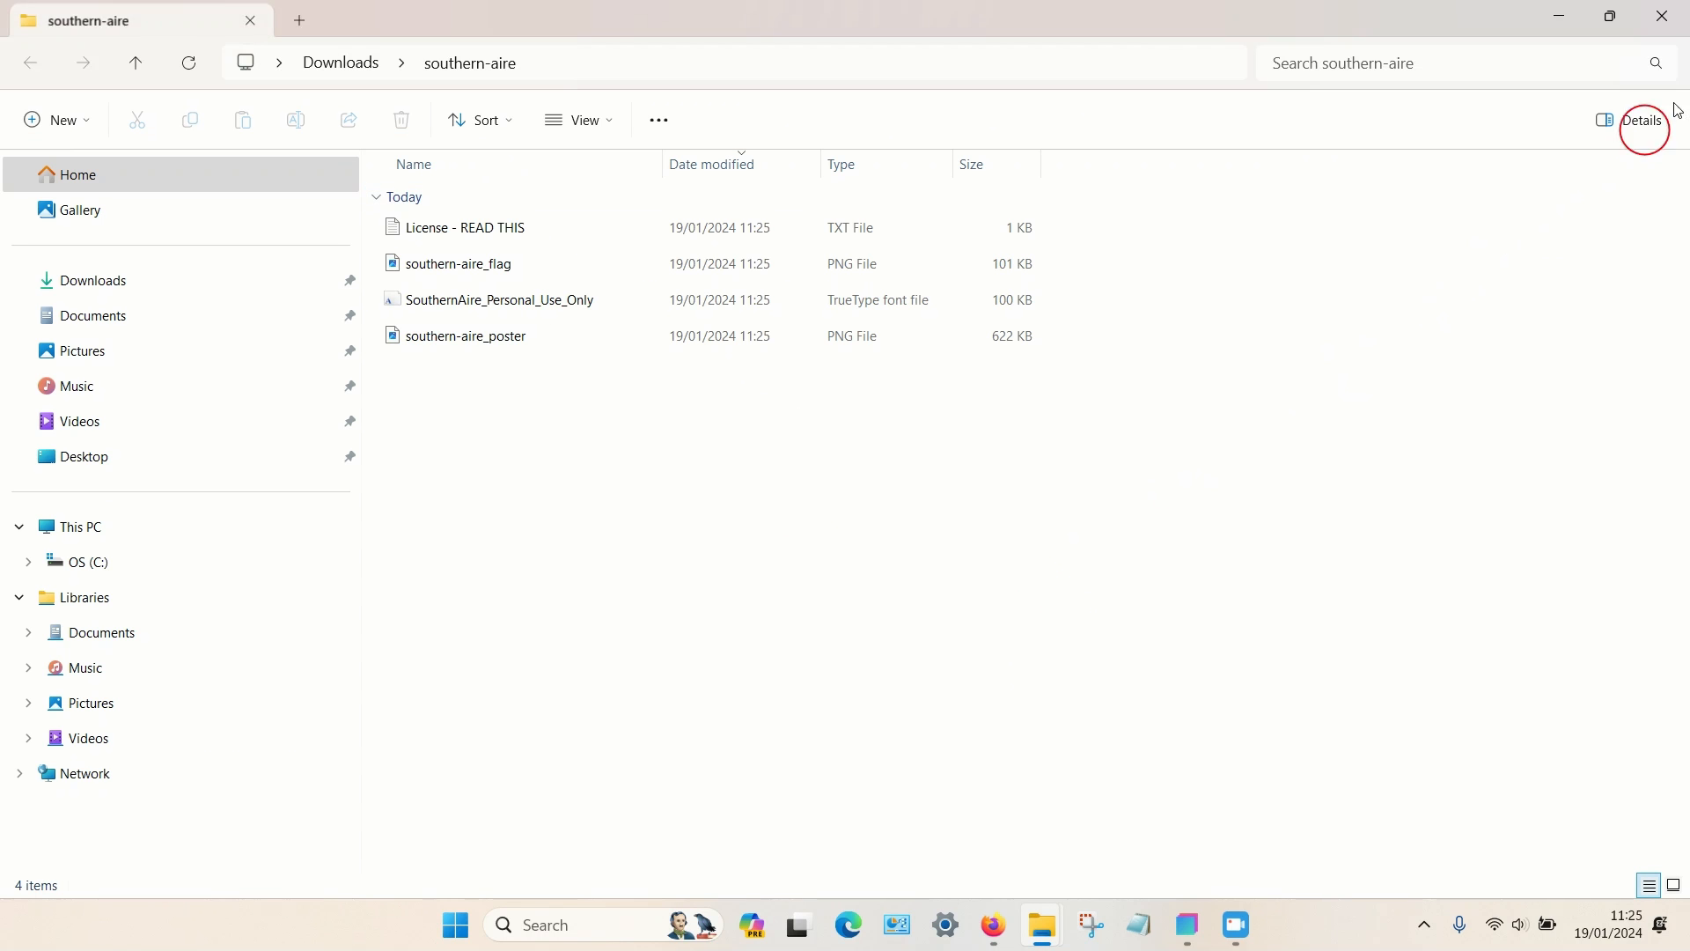
pyautogui.click(136, 63)
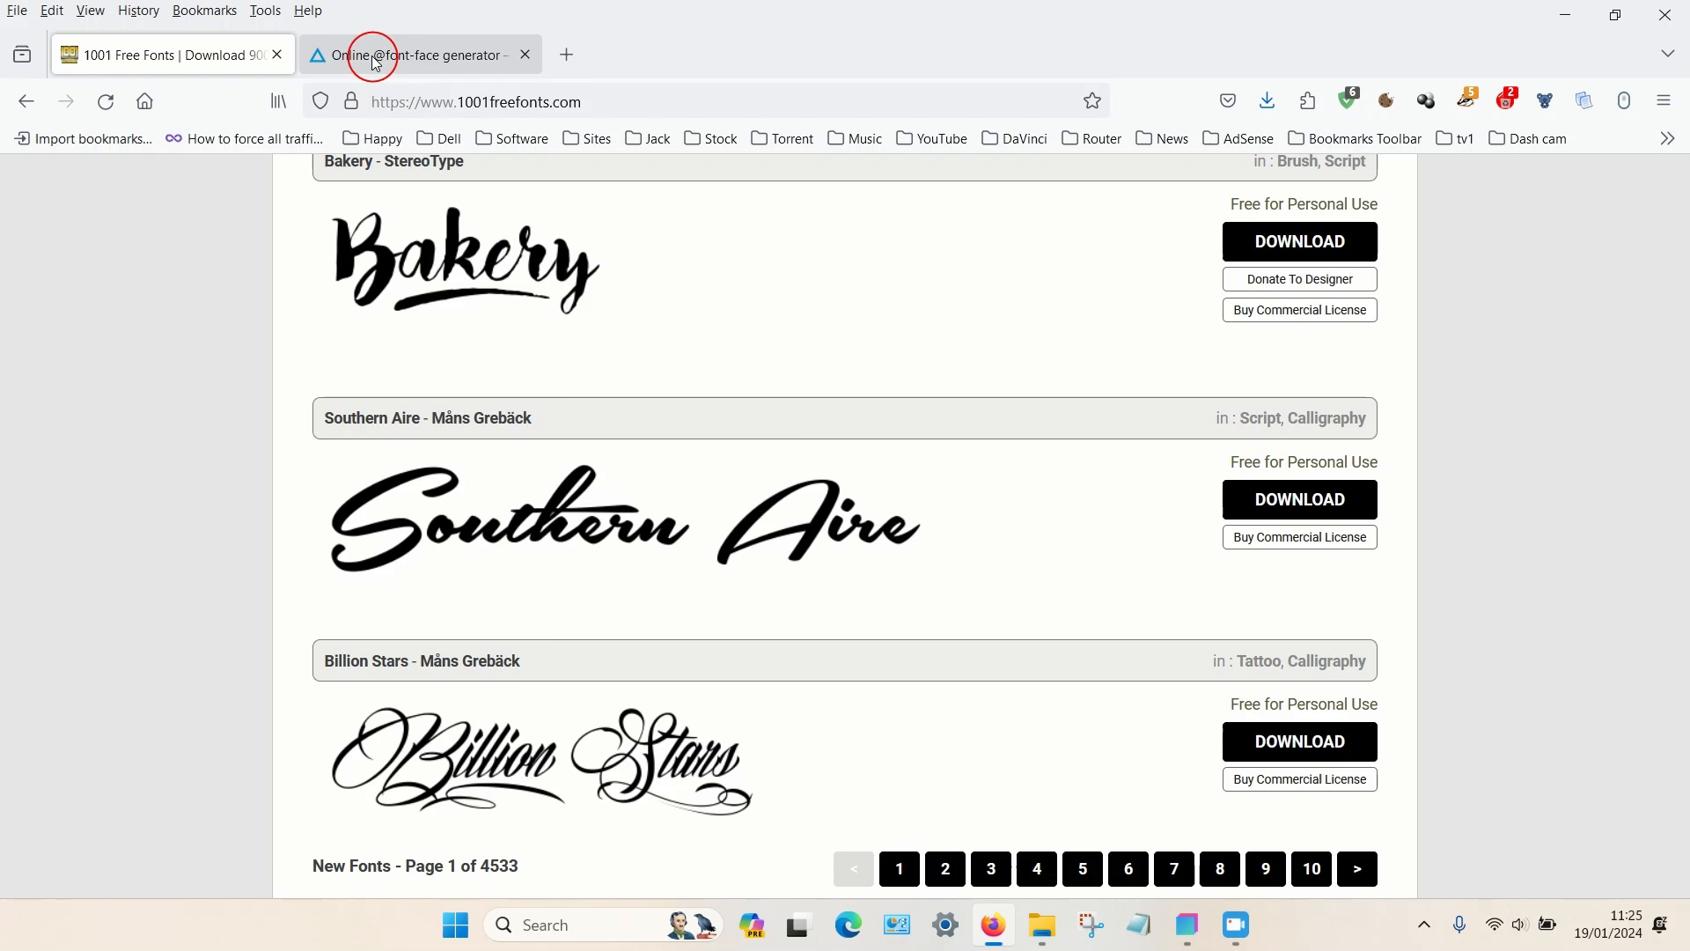
# Step: Upload the SouthernAire_Personal_Use_Only TrueType file from the extracted folder to Transfonter
pyautogui.click(410, 55)
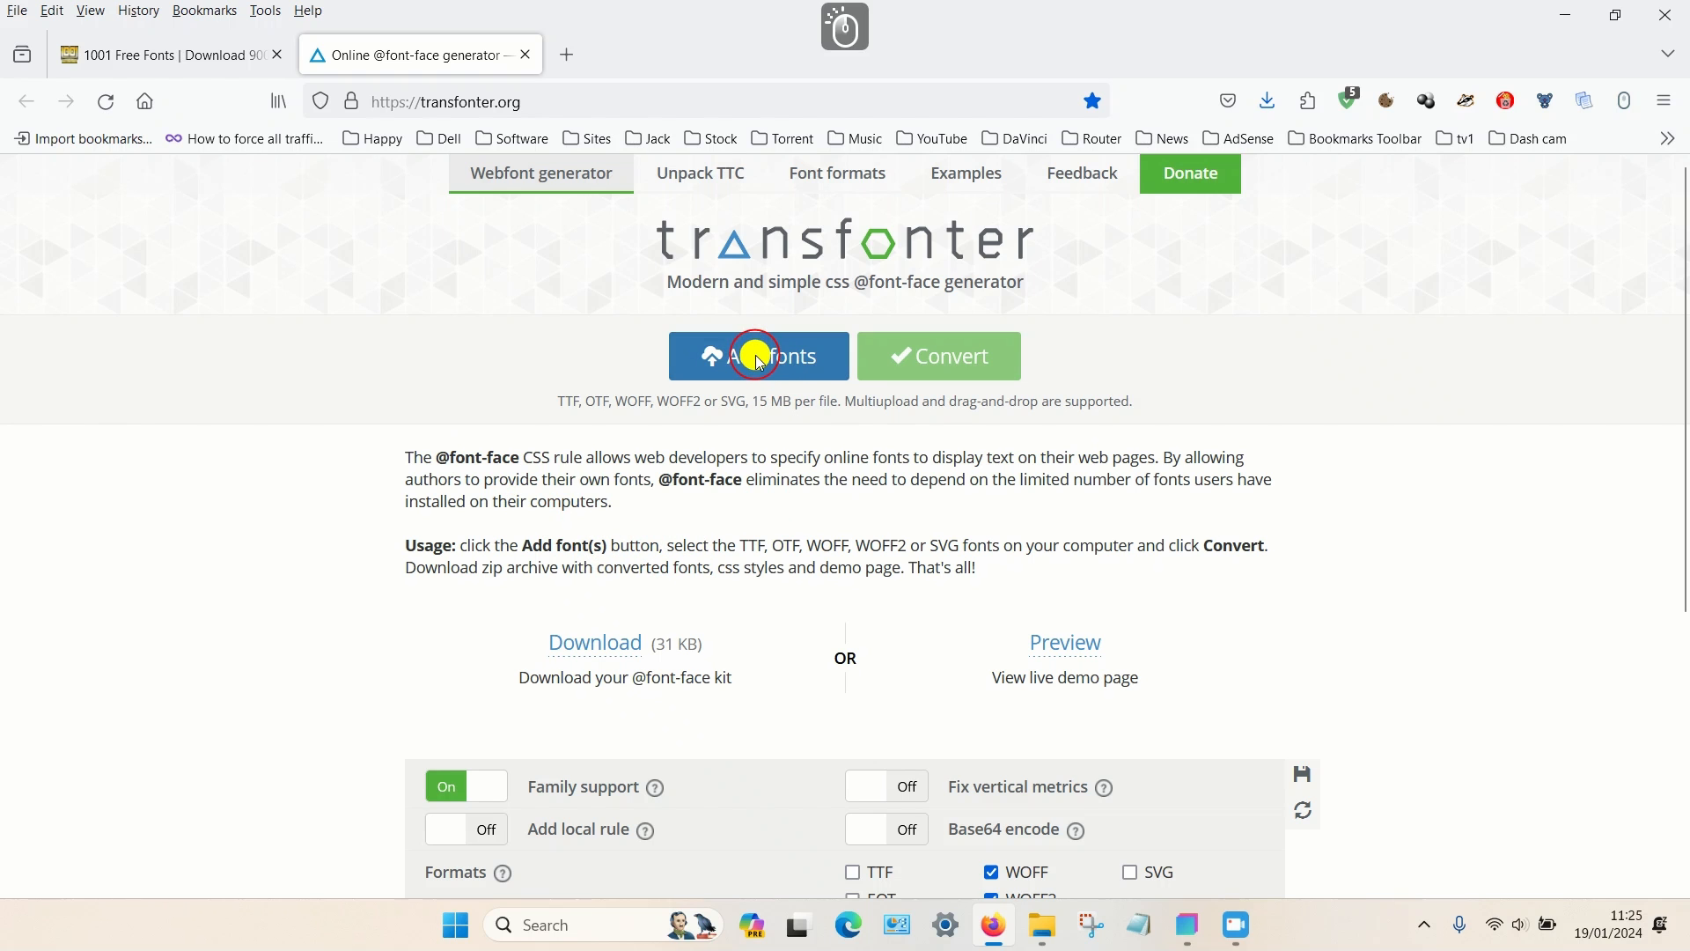
pyautogui.click(757, 356)
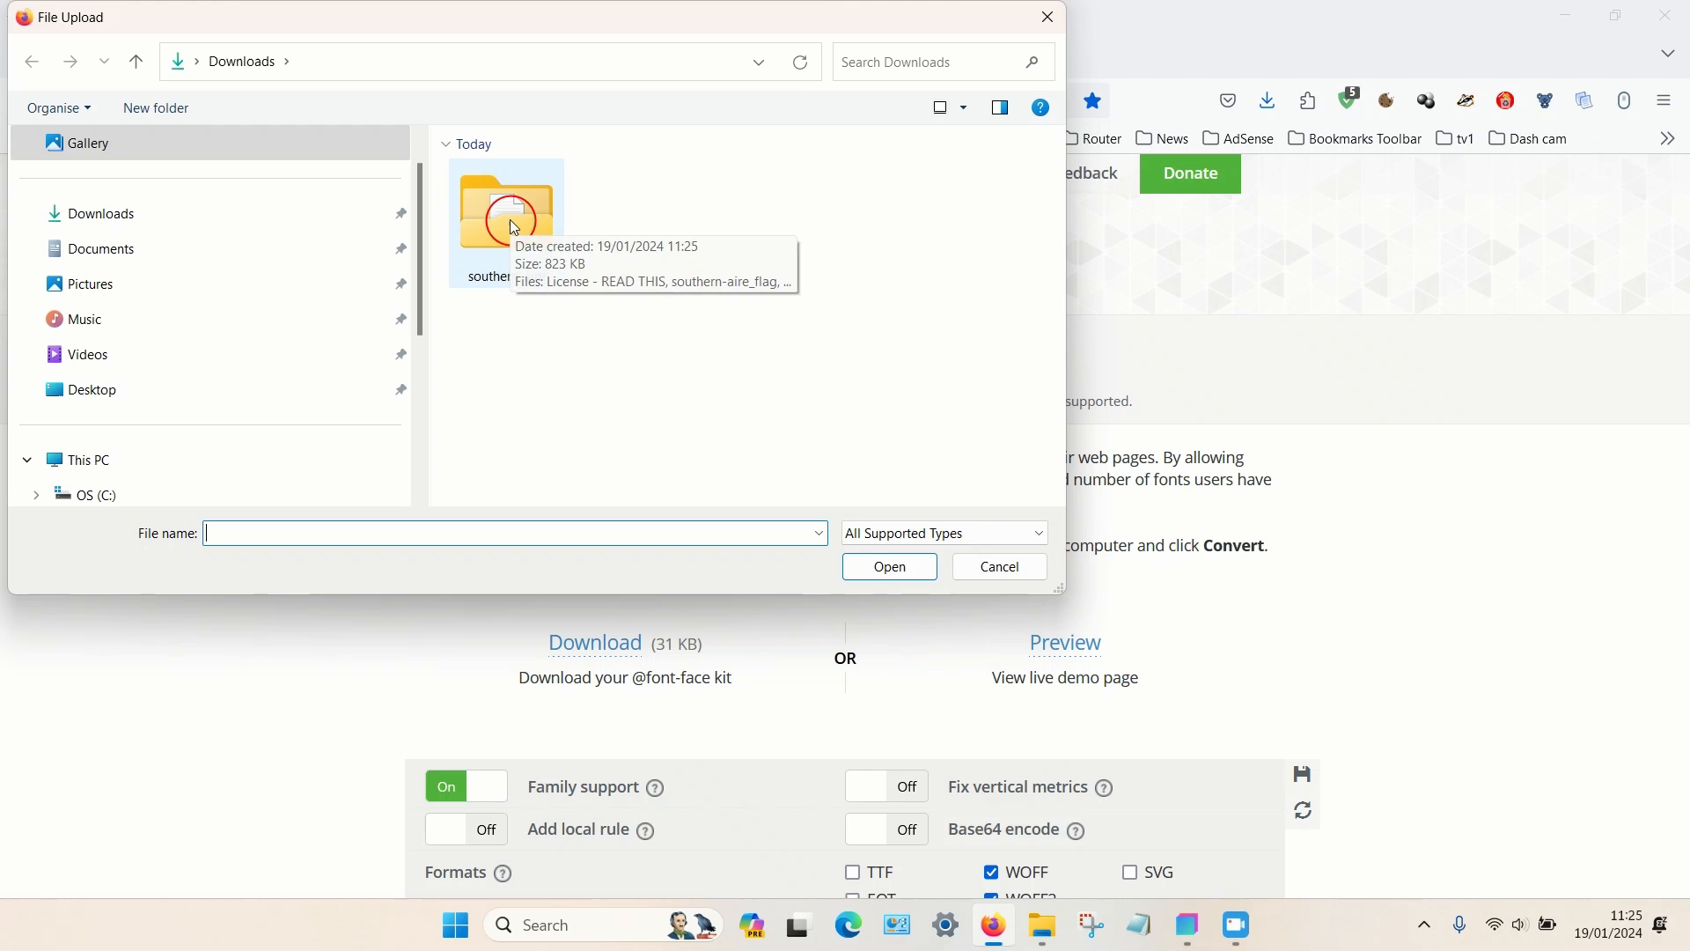
pyautogui.doubleClick(507, 215)
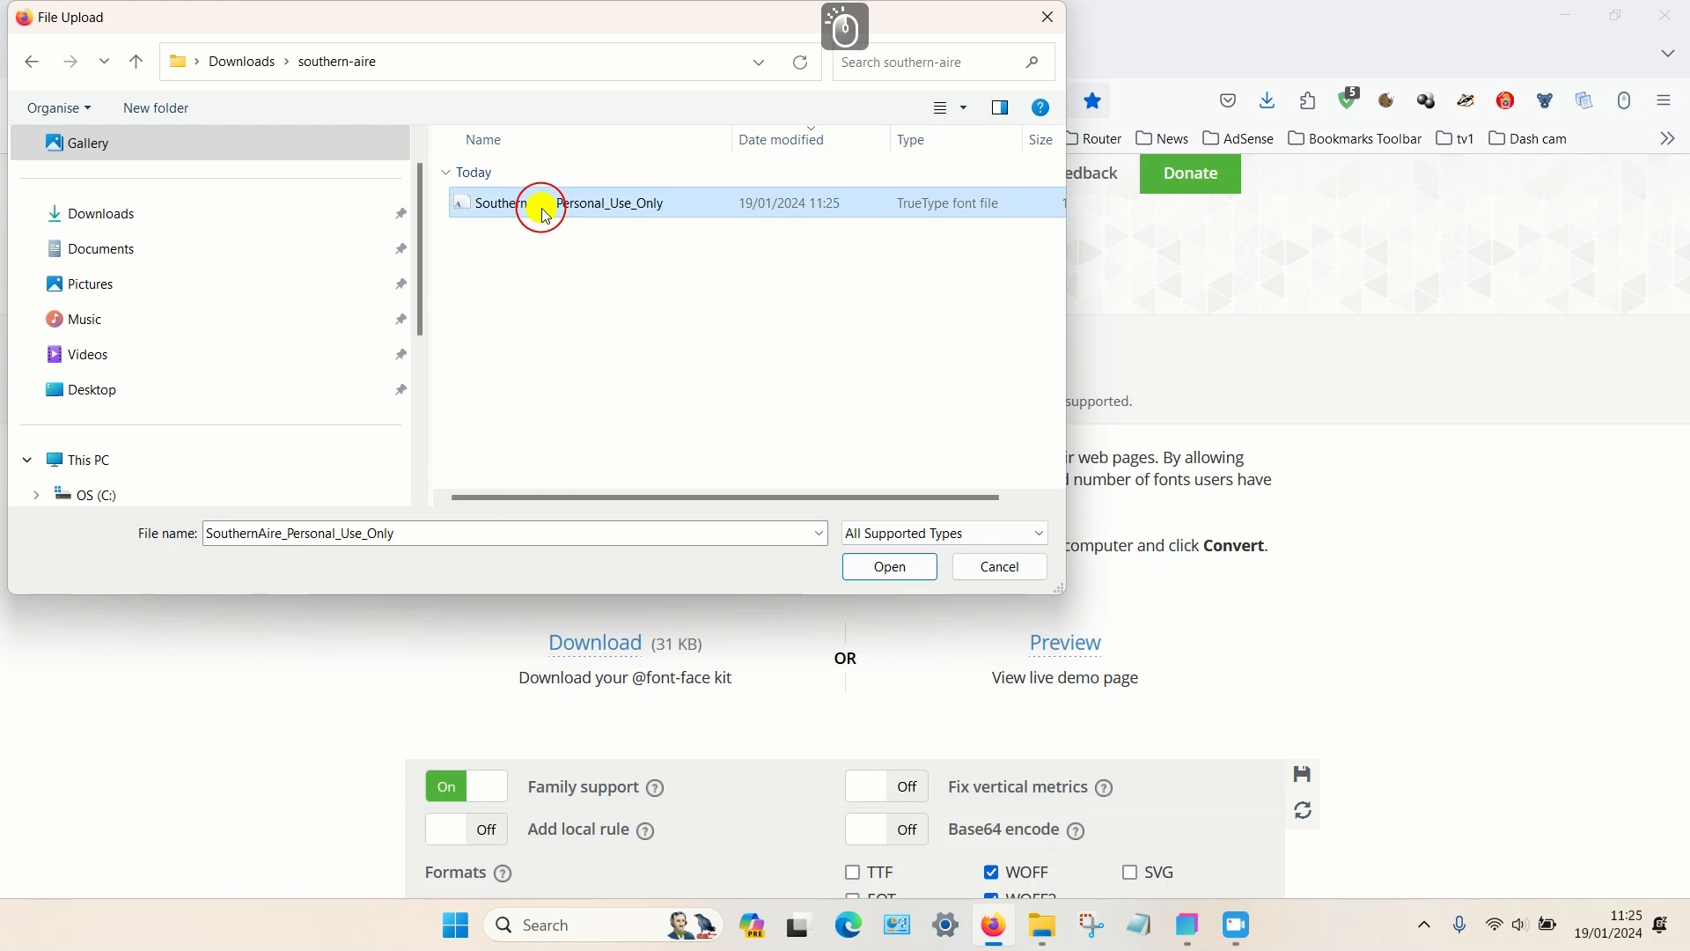
pyautogui.click(887, 565)
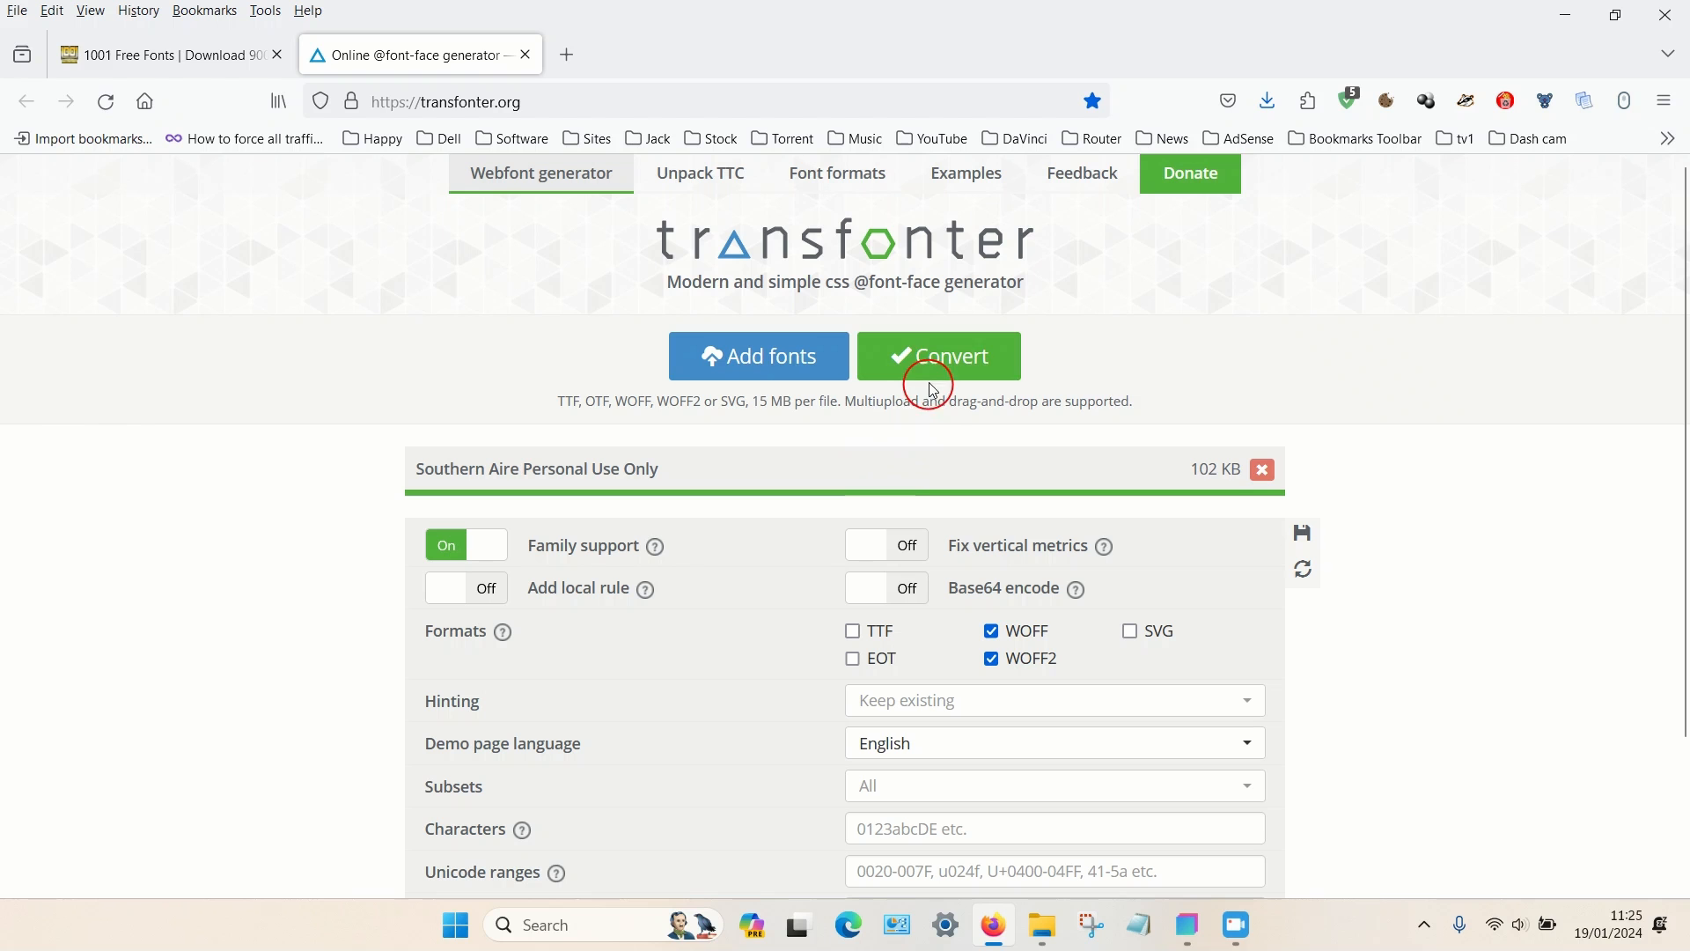
pyautogui.click(939, 355)
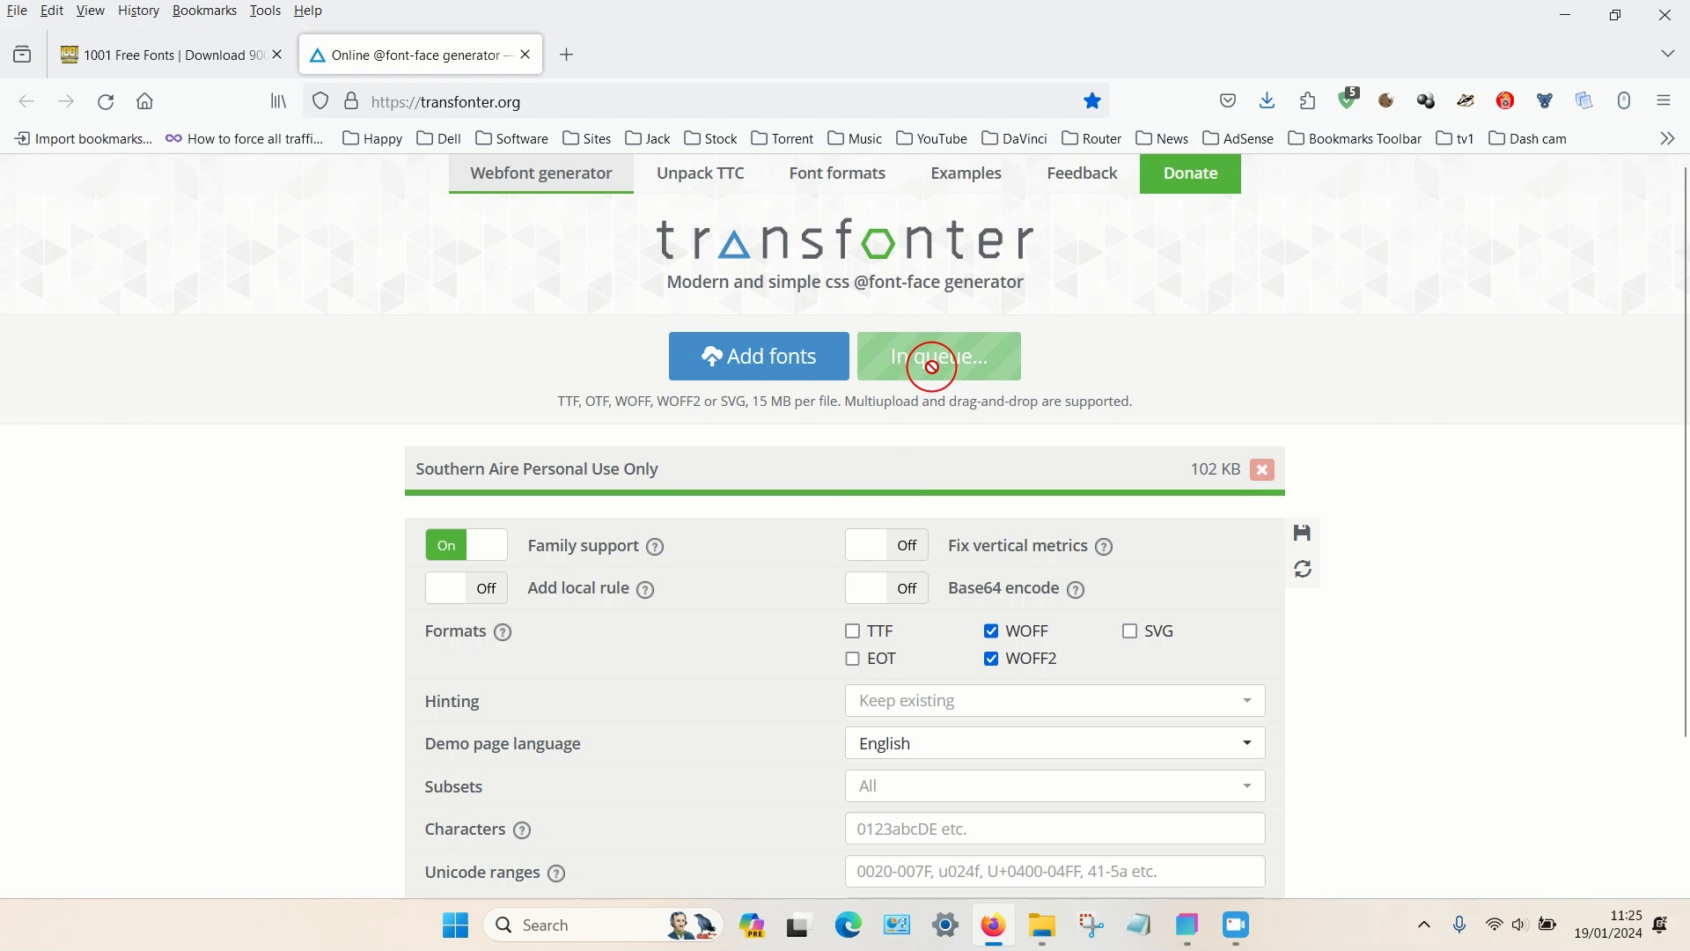
pyautogui.click(938, 355)
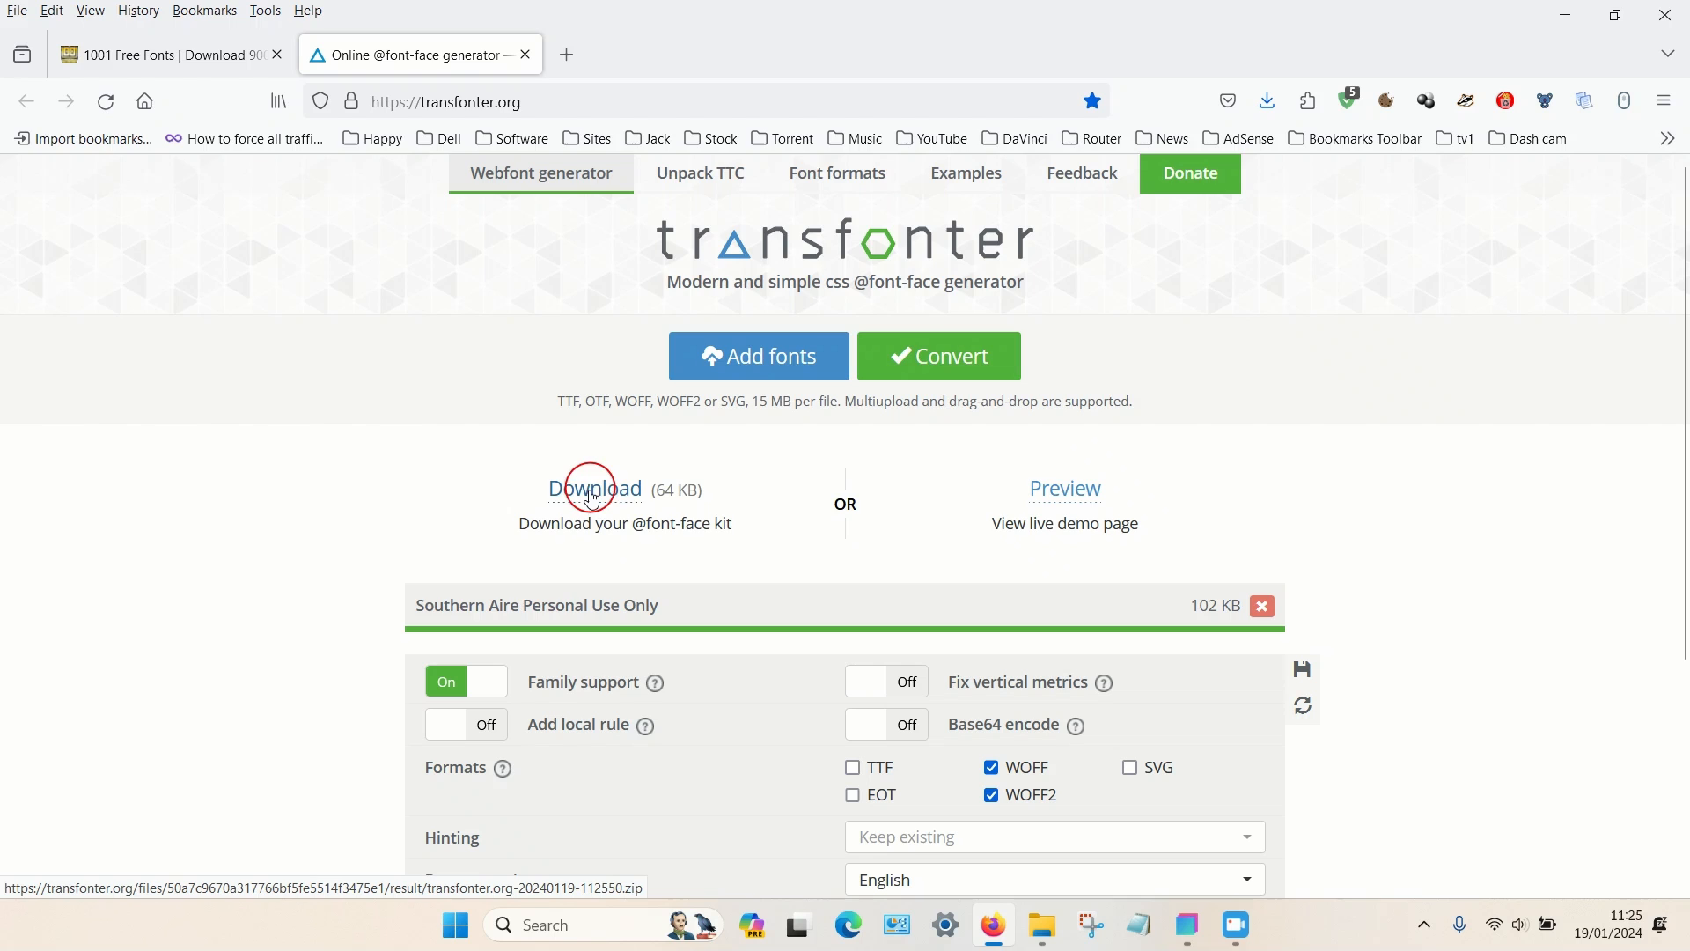
pyautogui.click(595, 487)
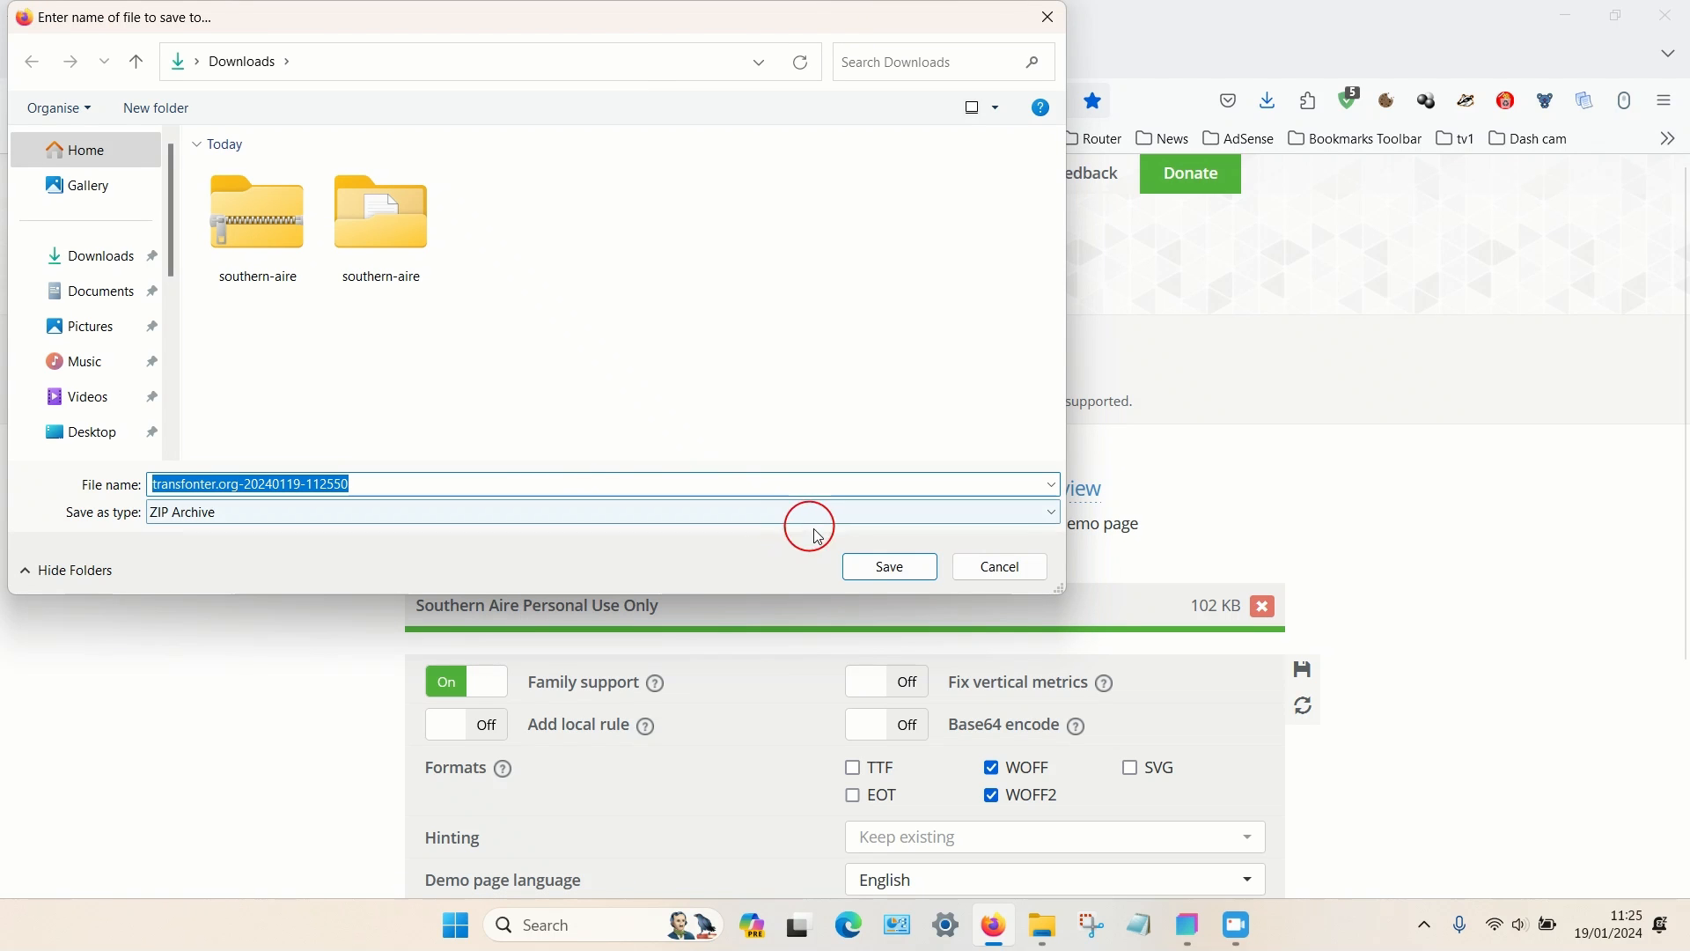
pyautogui.click(887, 565)
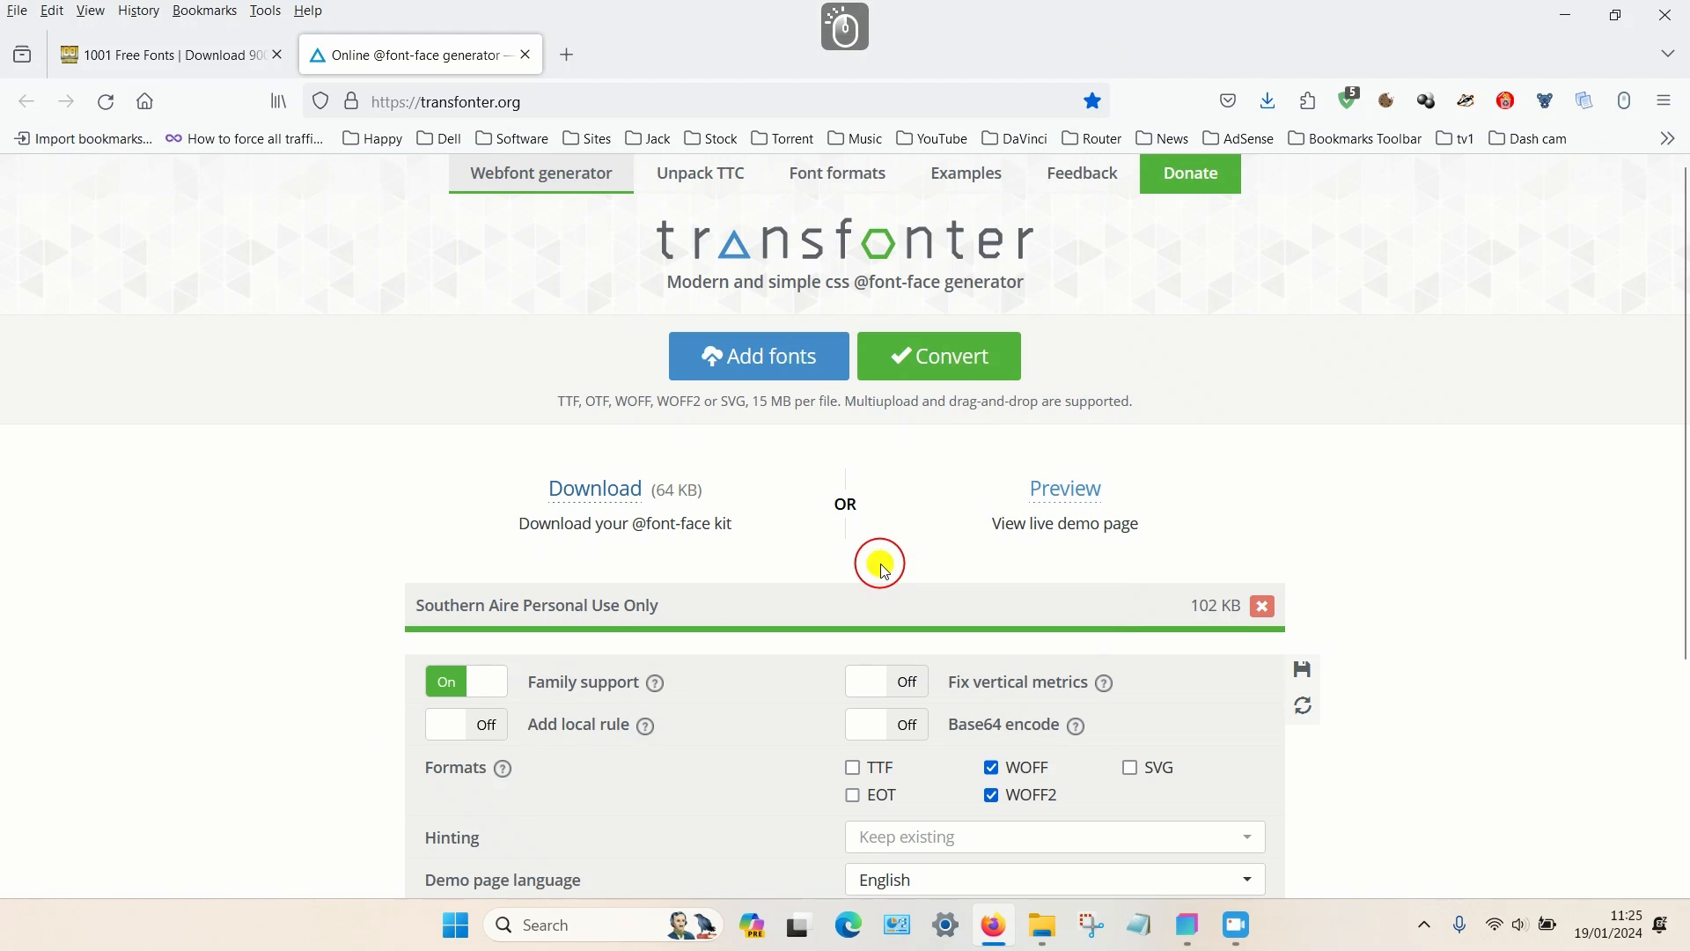
pyautogui.moveTo(1050, 878)
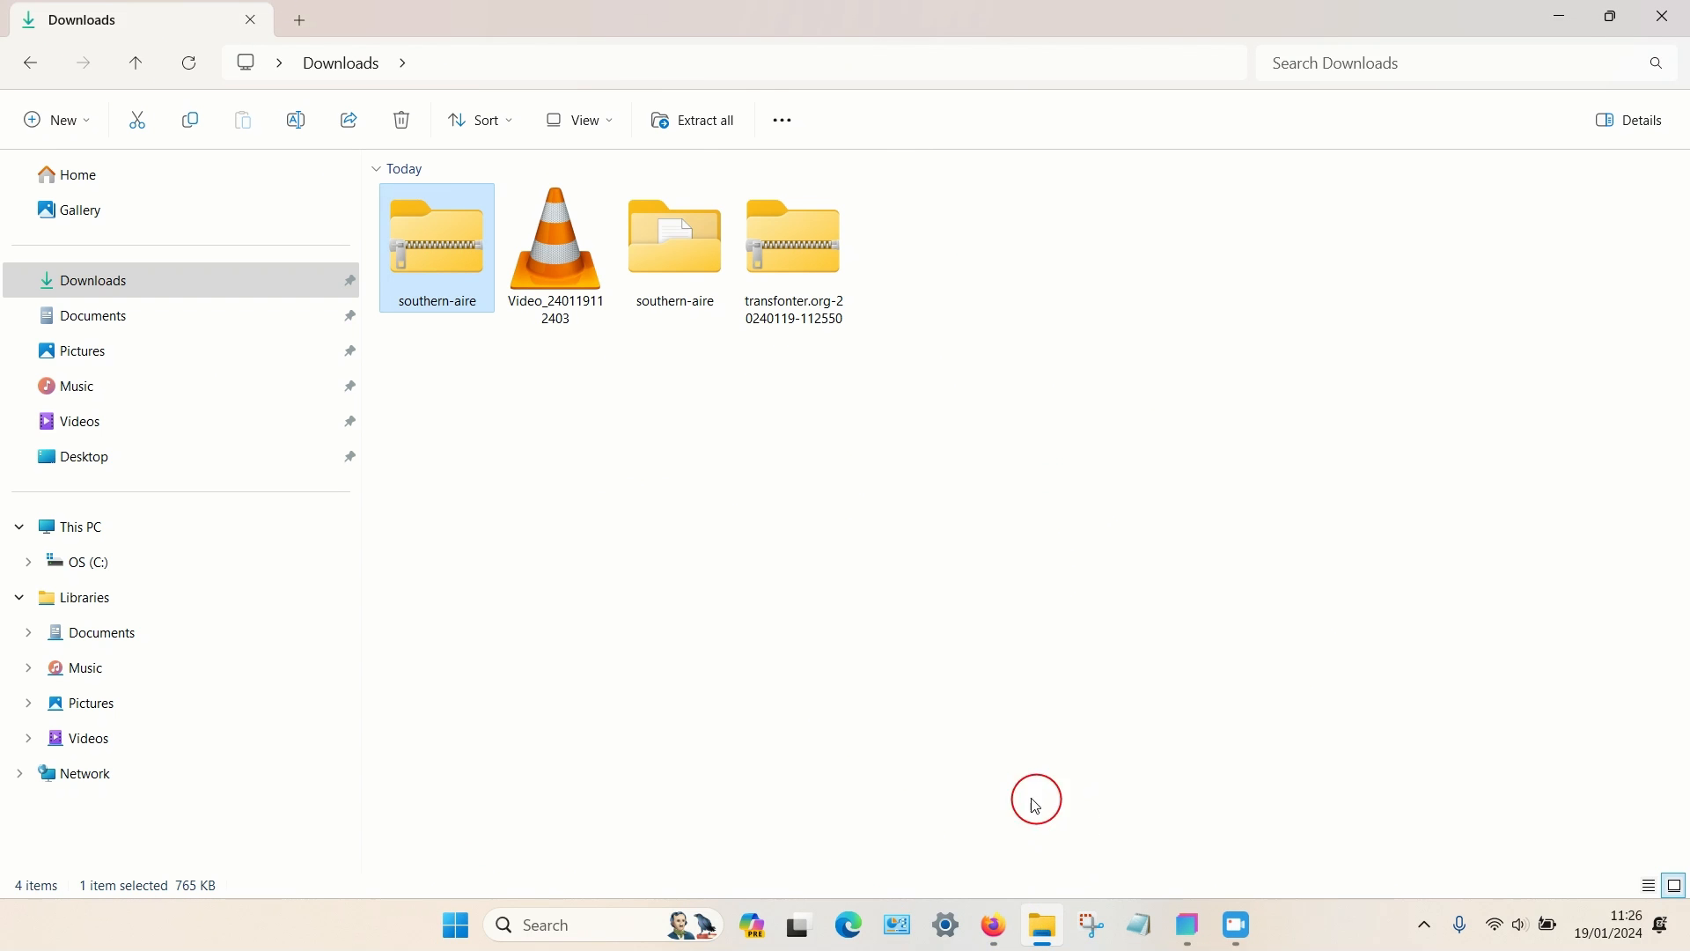
pyautogui.moveTo(880, 294)
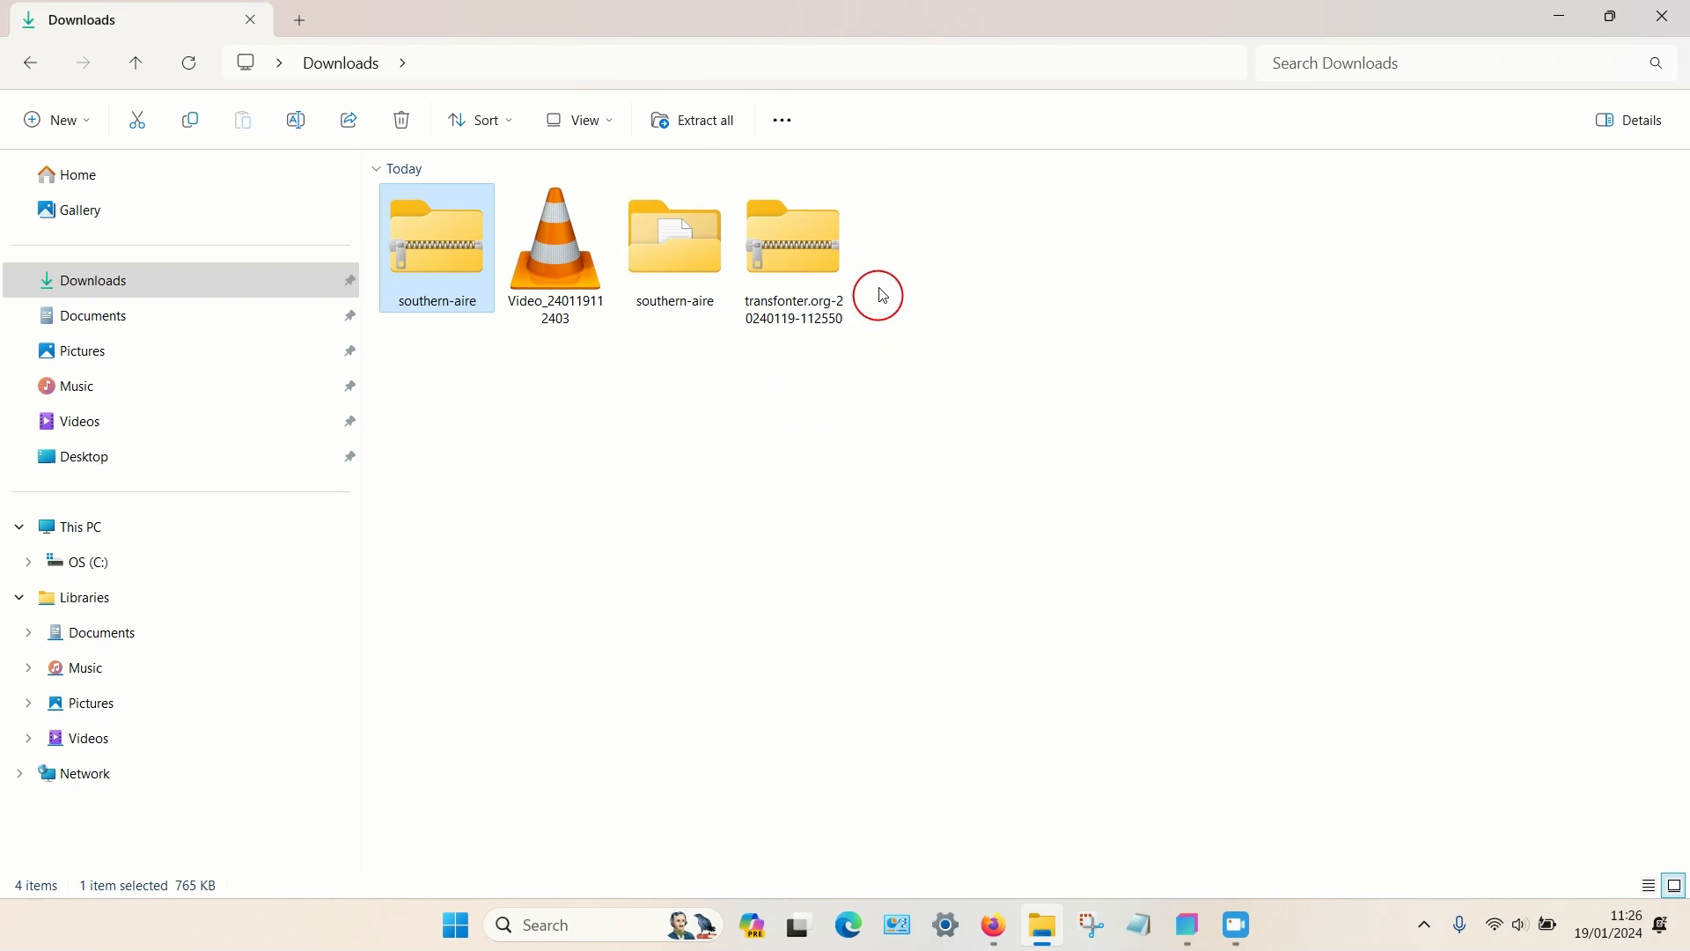
# Step: Extract the transfonter kit zip into its matching folder and return to Downloads
pyautogui.click(792, 237)
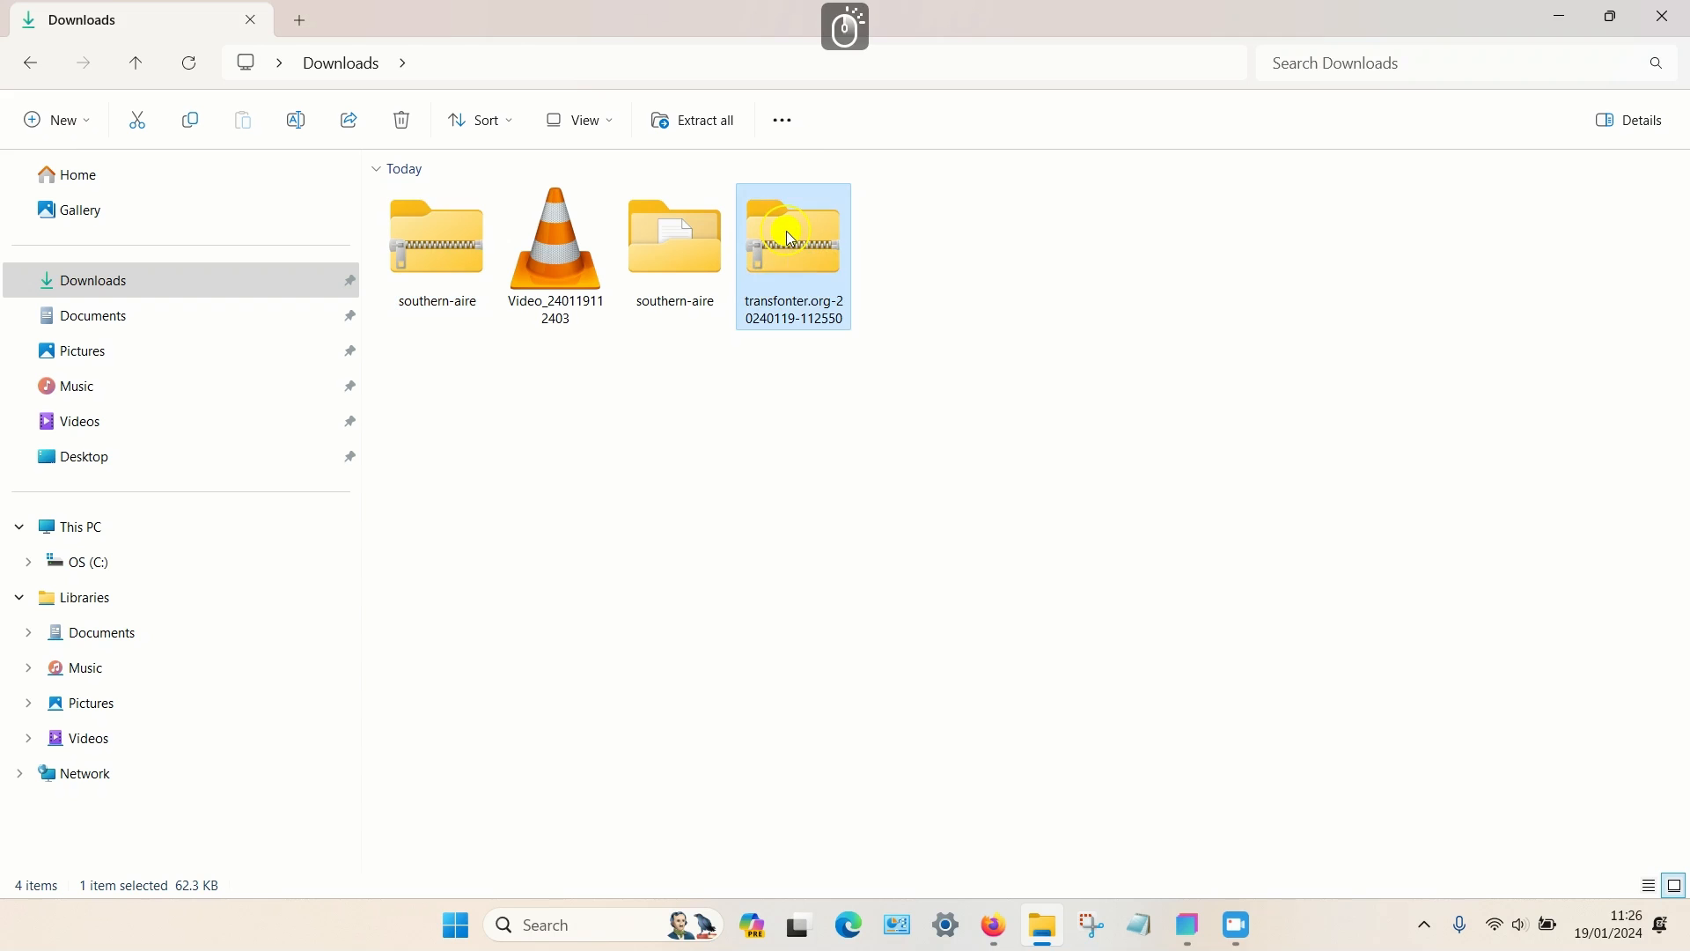
pyautogui.rightClick(792, 232)
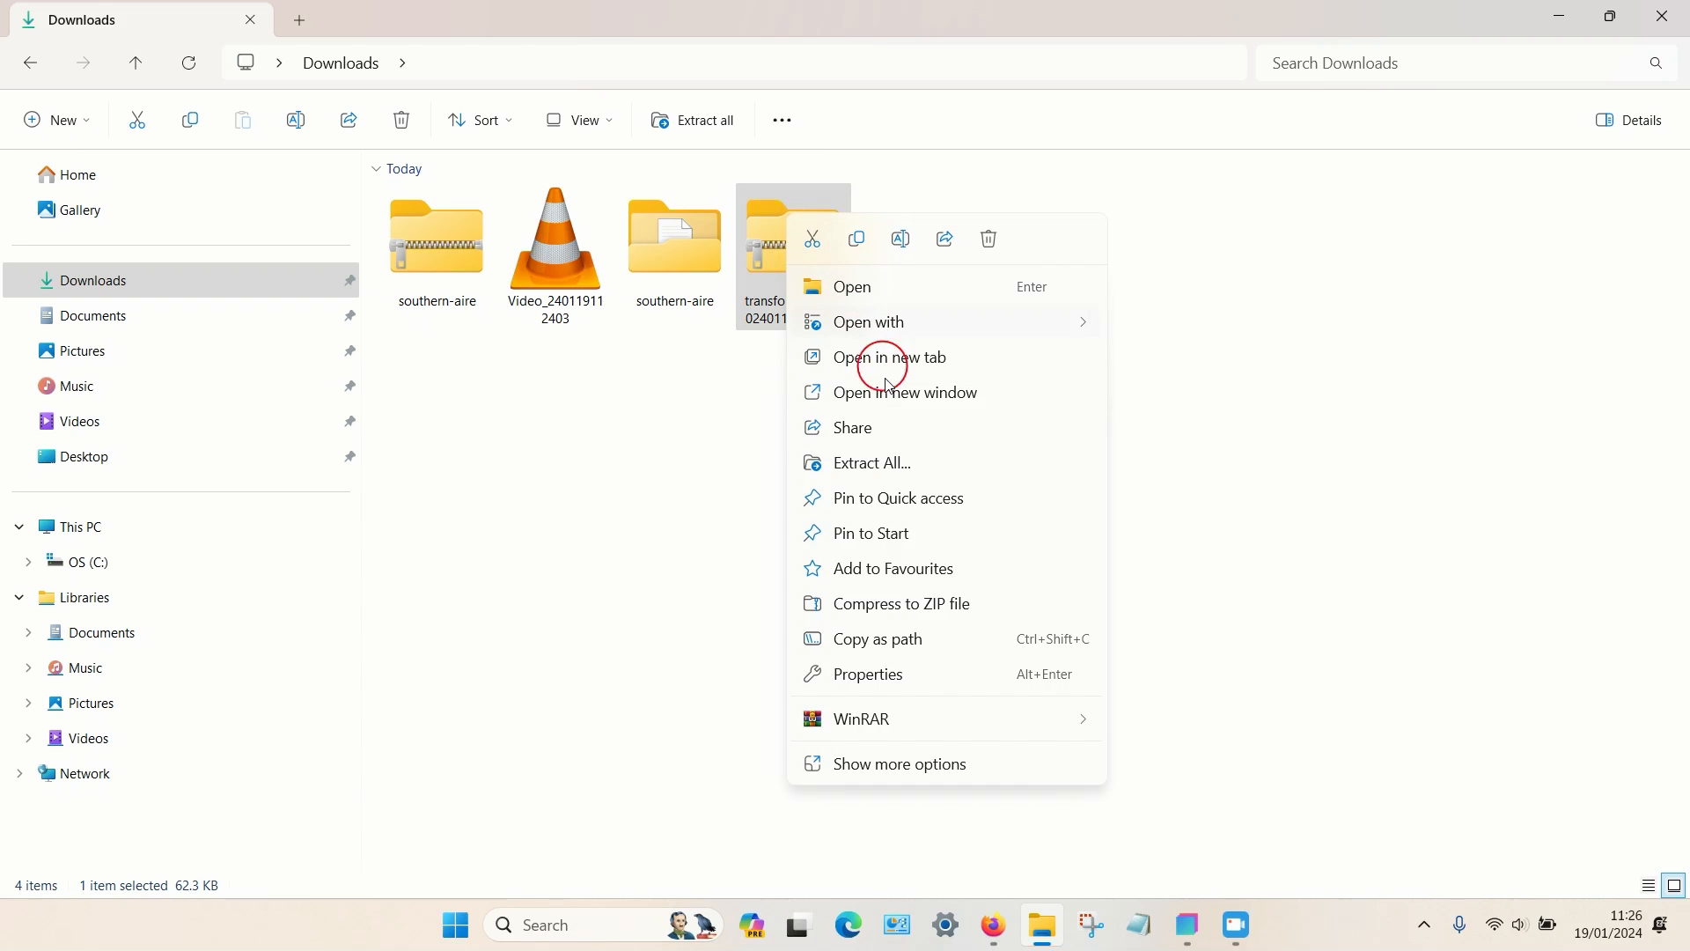
pyautogui.click(871, 463)
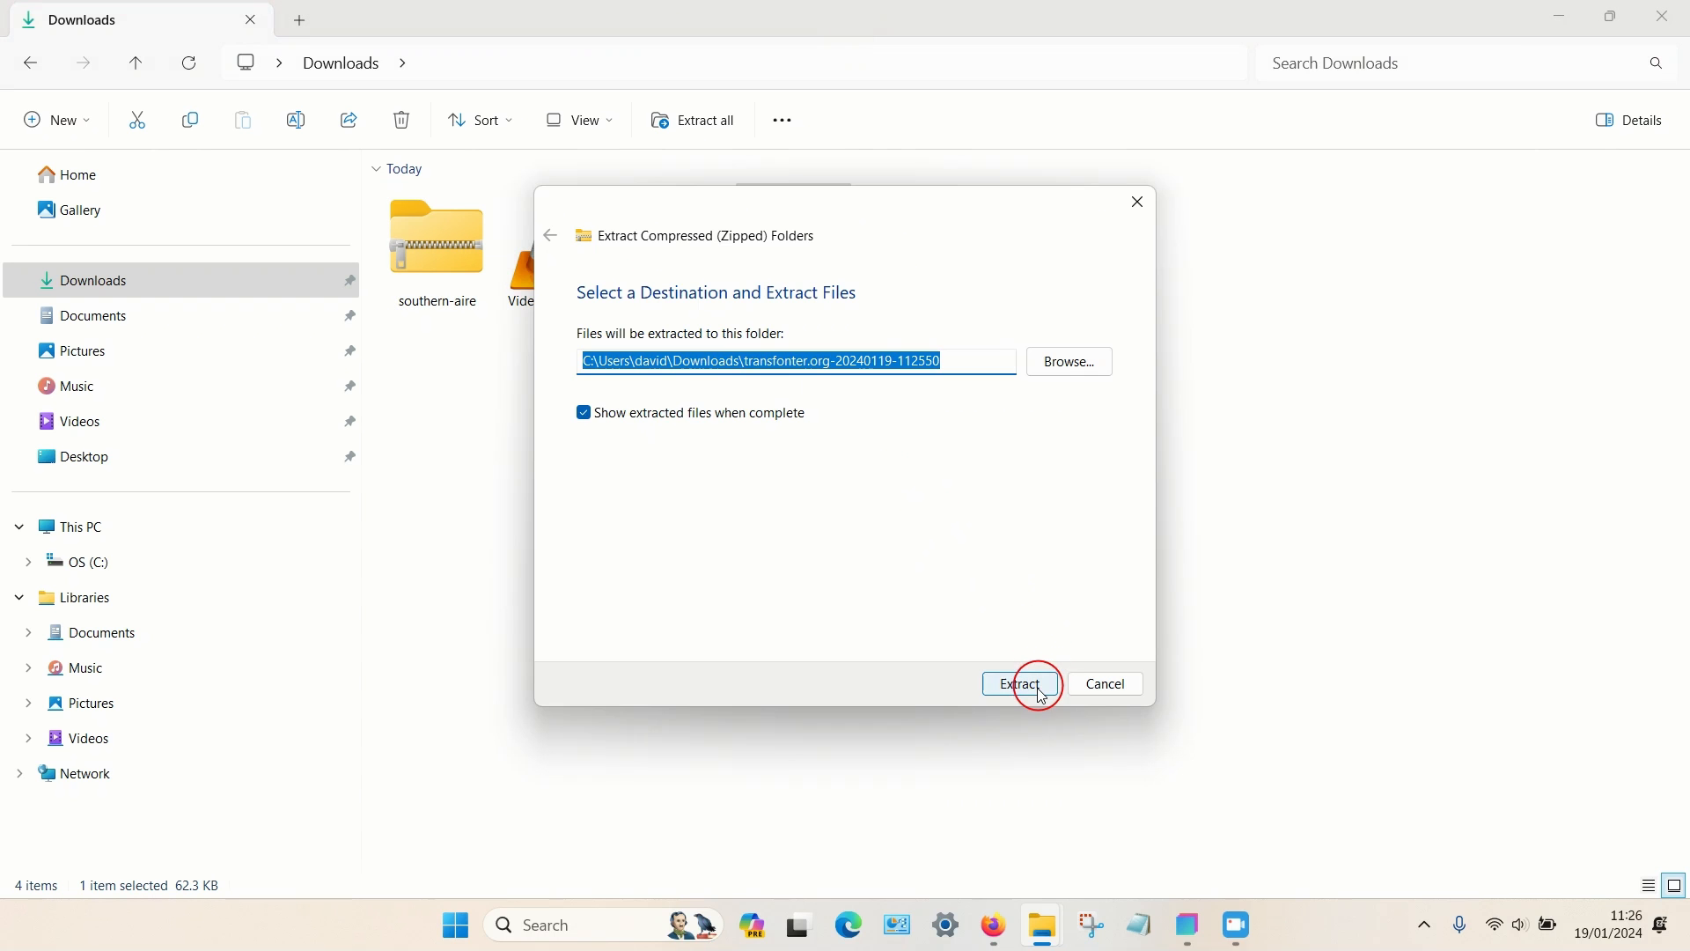
pyautogui.click(1017, 683)
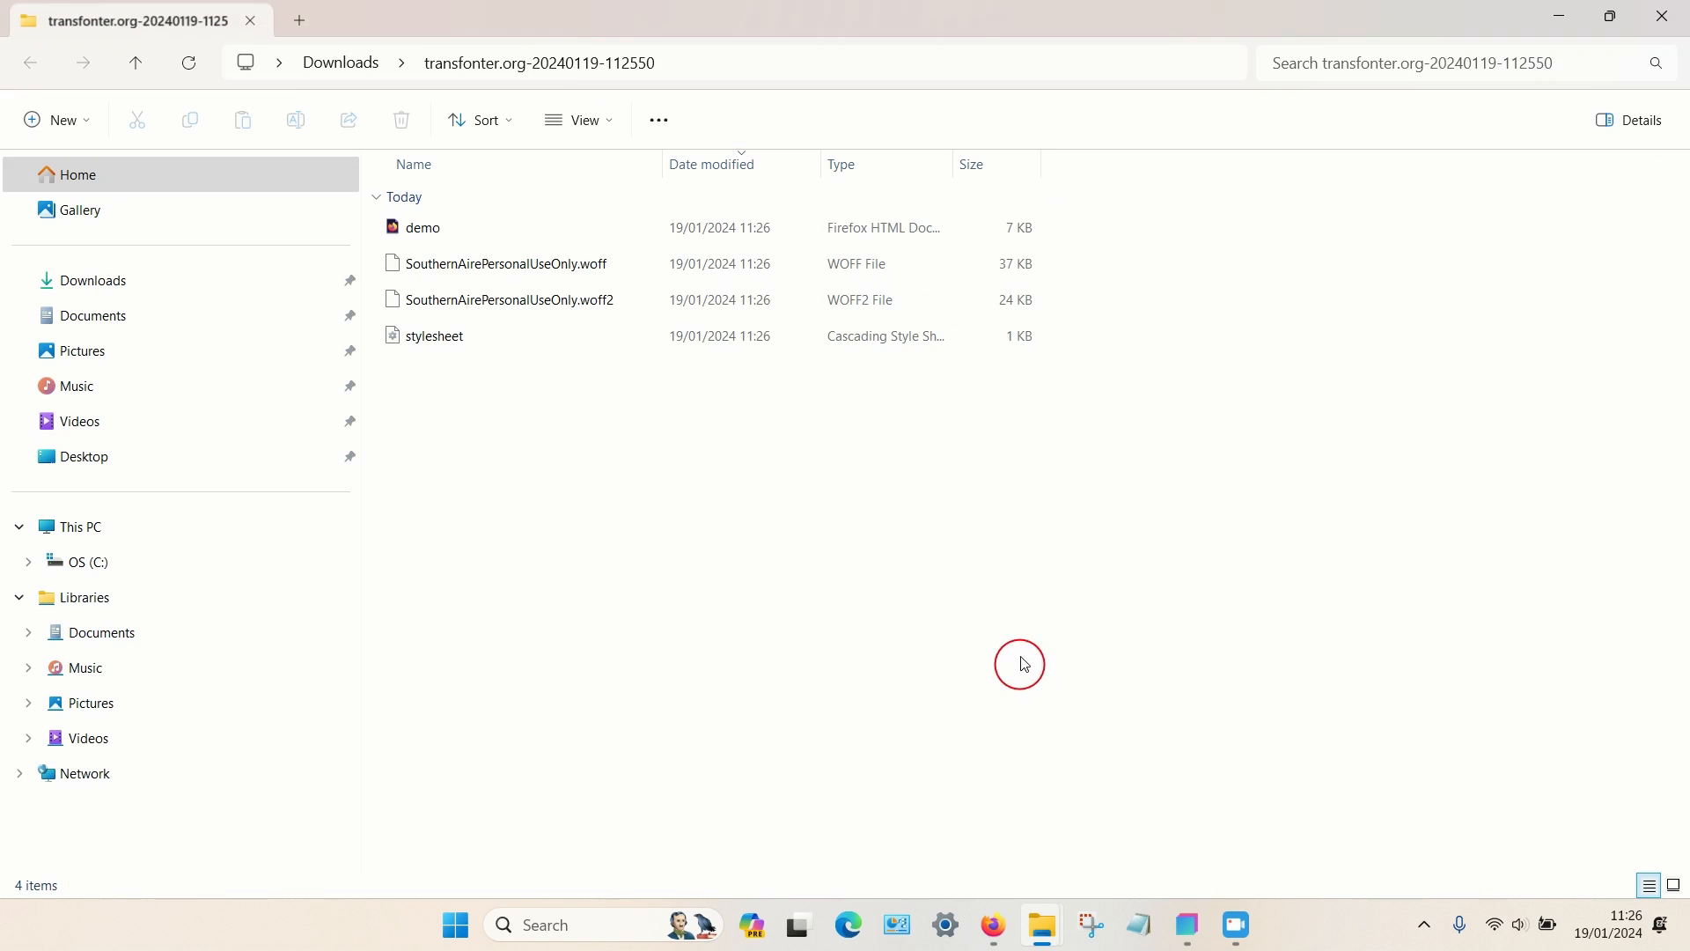
pyautogui.click(30, 63)
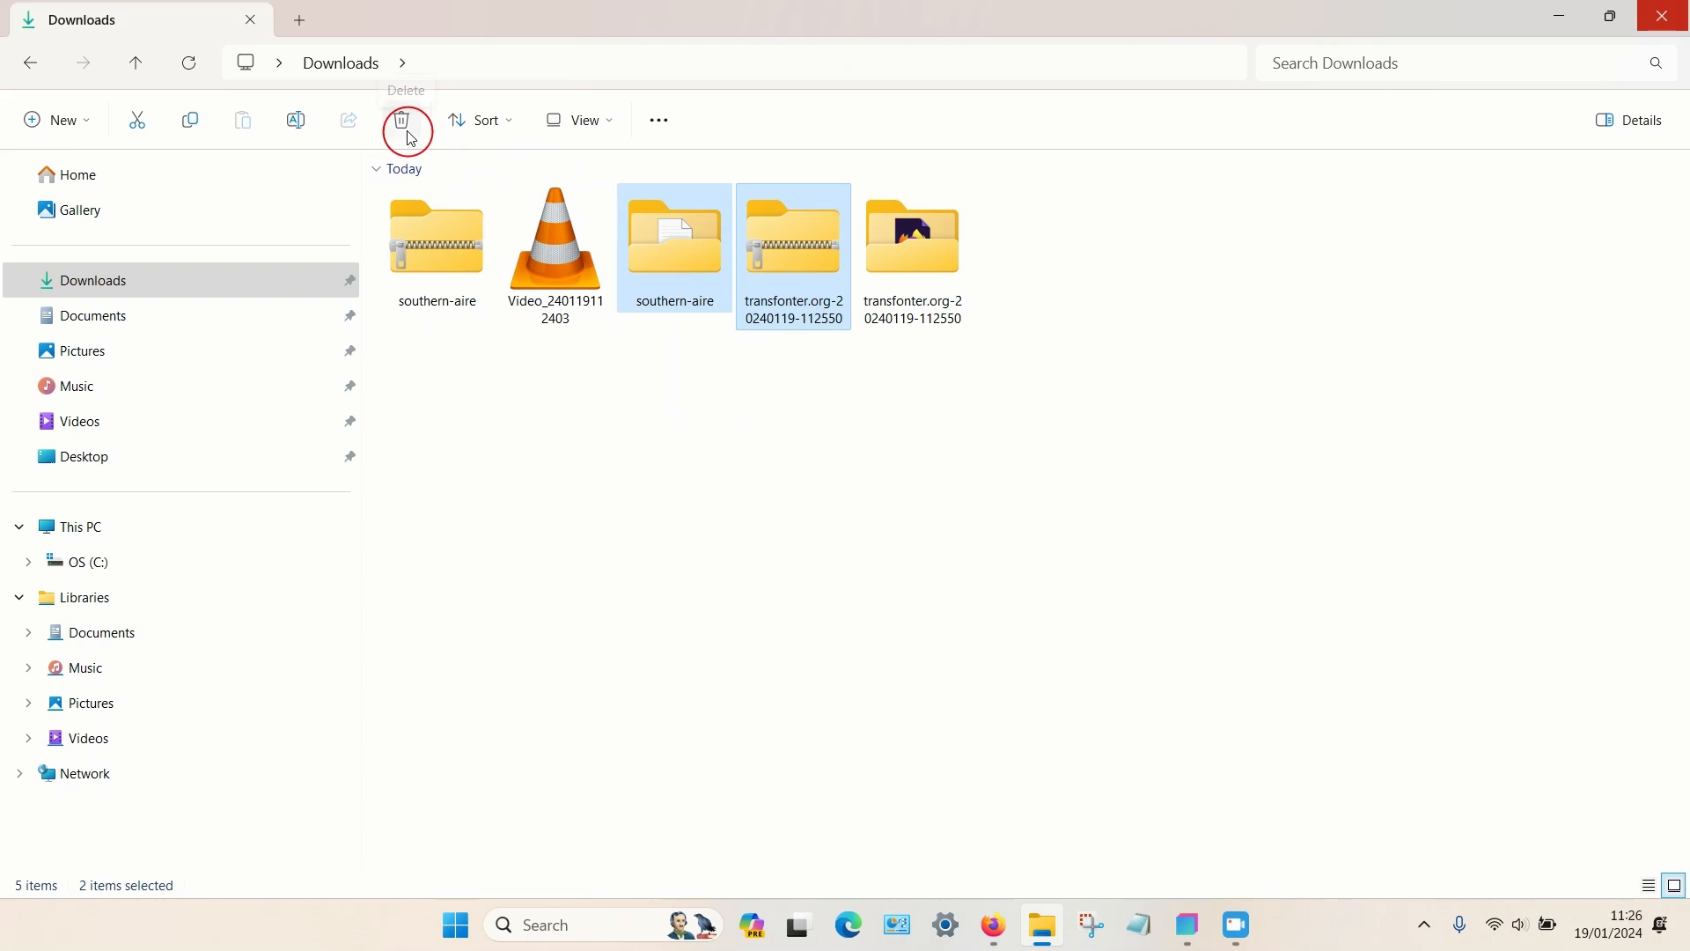
# Step: Delete the old southern-aire folder and both zip archives from Downloads
pyautogui.click(407, 120)
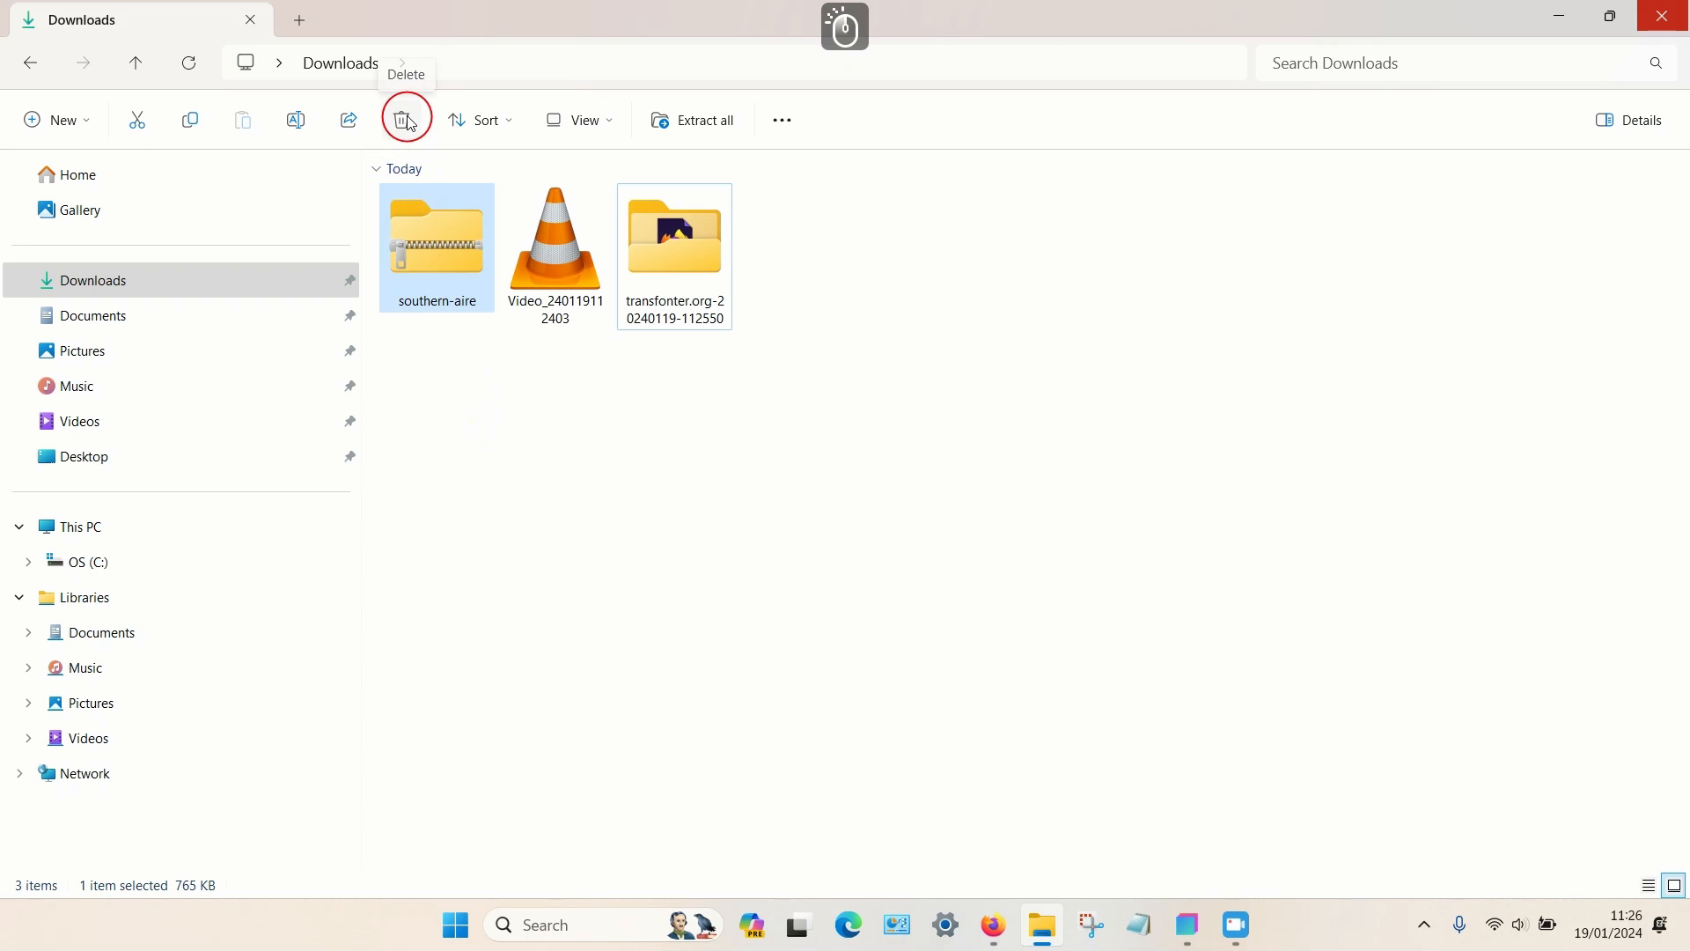
pyautogui.click(407, 120)
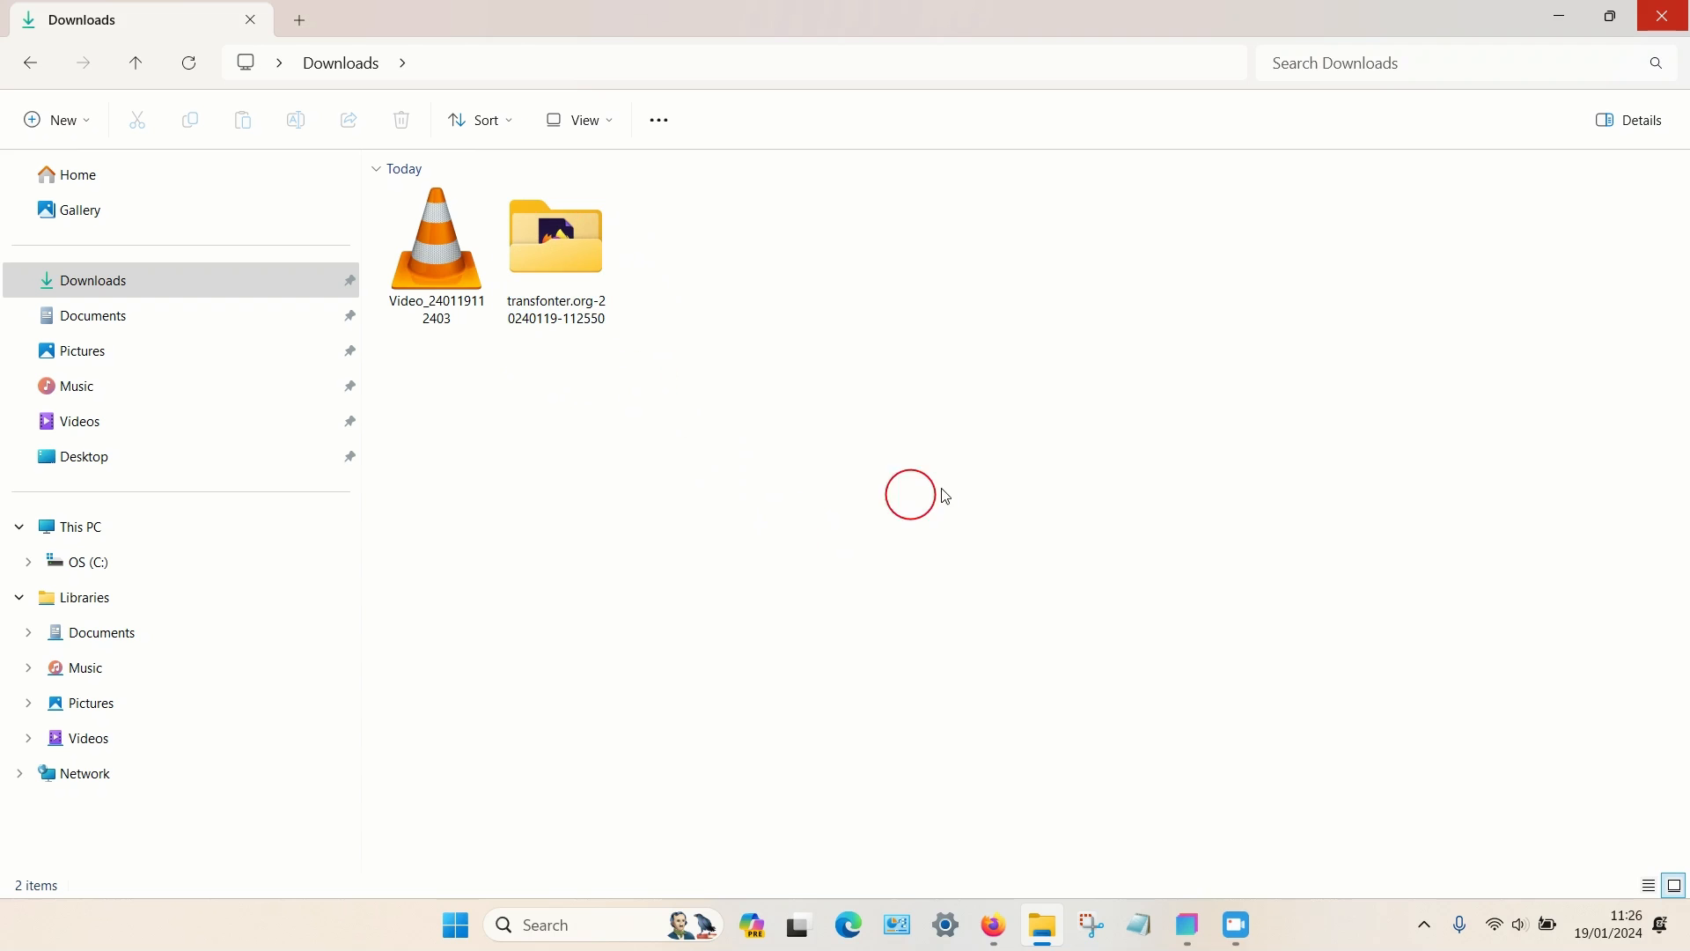
pyautogui.click(1185, 933)
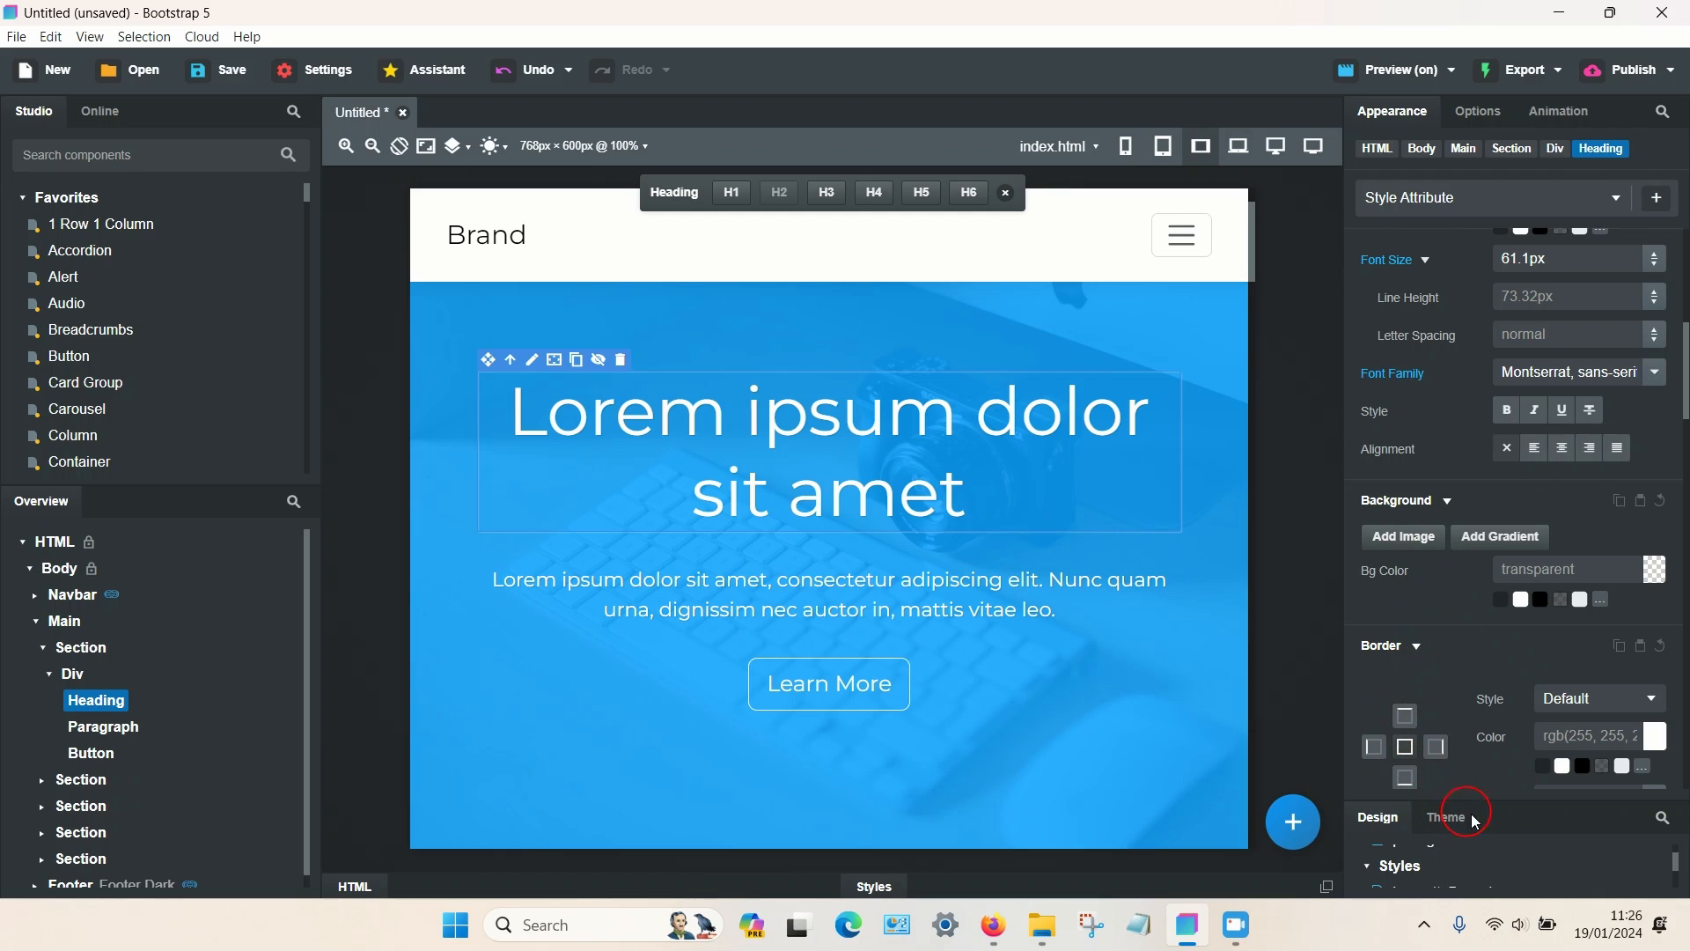
# Step: Import a webfont via Design > Fonts, browsing to the extracted transfonter kit folder in Downloads
pyautogui.click(1443, 815)
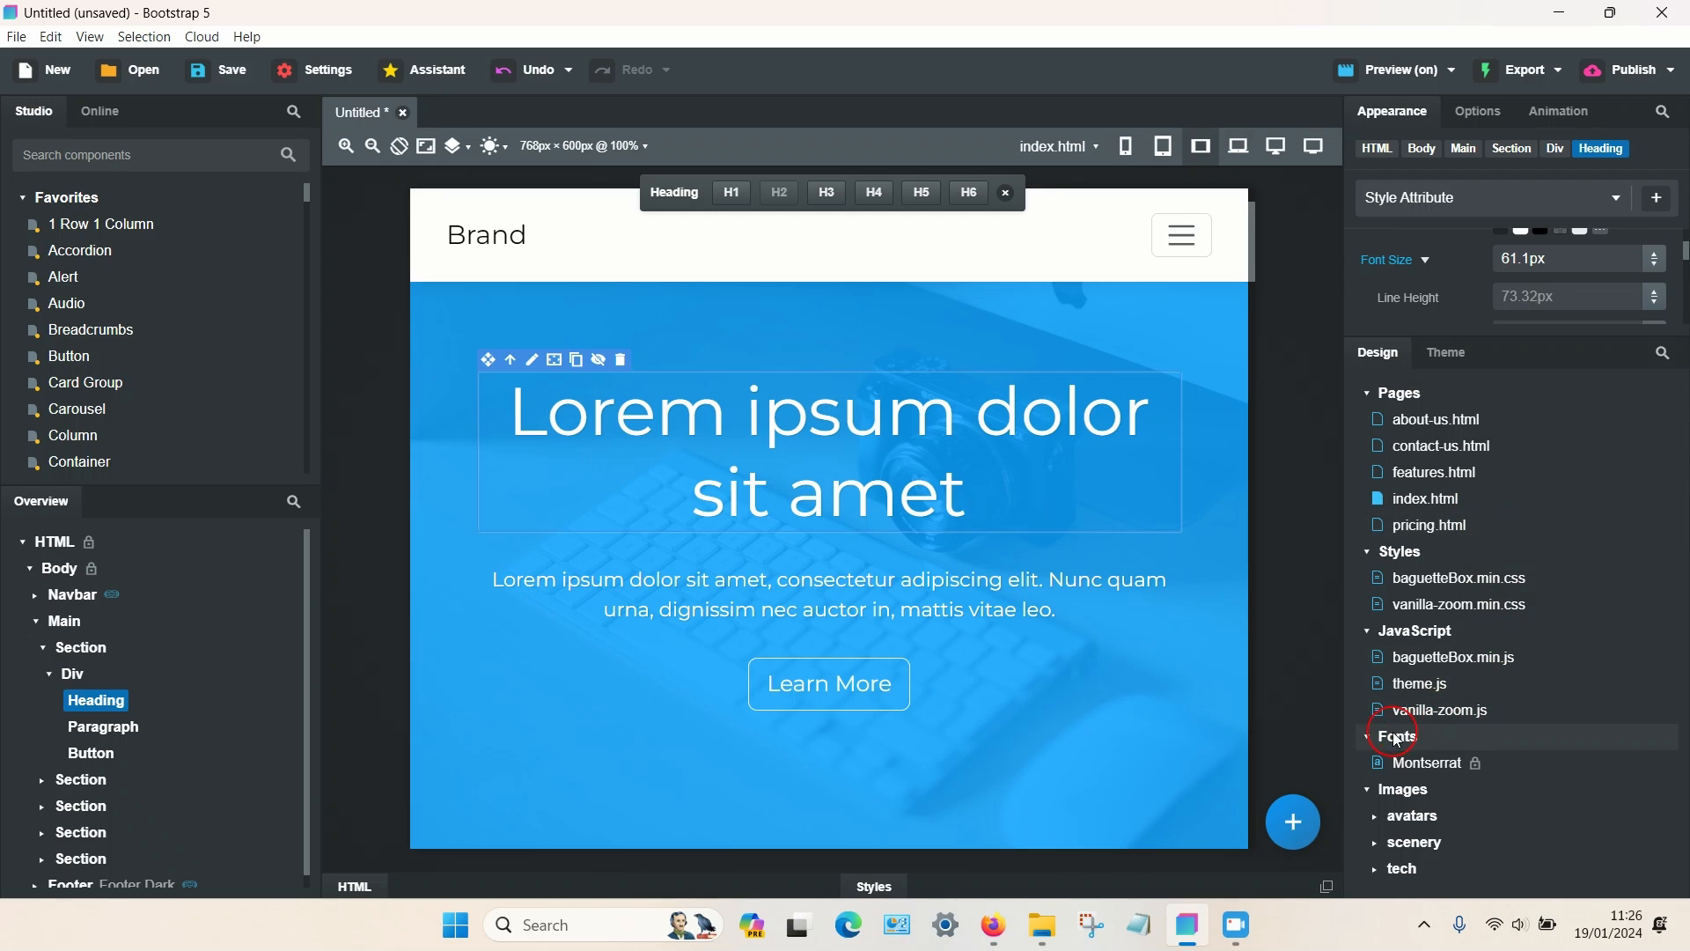
pyautogui.click(1396, 736)
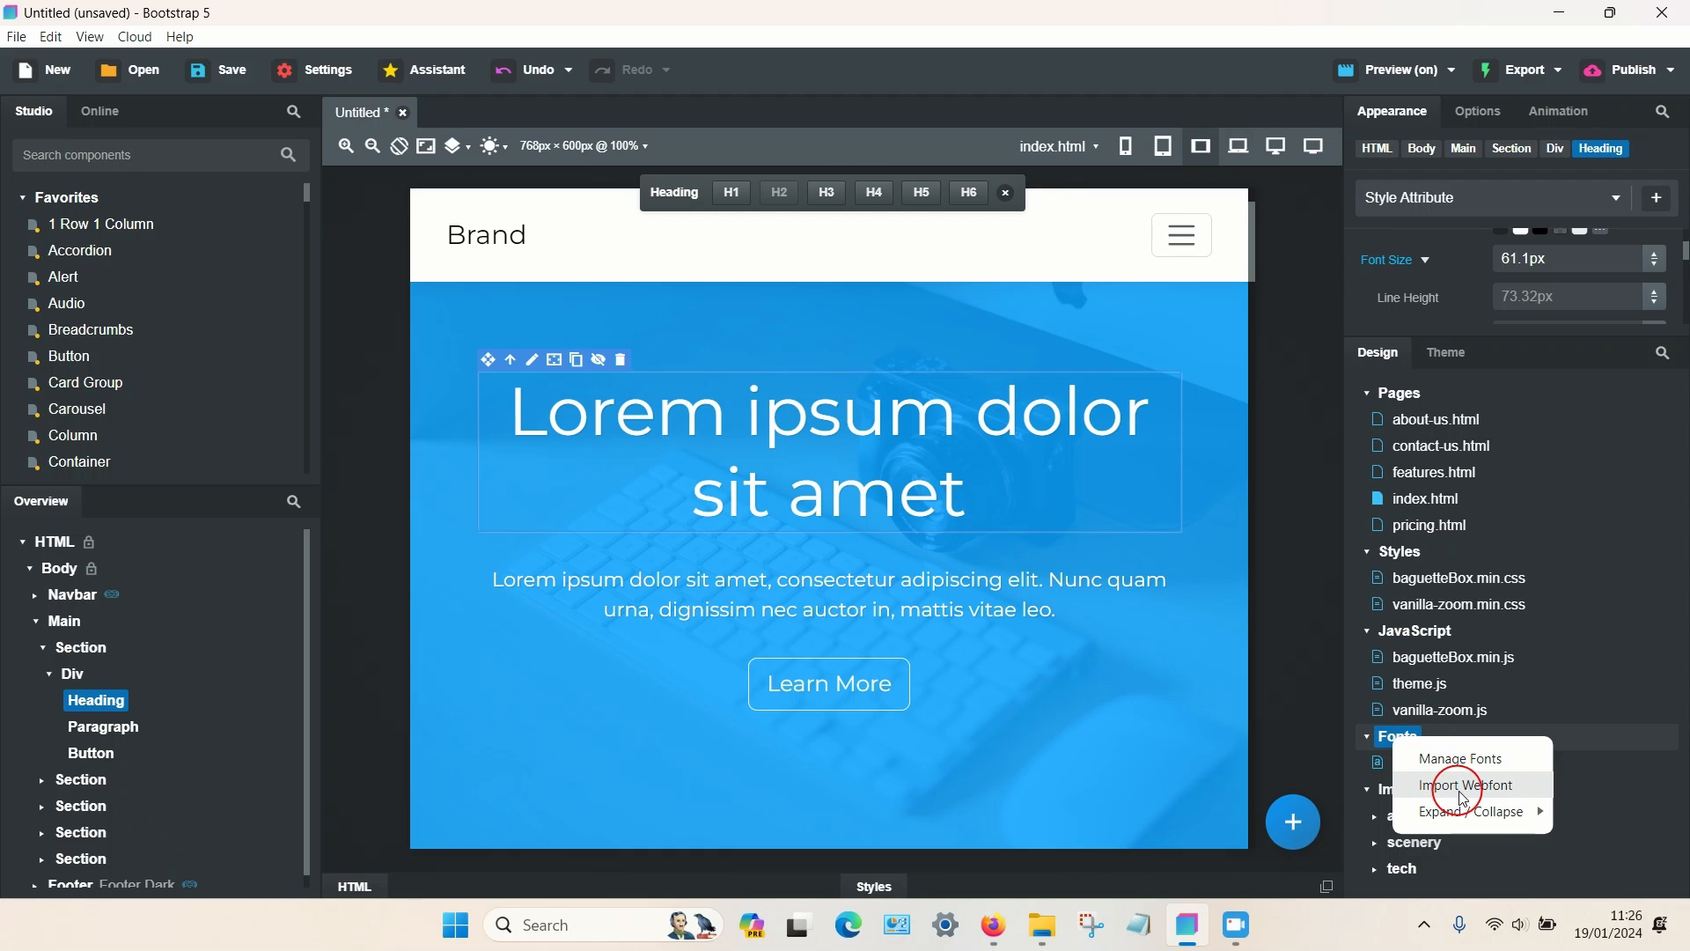
pyautogui.click(1468, 785)
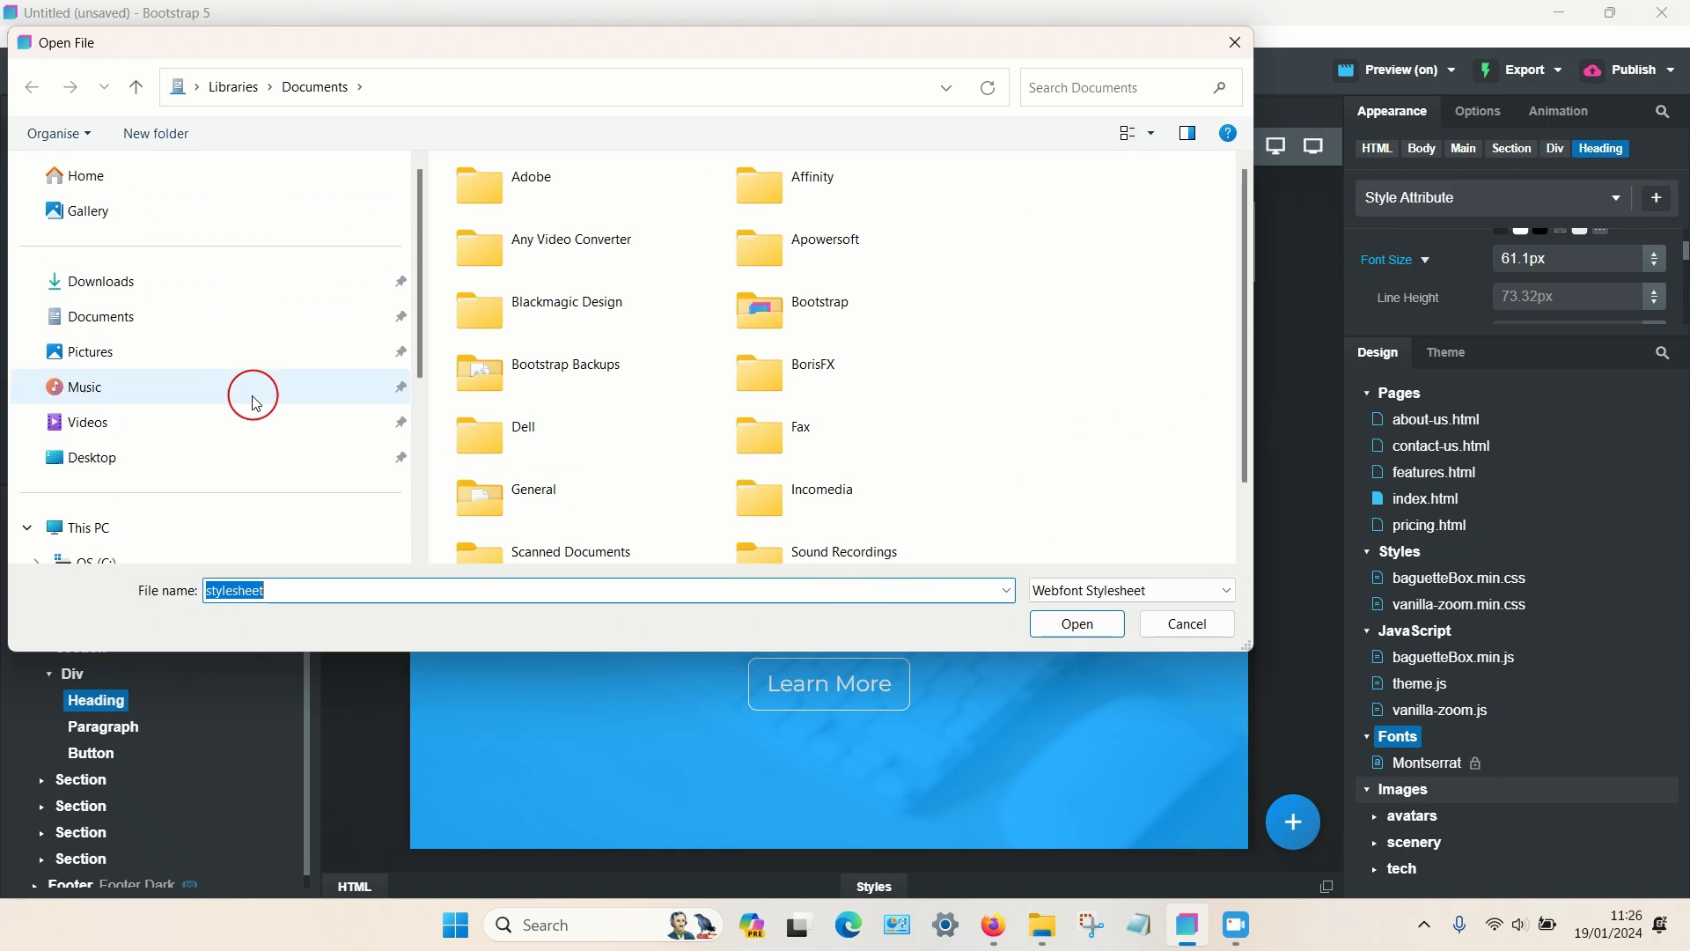
pyautogui.click(102, 281)
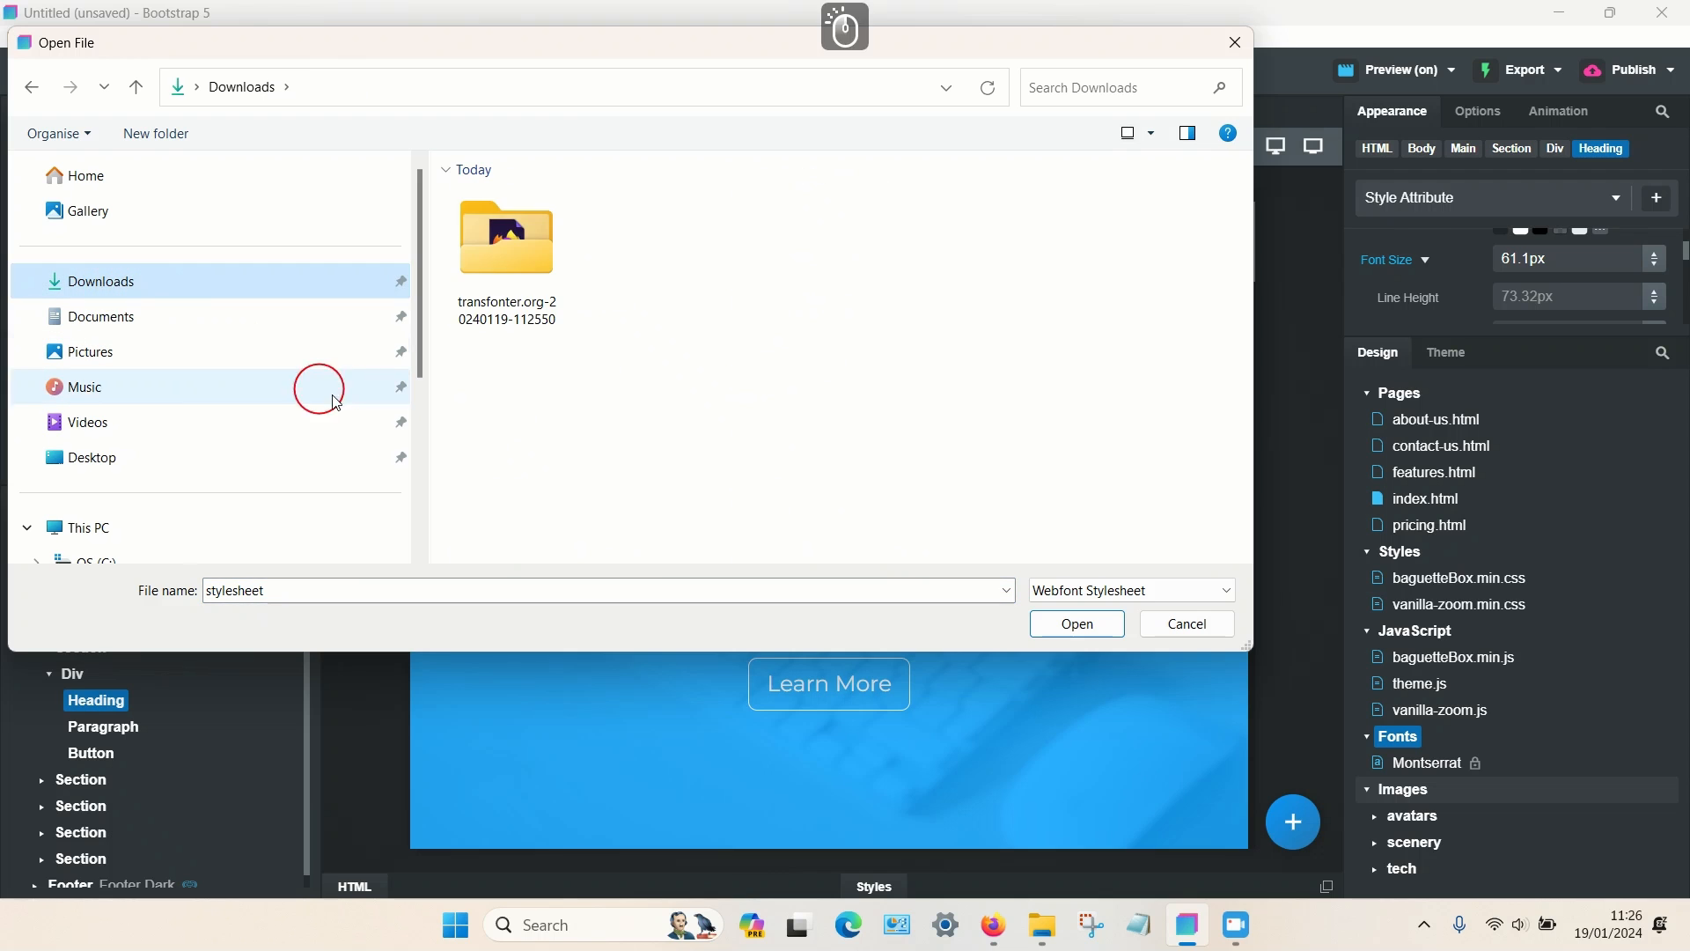
pyautogui.doubleClick(506, 237)
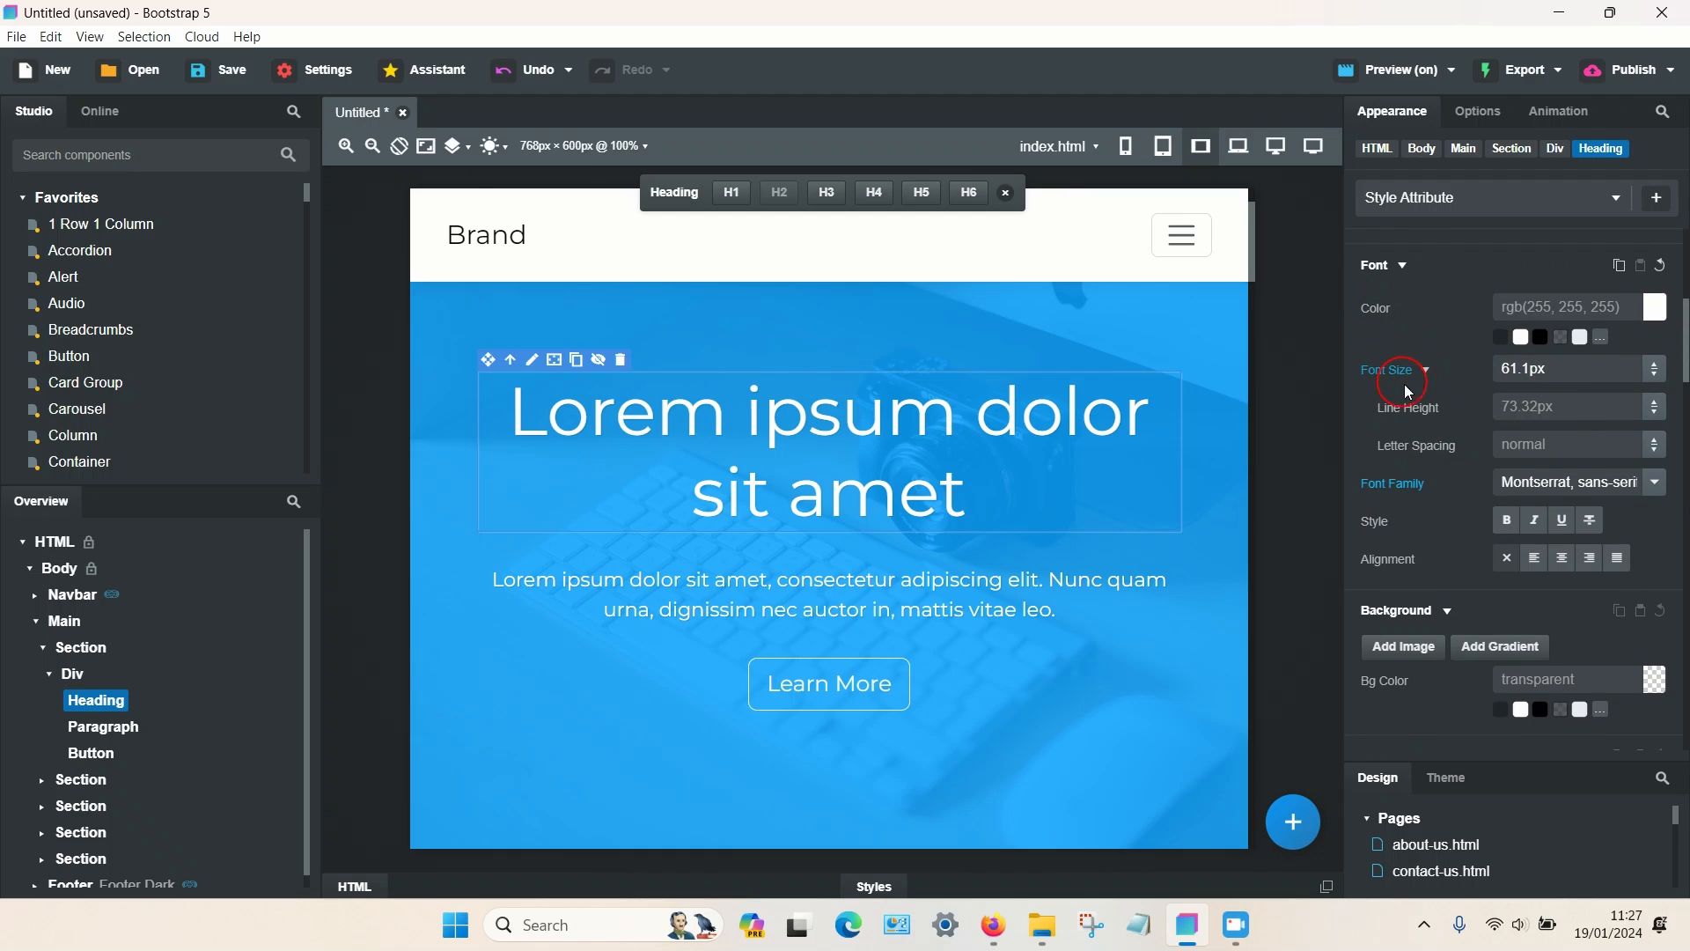
pyautogui.moveTo(859, 482)
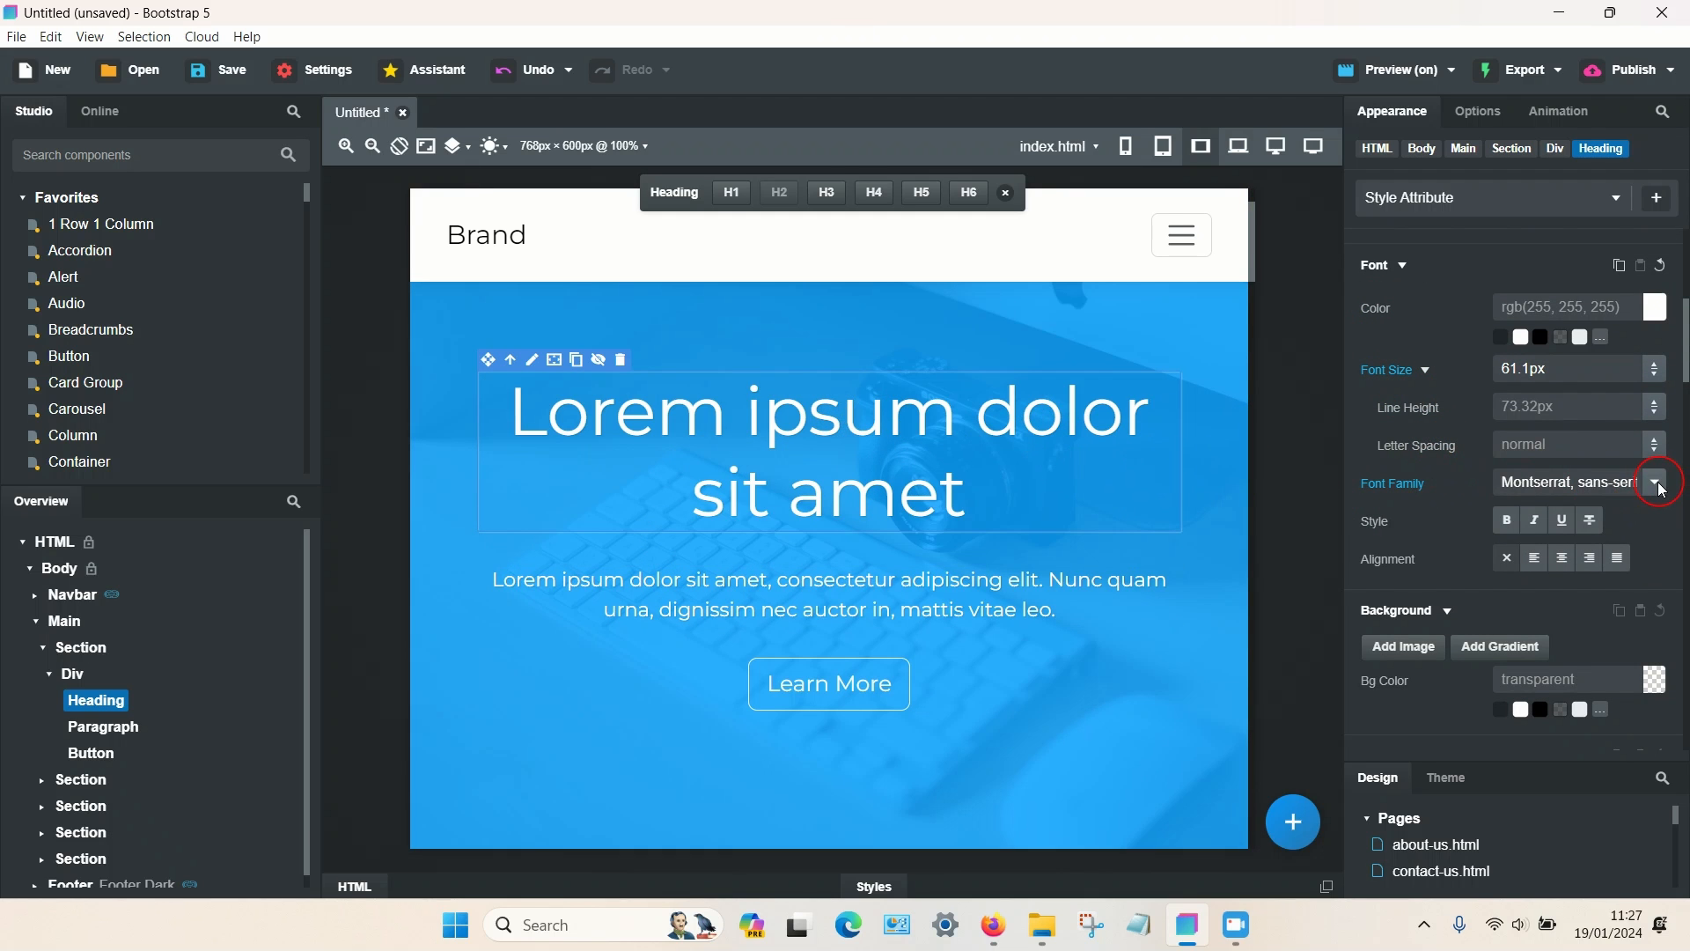
# Step: Set the hero heading's Font Family to Southern Aire Personal Use Only
pyautogui.click(1657, 483)
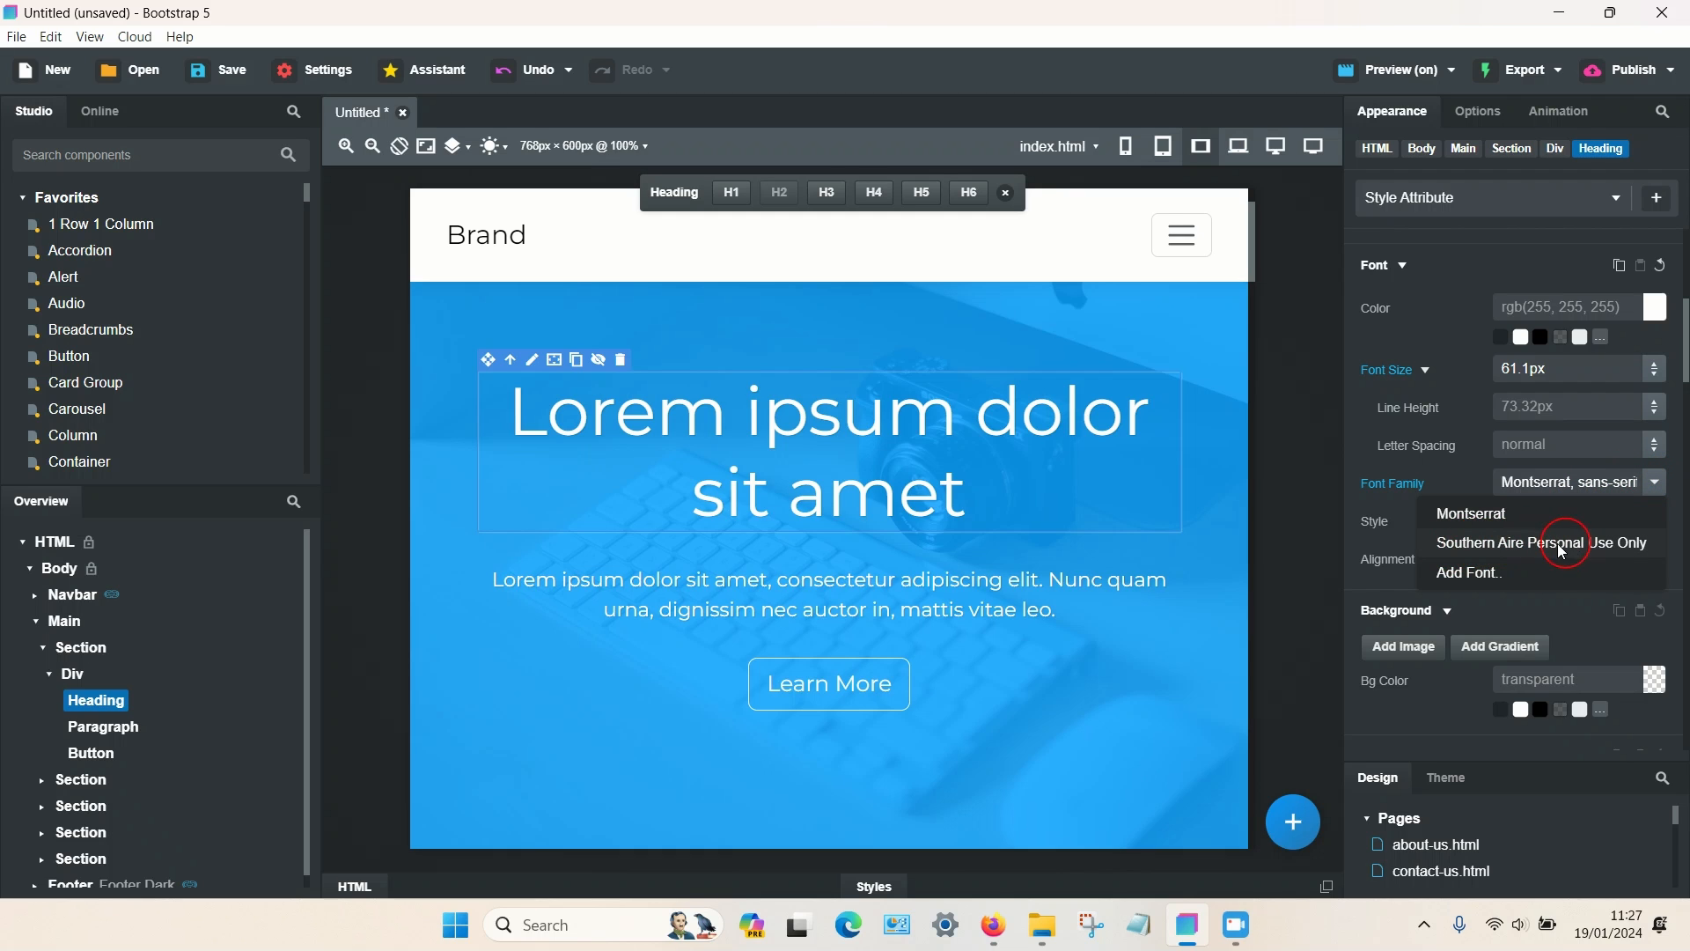
pyautogui.click(1538, 542)
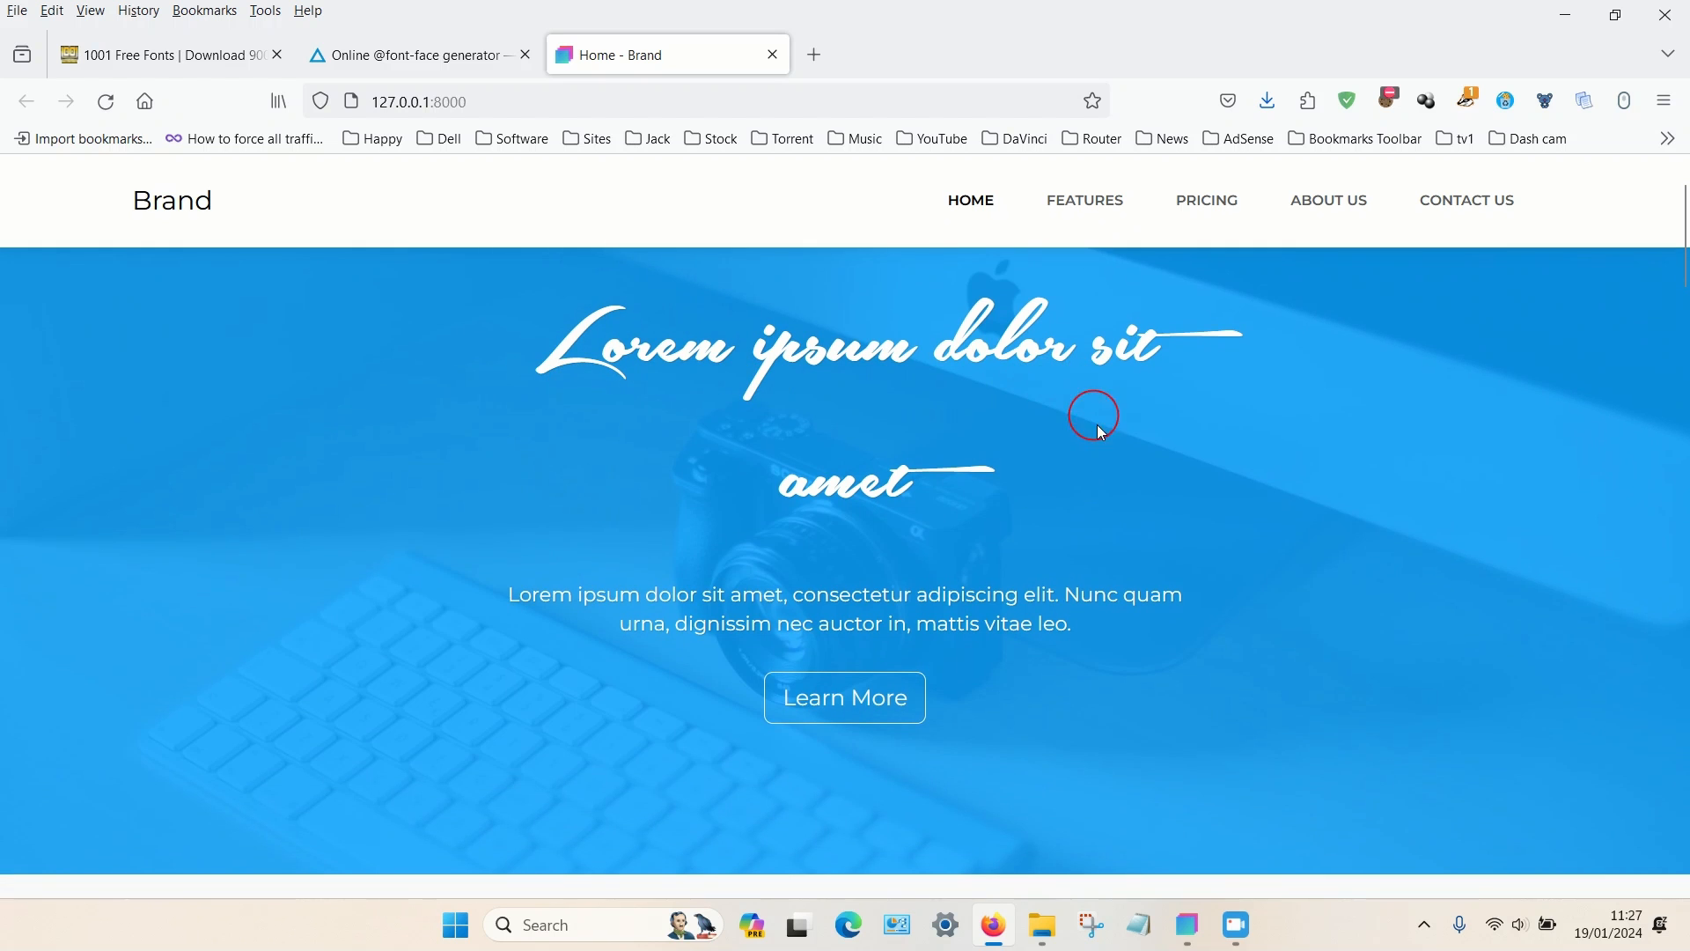
pyautogui.moveTo(688, 574)
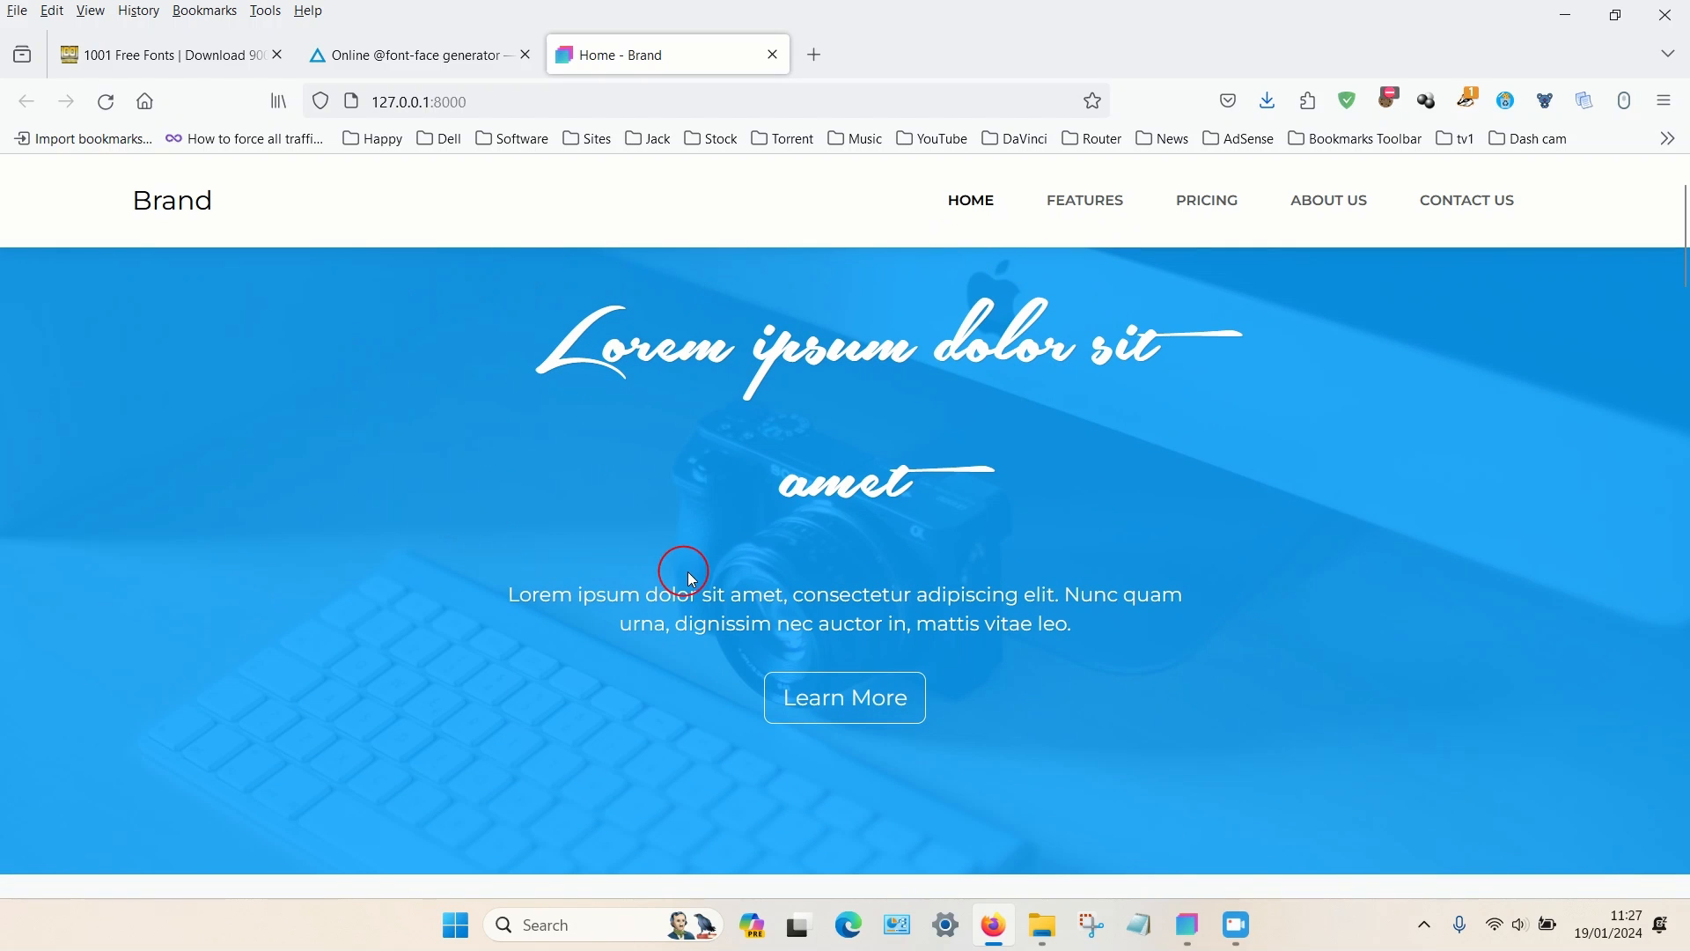
pyautogui.moveTo(491, 518)
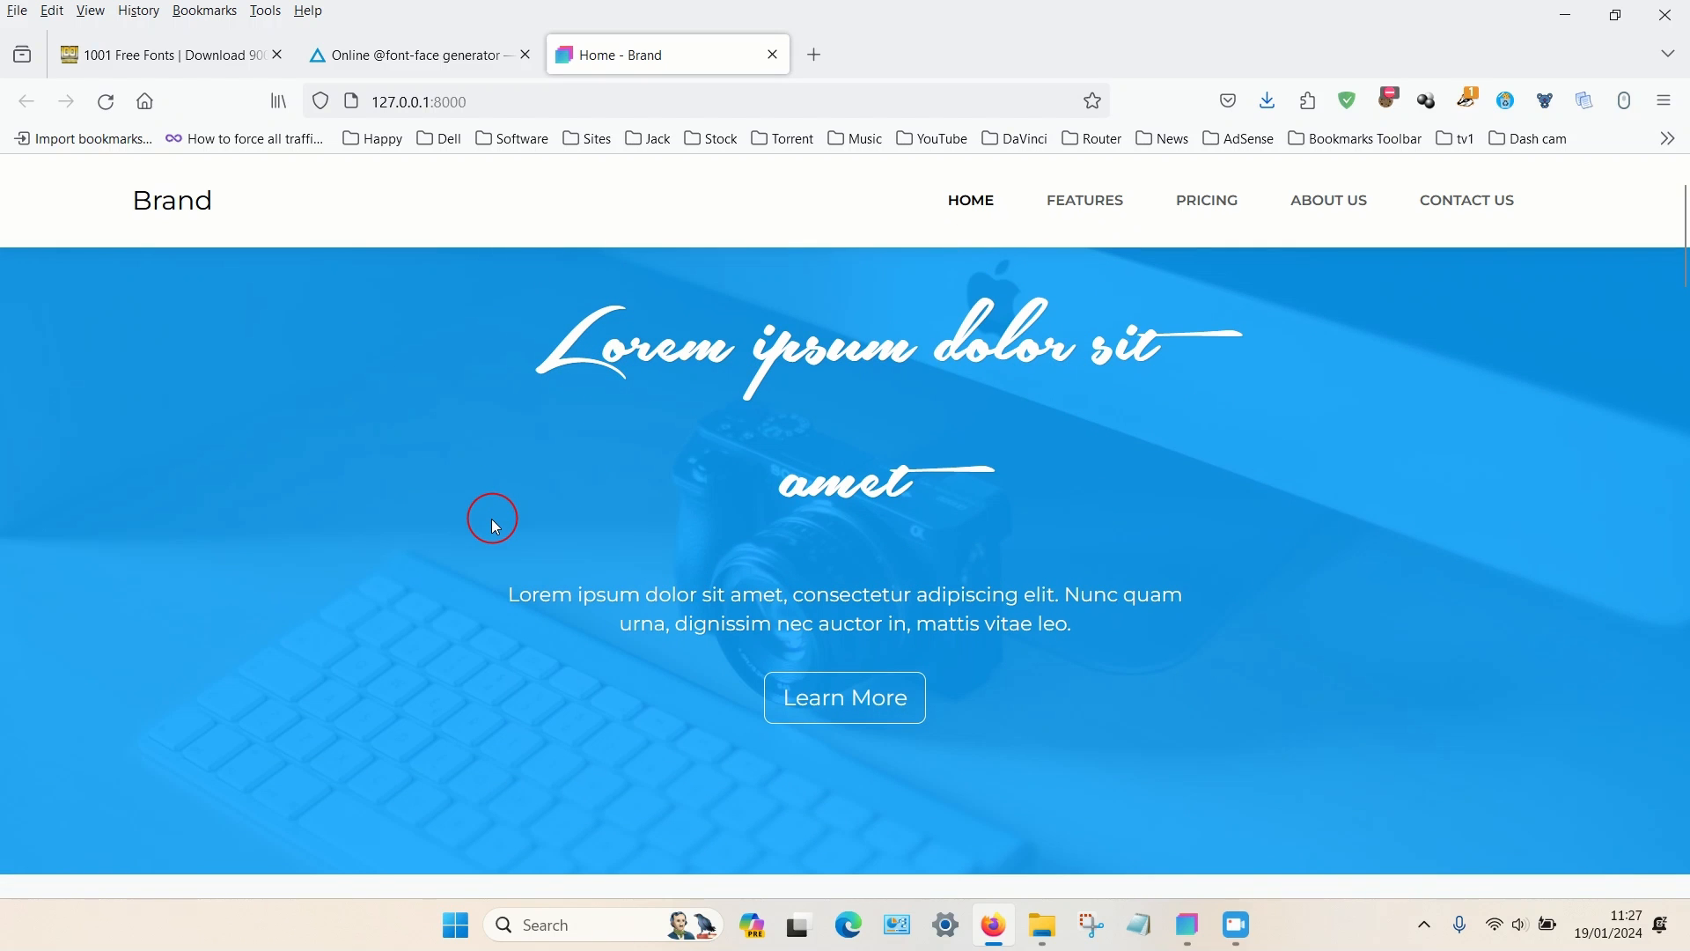